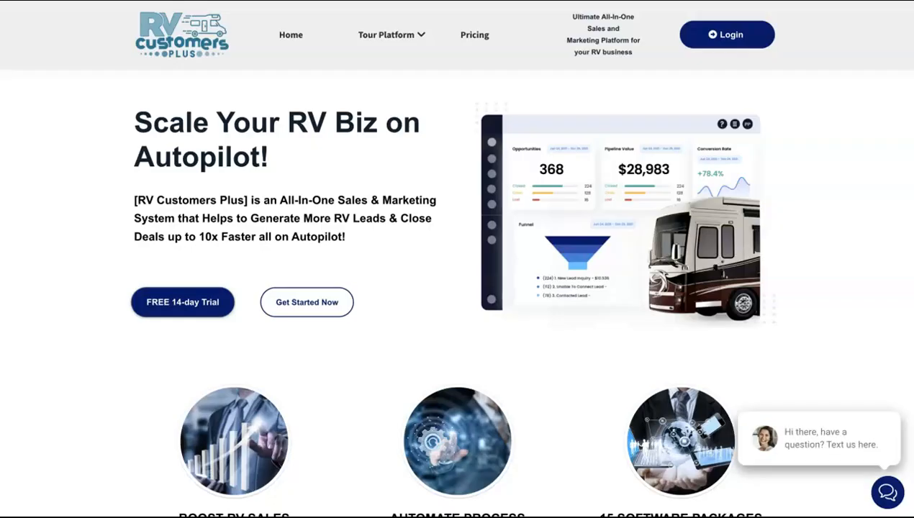
Switch to the Customers Plus website tab and review its feature sections down and back up.
scroll("down", 3)
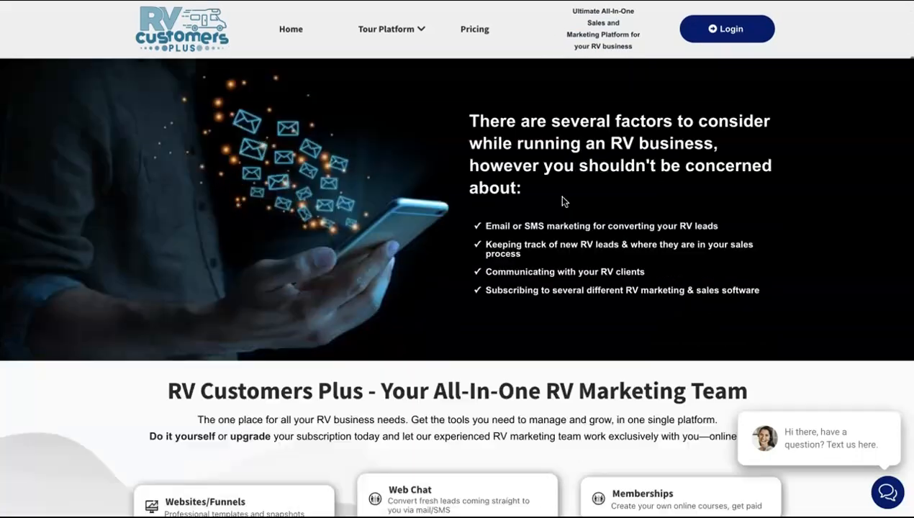
left_click(386, 28)
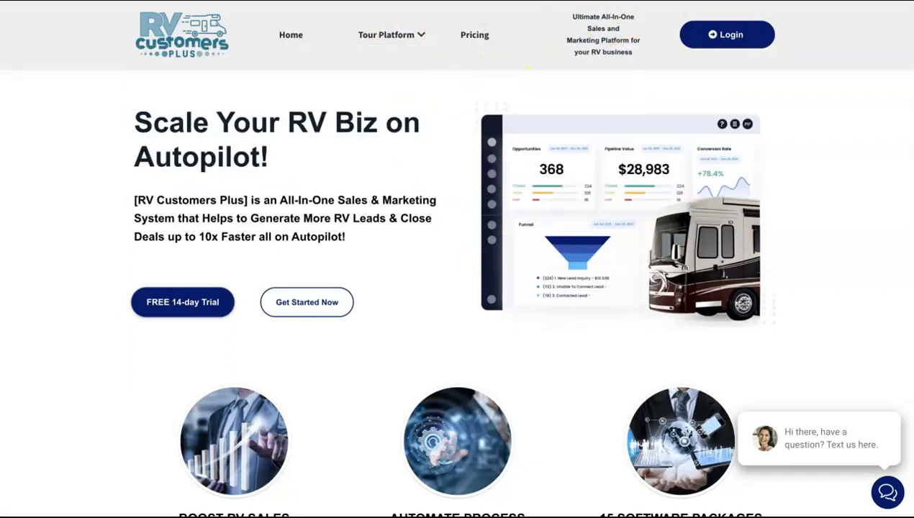
scroll("down", 3)
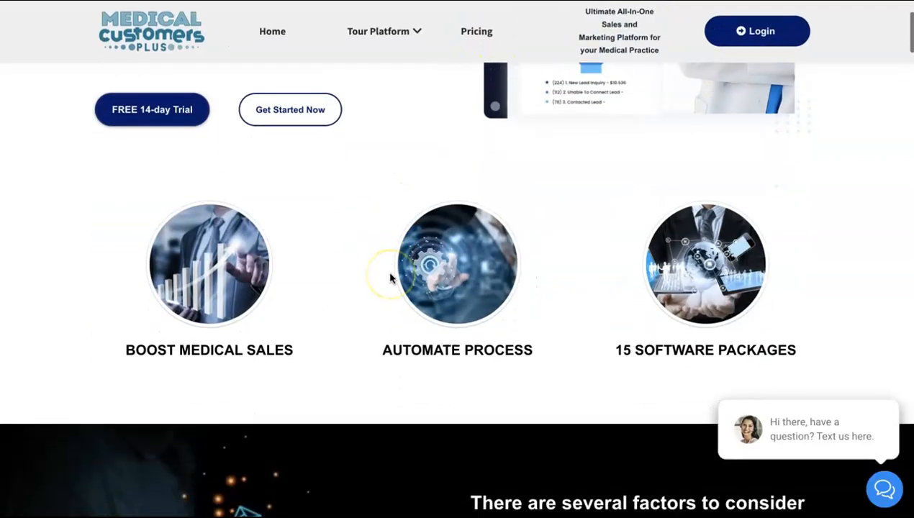
scroll("down", 3)
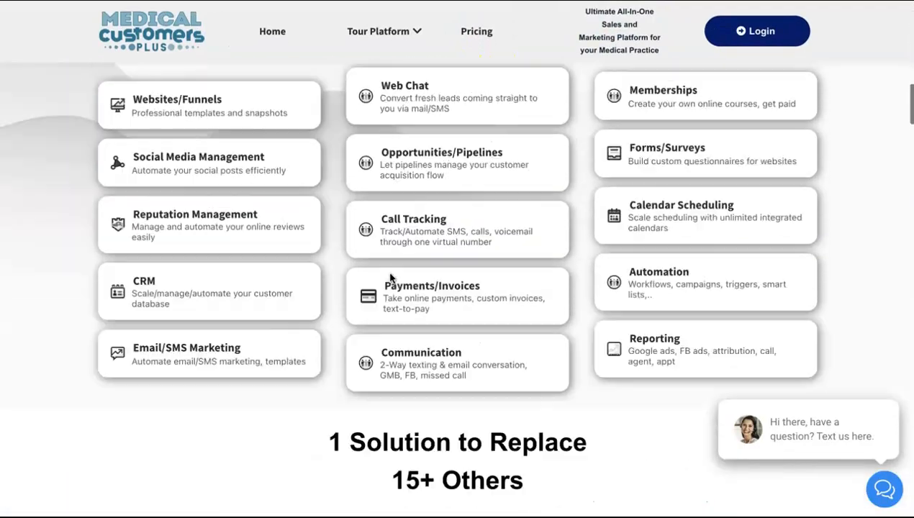
scroll("up", 3)
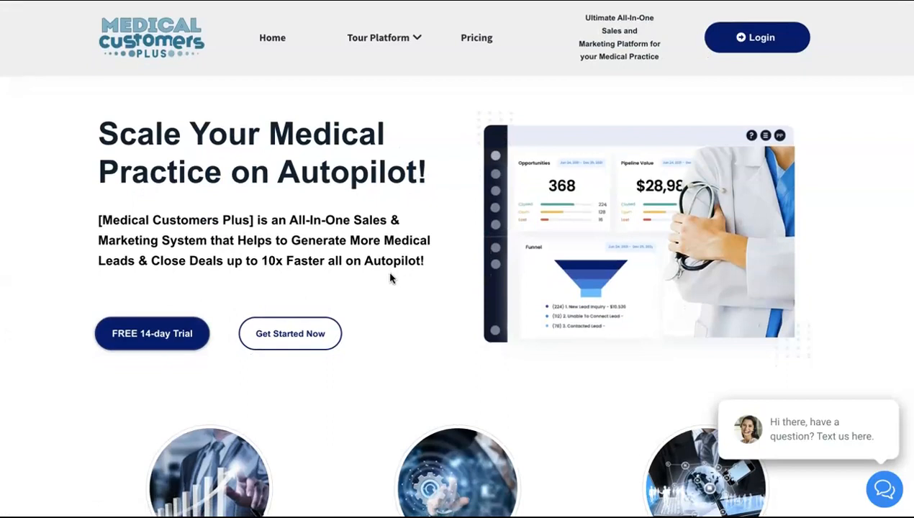
mouse_move(651, 69)
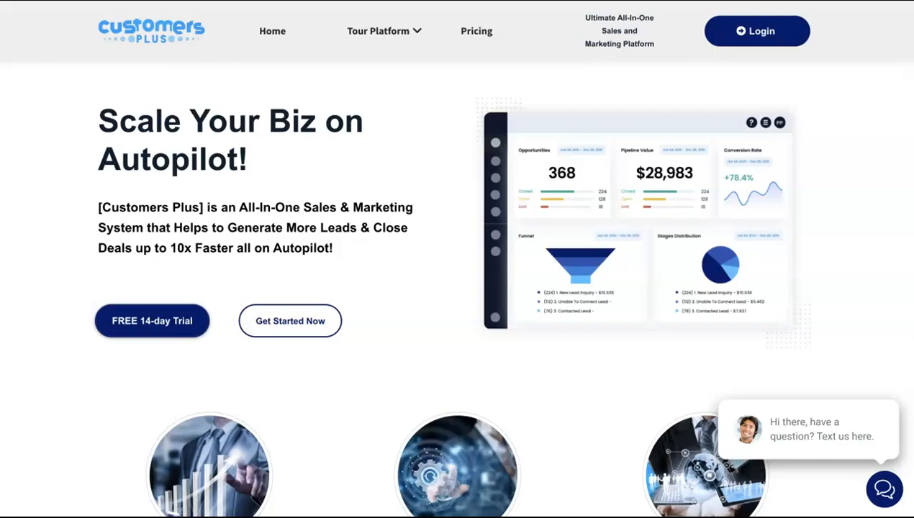
scroll("down", 3)
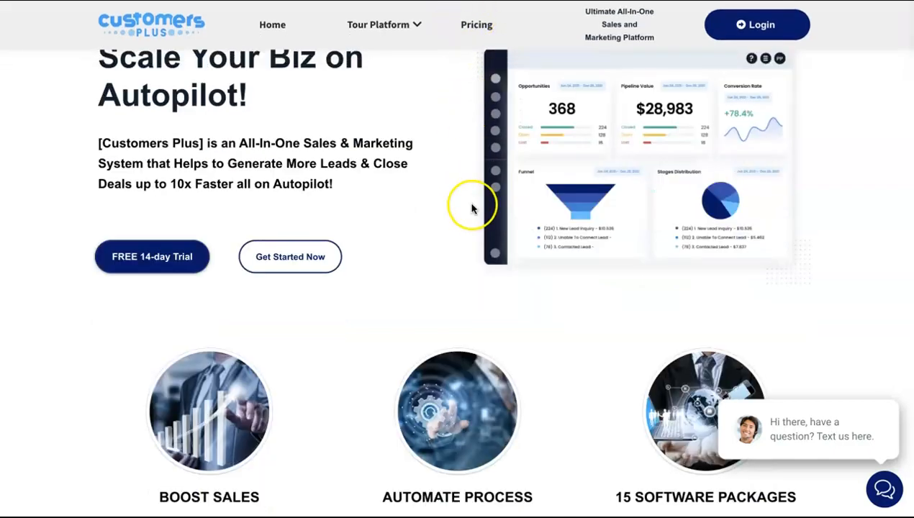
scroll("down", 3)
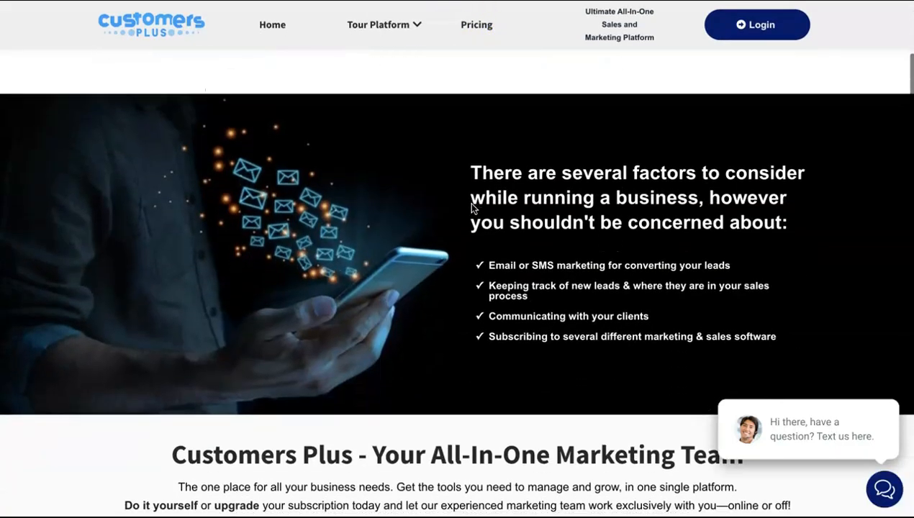
scroll("down", 3)
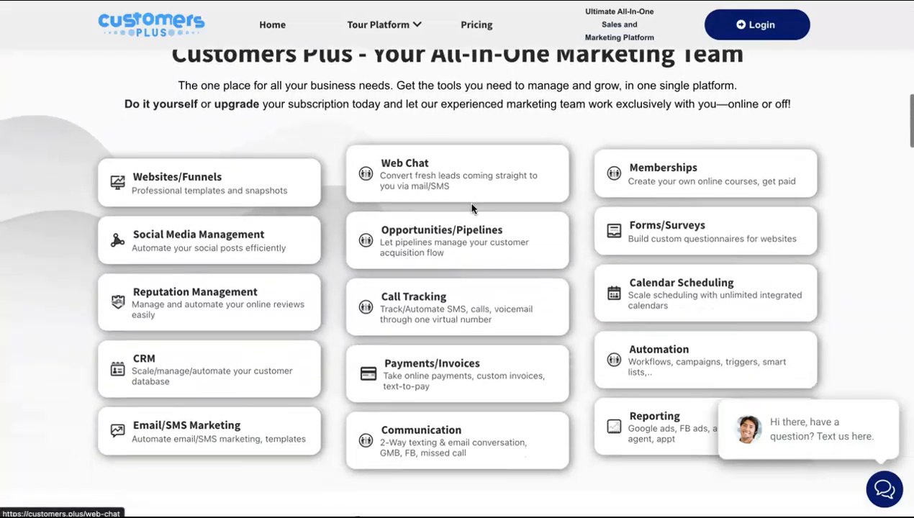
scroll("down", 3)
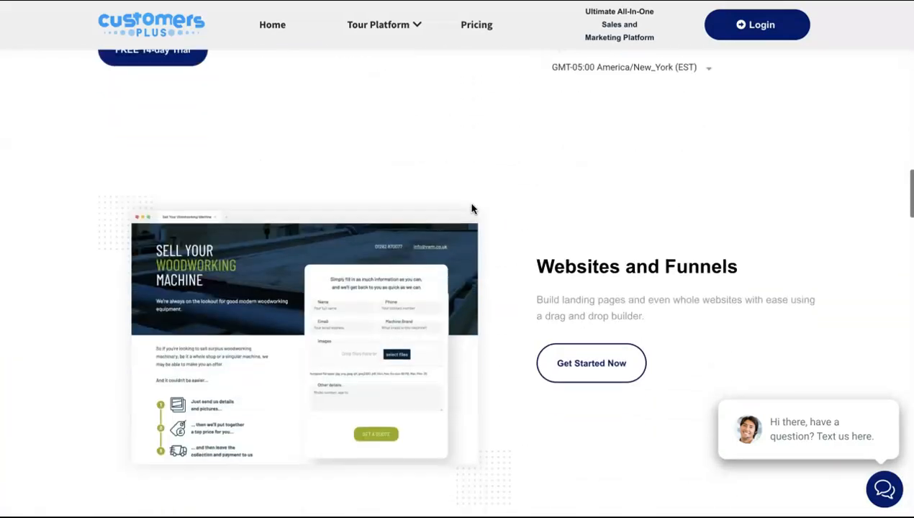
scroll("up", 3)
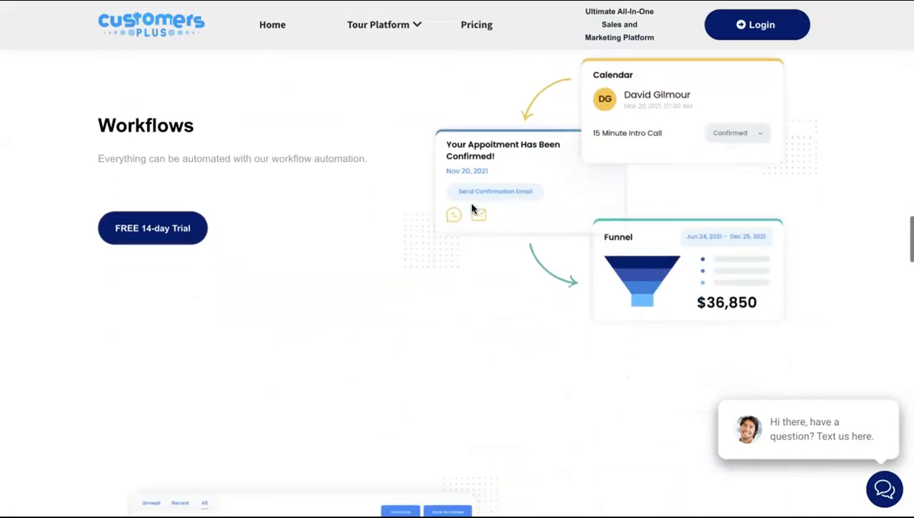
scroll("down", 3)
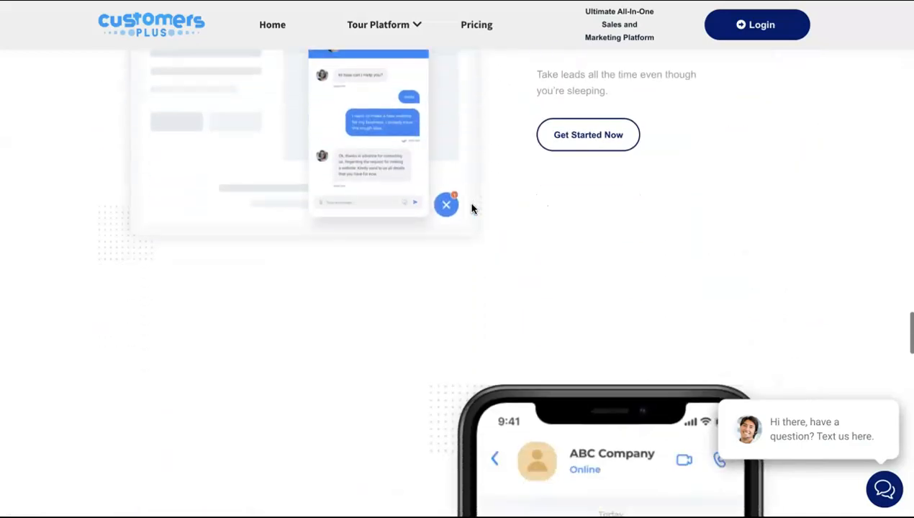
scroll("down", 3)
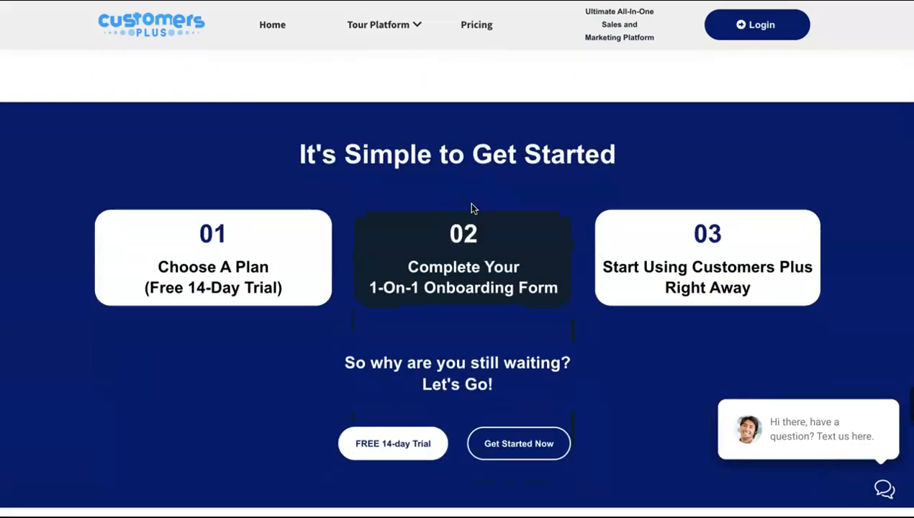
scroll("up", 3)
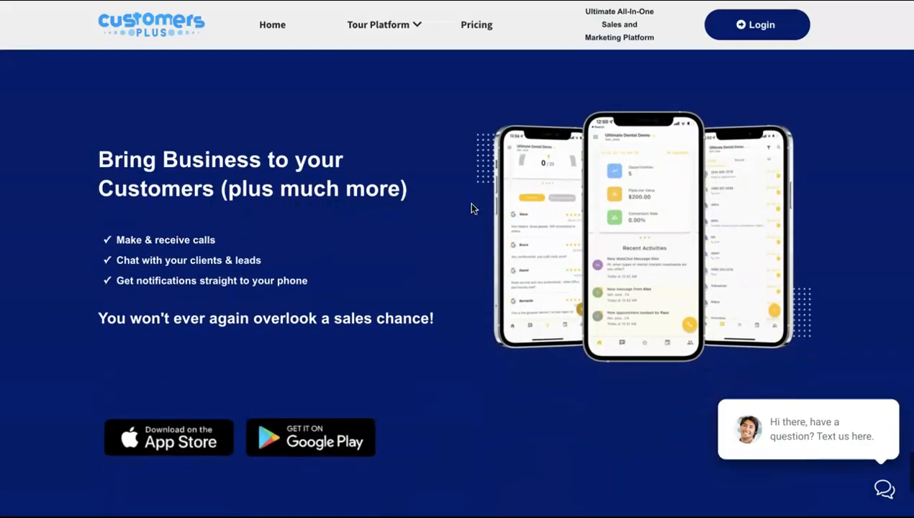
scroll("down", 3)
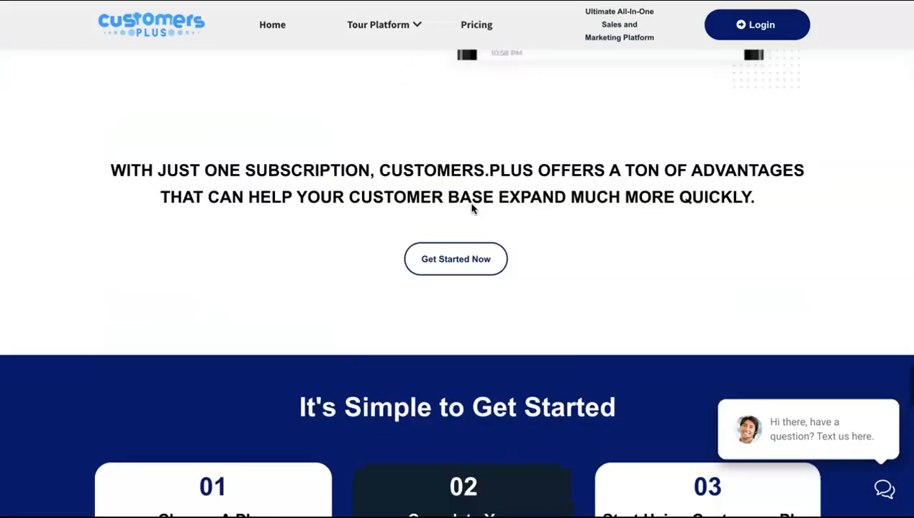
scroll("up", 3)
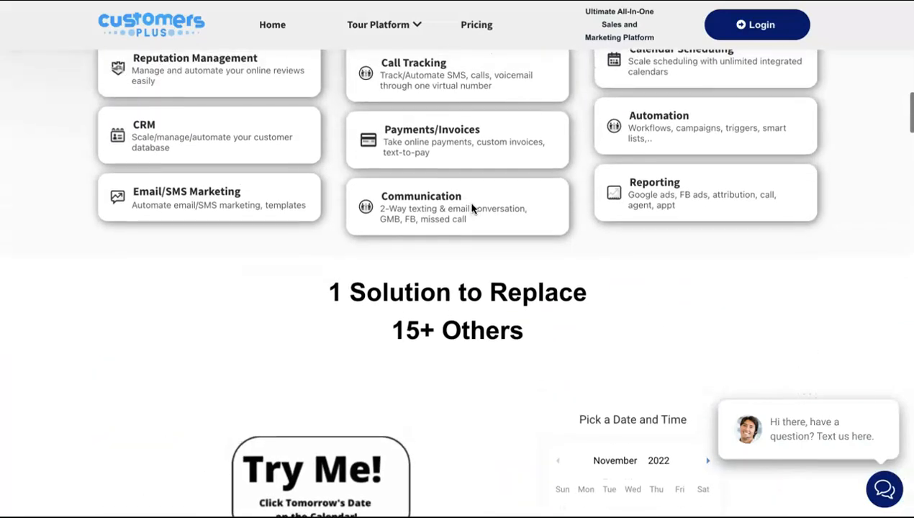
scroll("up", 3)
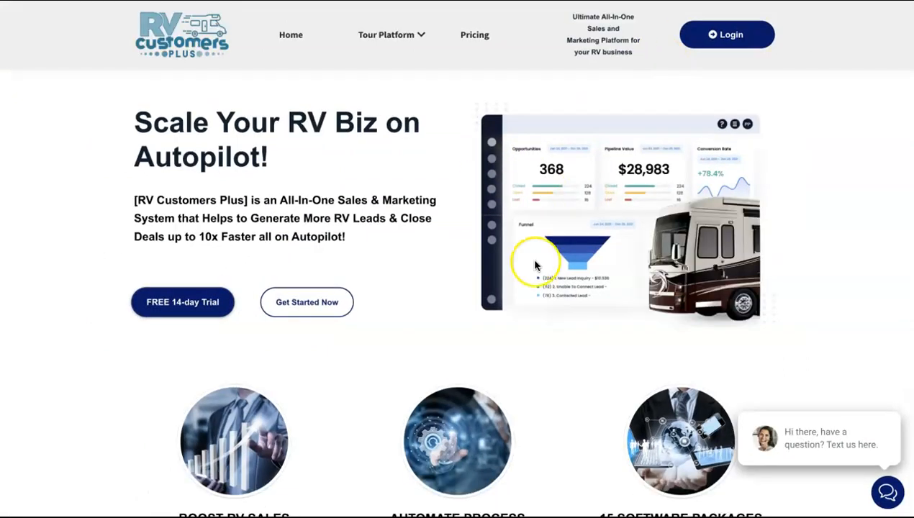
mouse_move(346, 412)
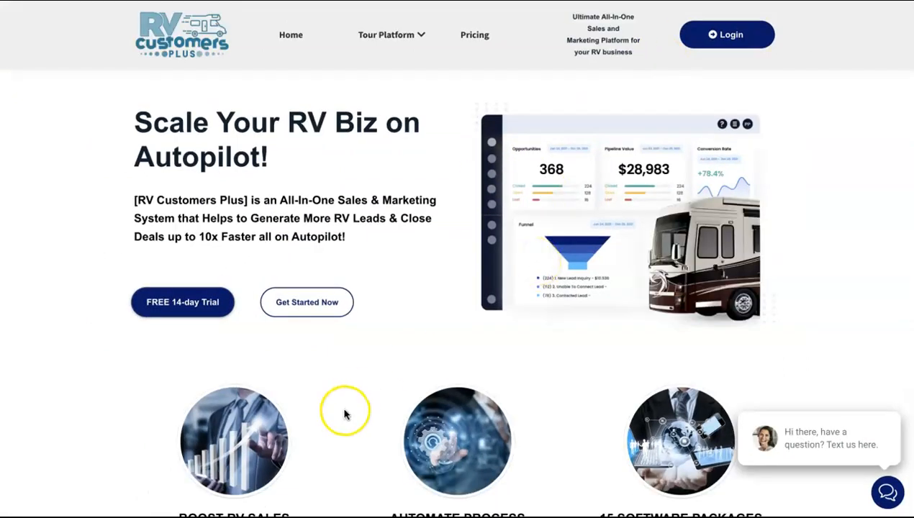
scroll("down", 3)
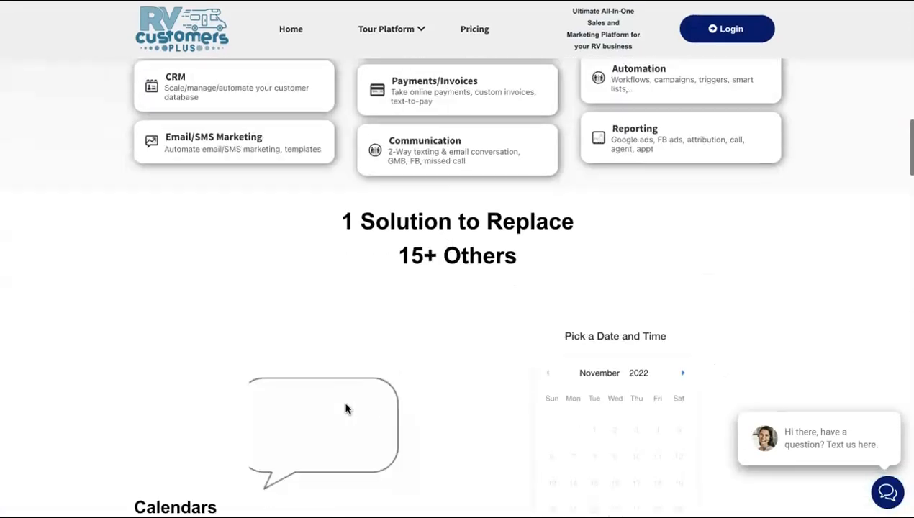
scroll("up", 3)
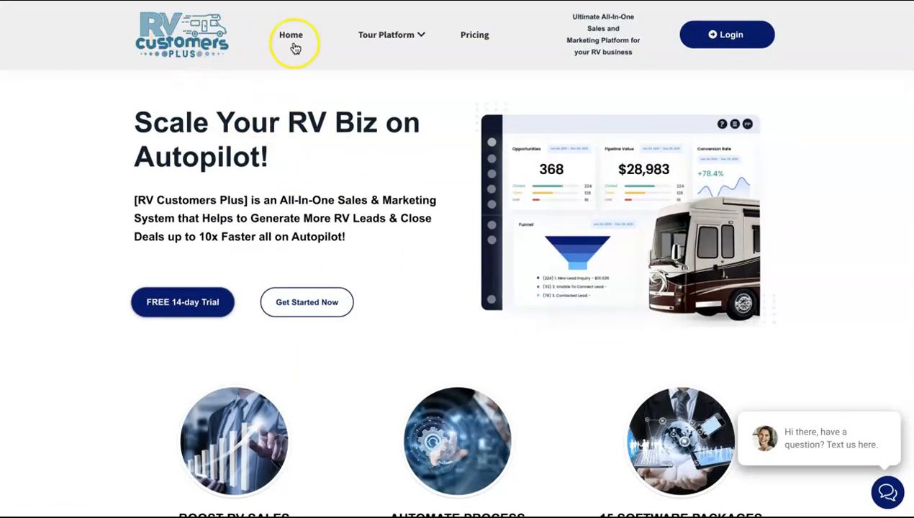
mouse_move(144, 32)
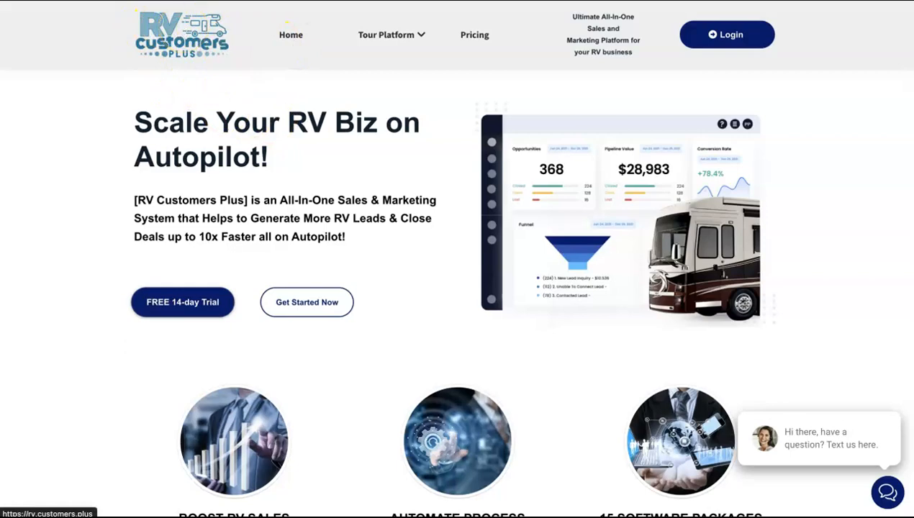
left_click(386, 34)
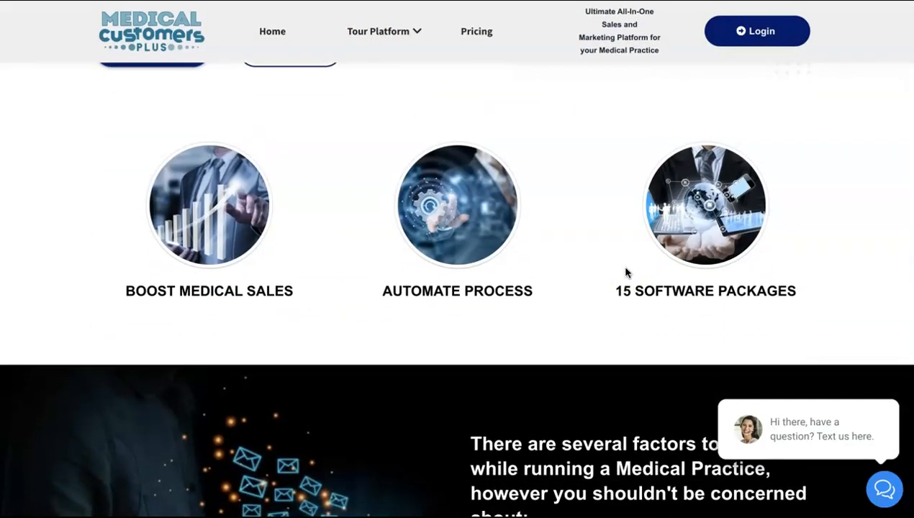
scroll("up", 3)
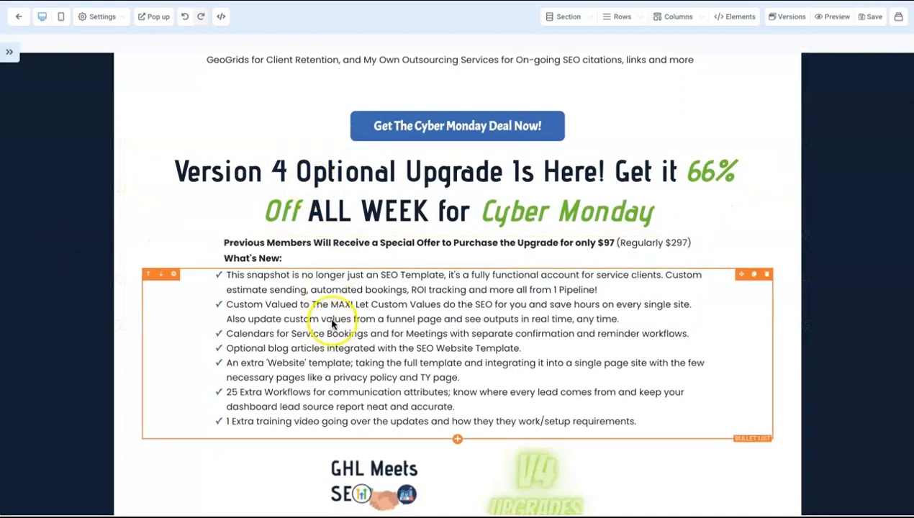
scroll("down", 3)
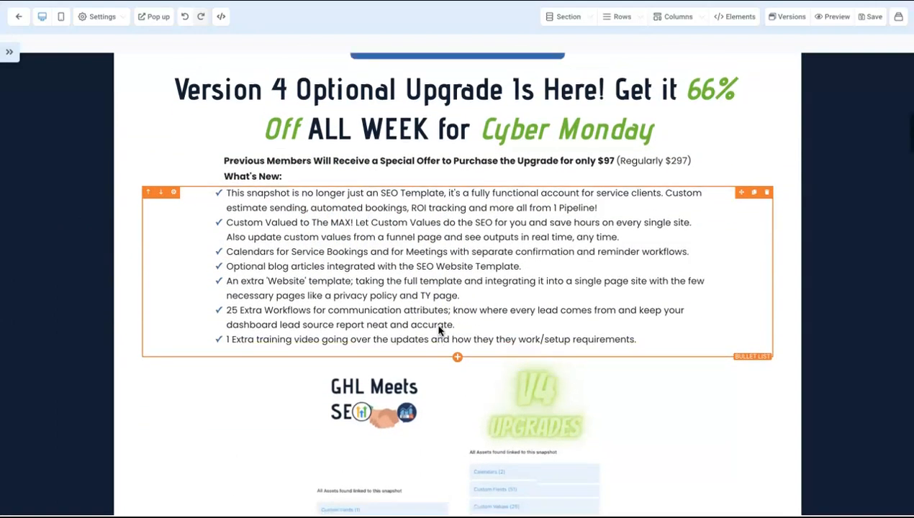
scroll("up", 3)
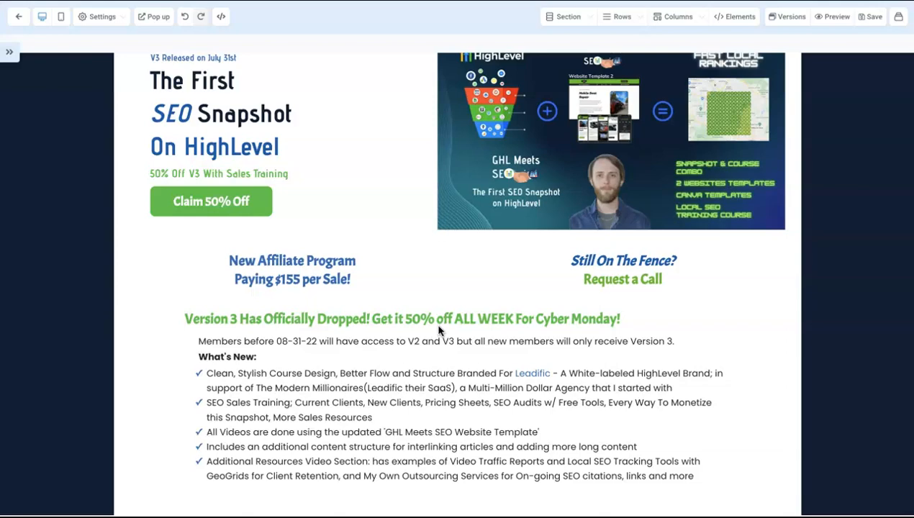
scroll("down", 3)
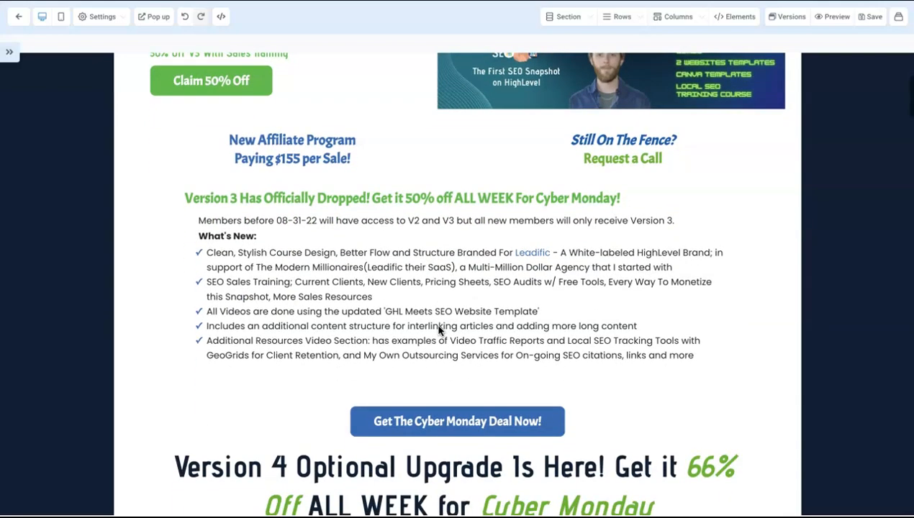
scroll("down", 3)
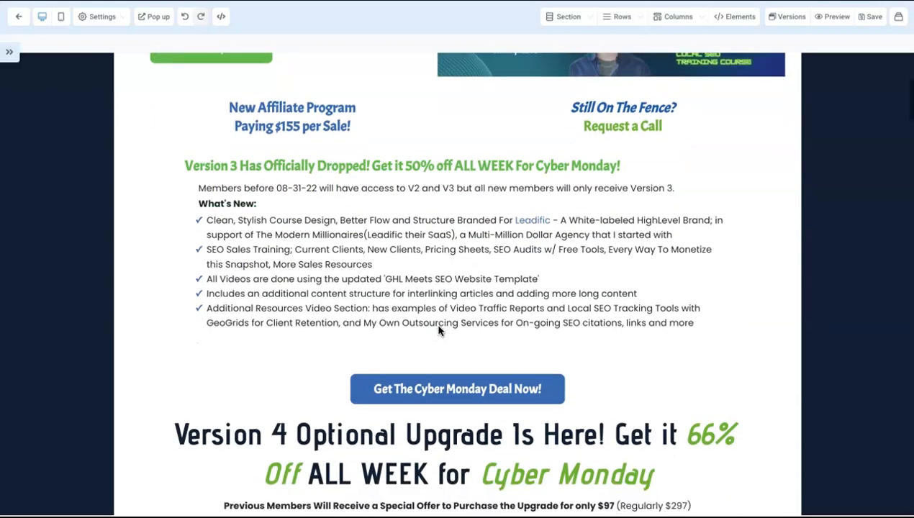
scroll("down", 3)
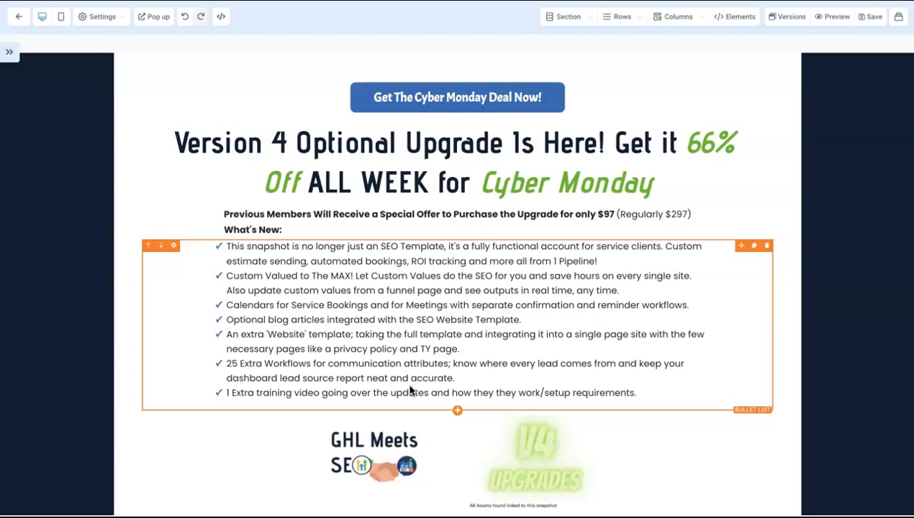
scroll("down", 3)
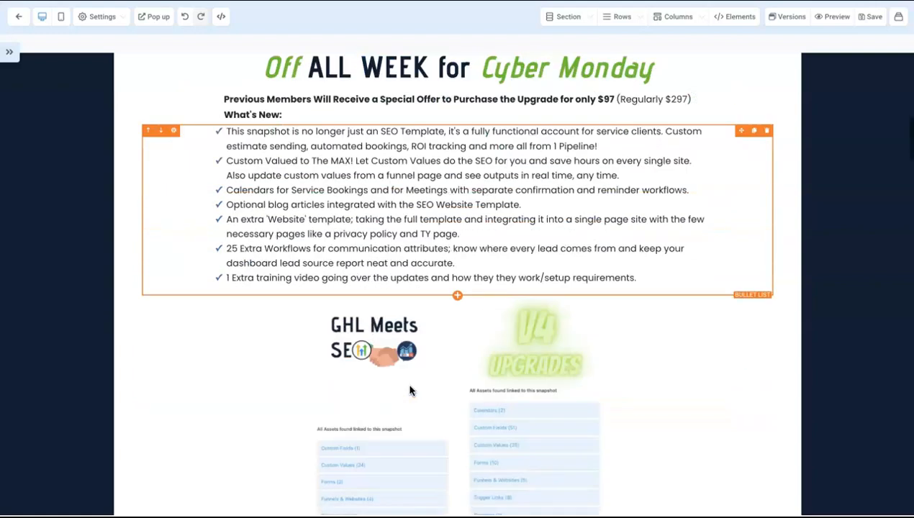
scroll("down", 3)
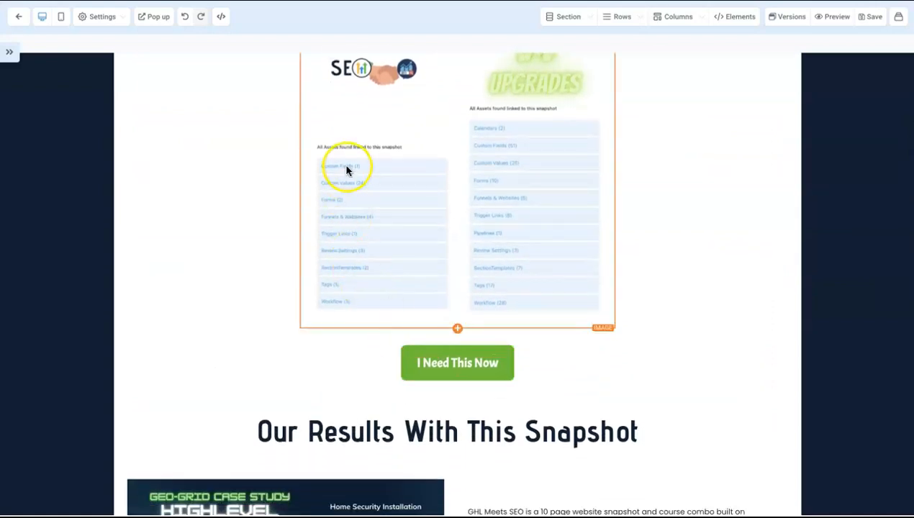
mouse_move(394, 178)
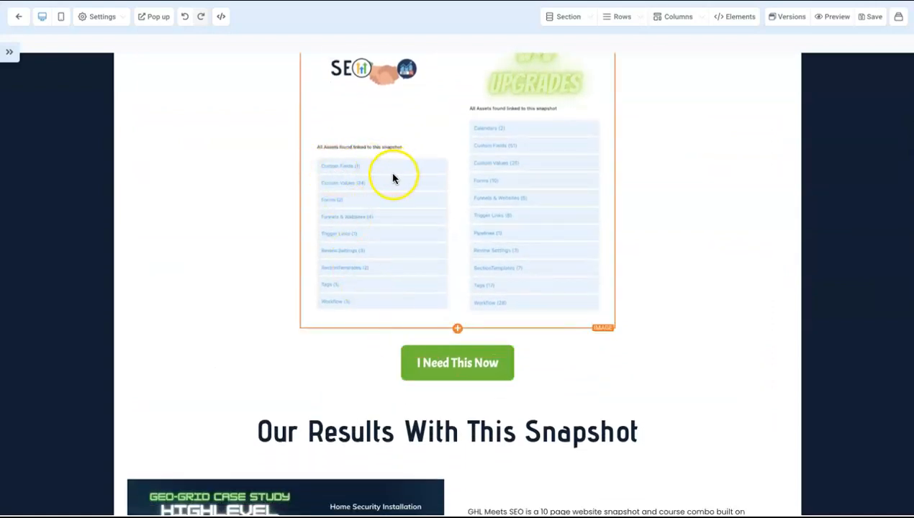
mouse_move(347, 209)
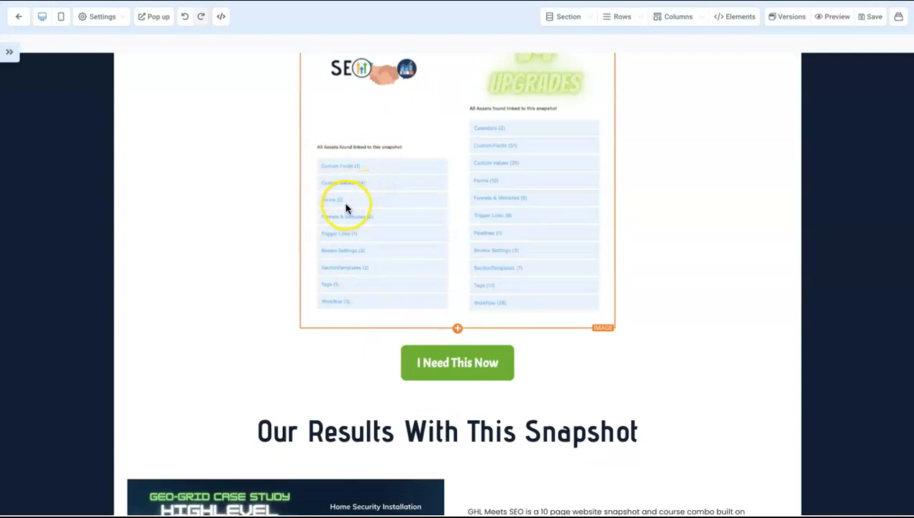
mouse_move(386, 222)
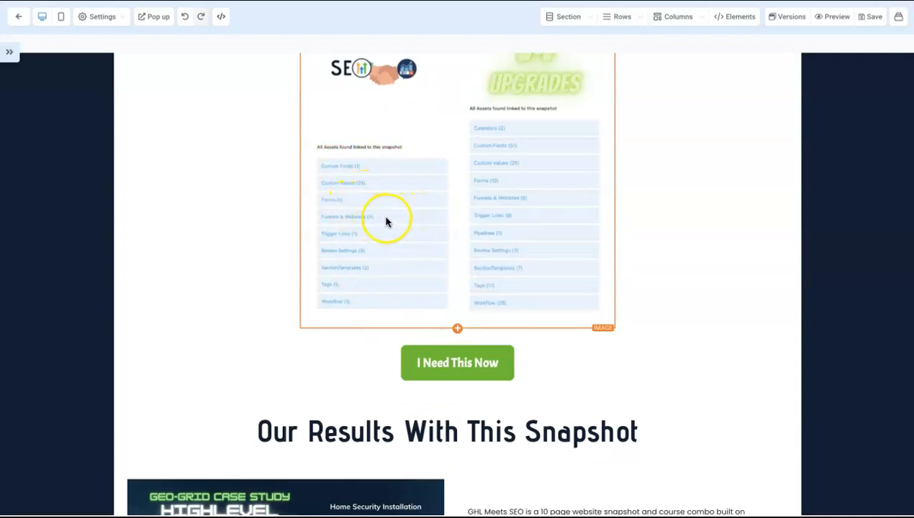
mouse_move(359, 239)
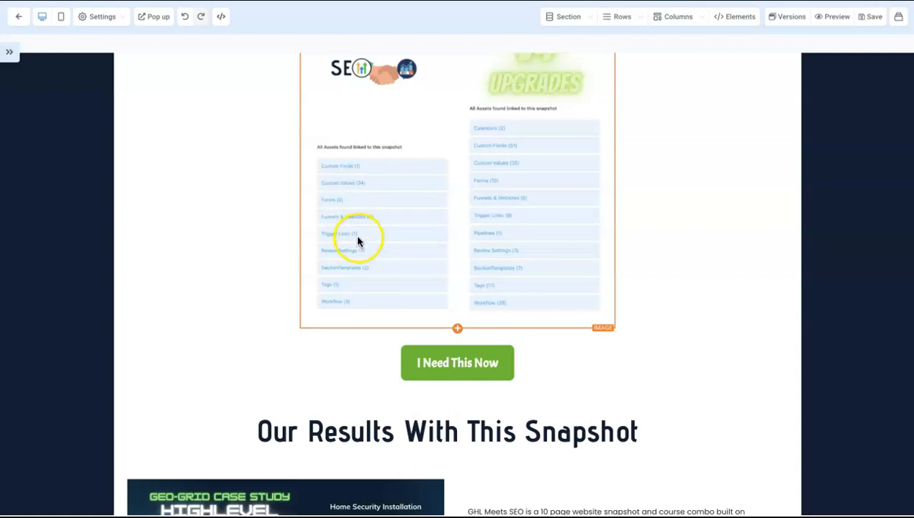
mouse_move(372, 224)
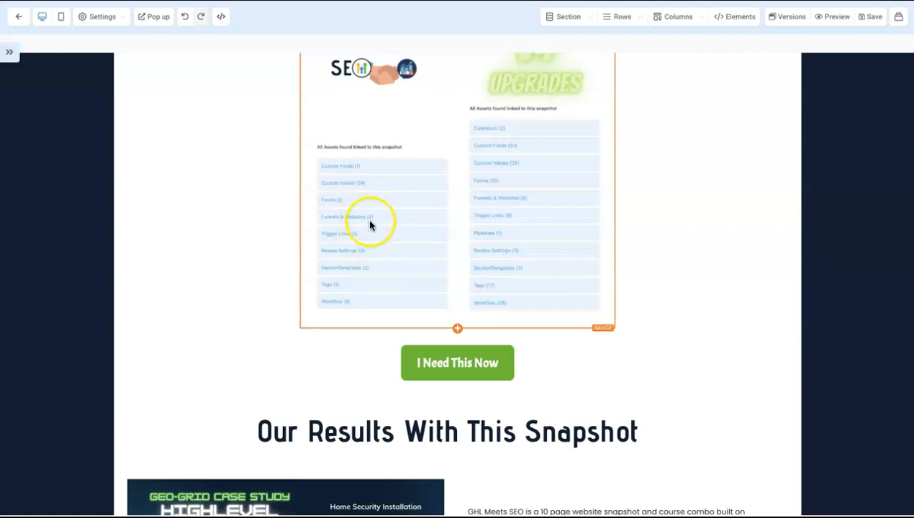
mouse_move(374, 222)
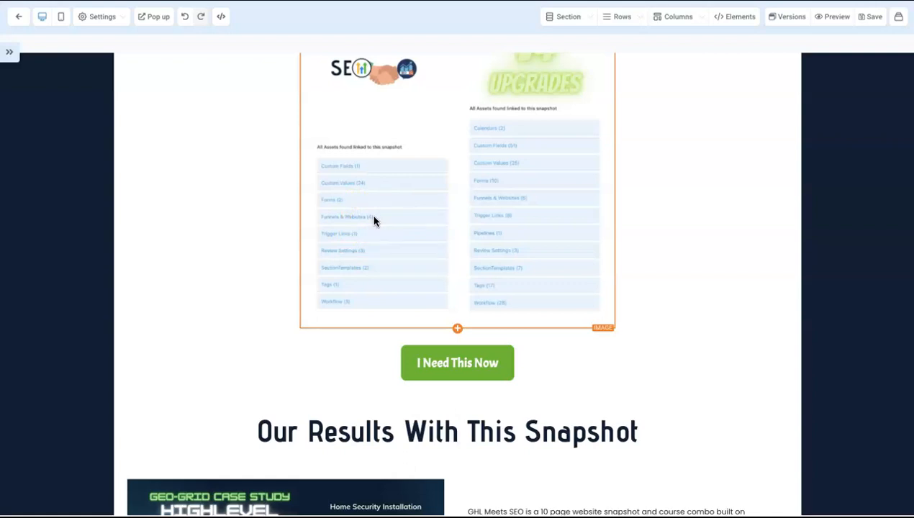
mouse_move(510, 204)
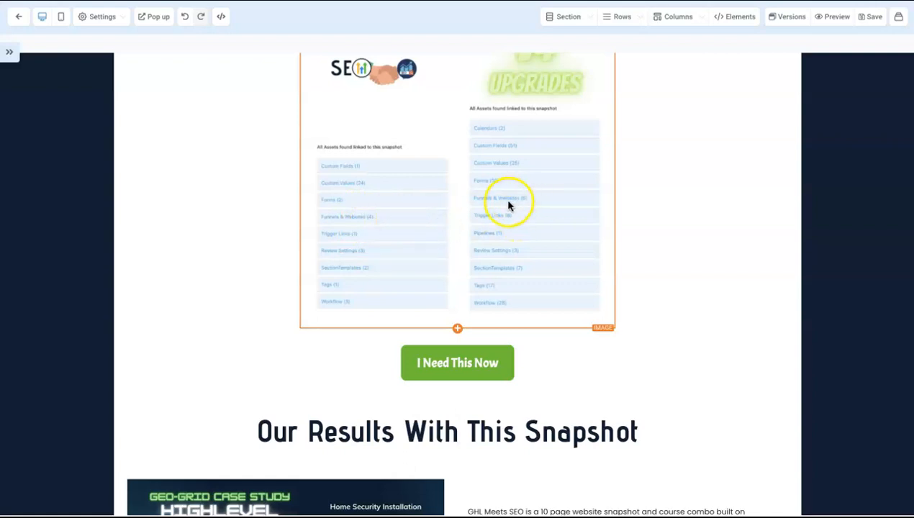
mouse_move(386, 228)
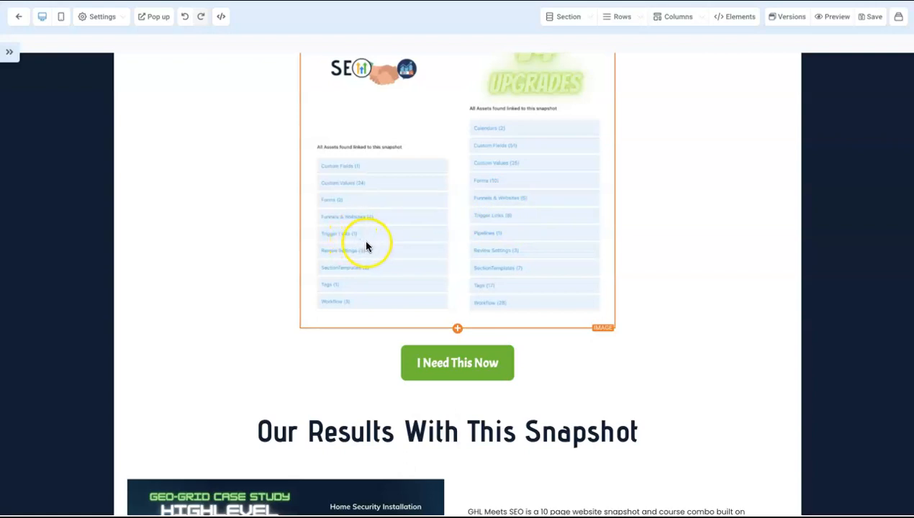
mouse_move(382, 250)
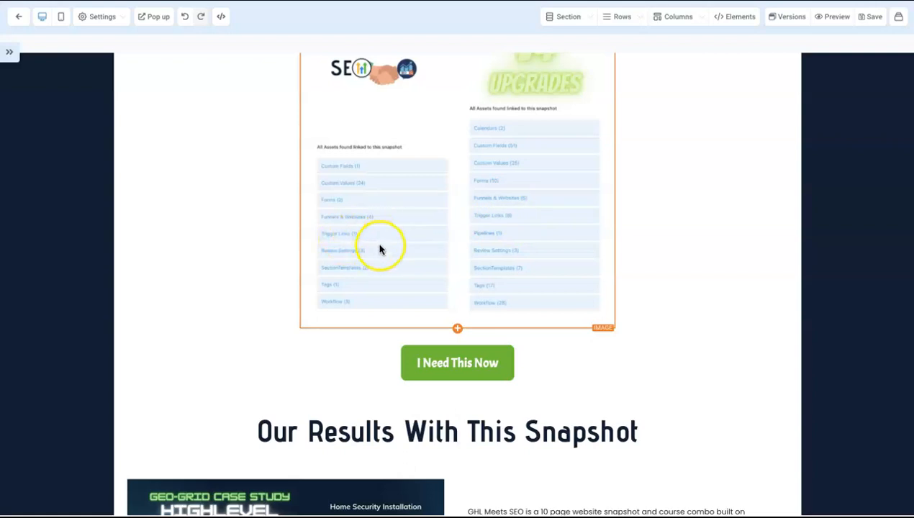
mouse_move(374, 252)
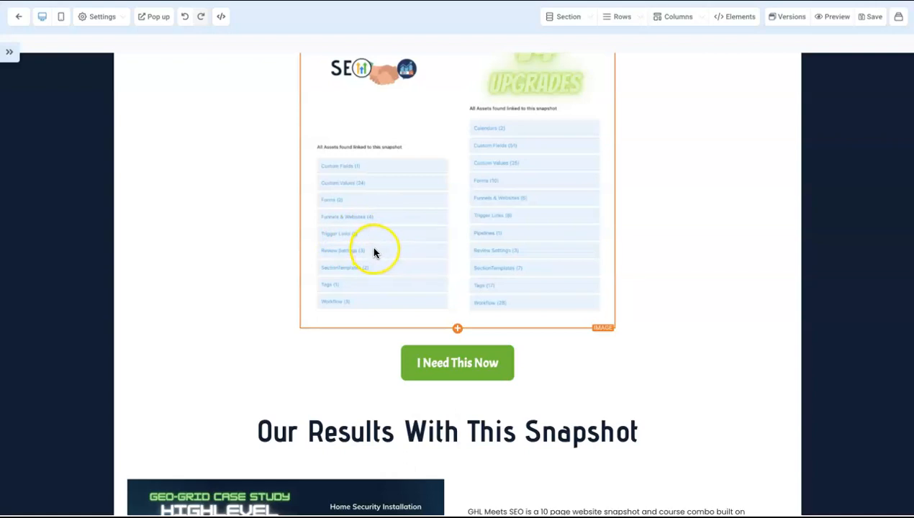
mouse_move(360, 293)
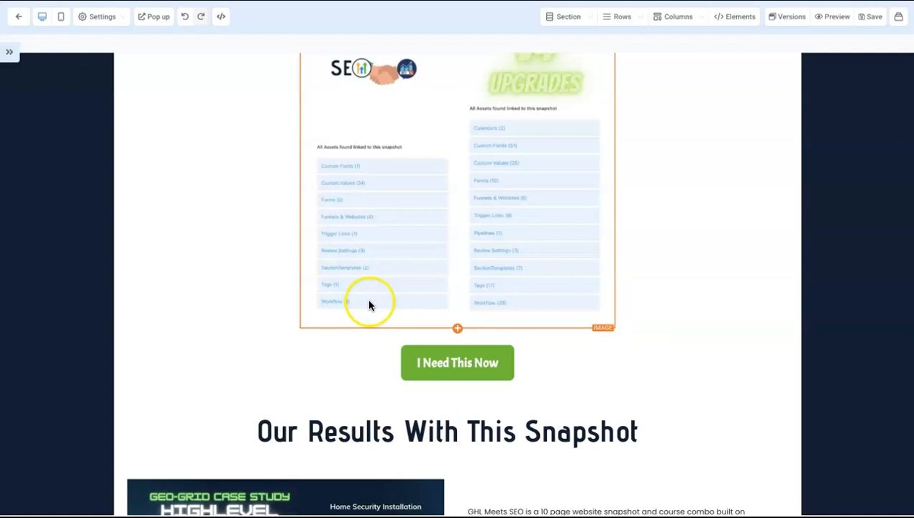
mouse_move(510, 302)
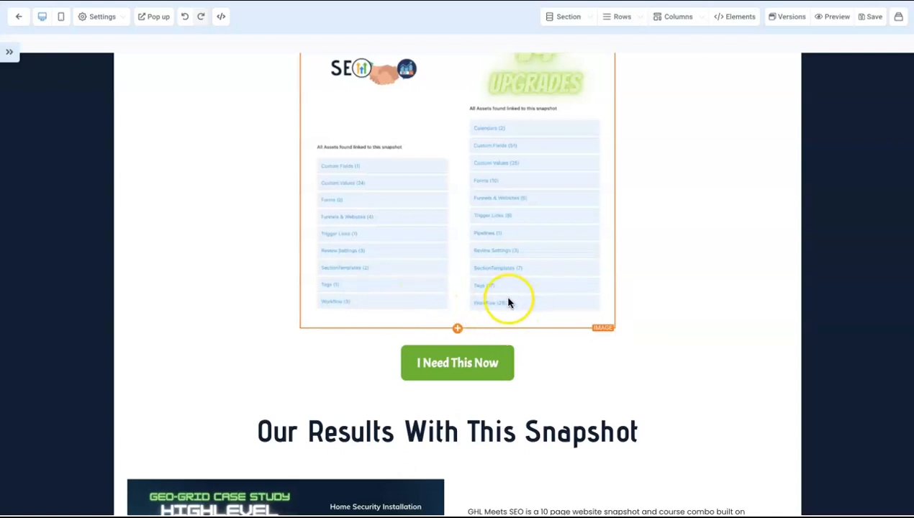
mouse_move(497, 288)
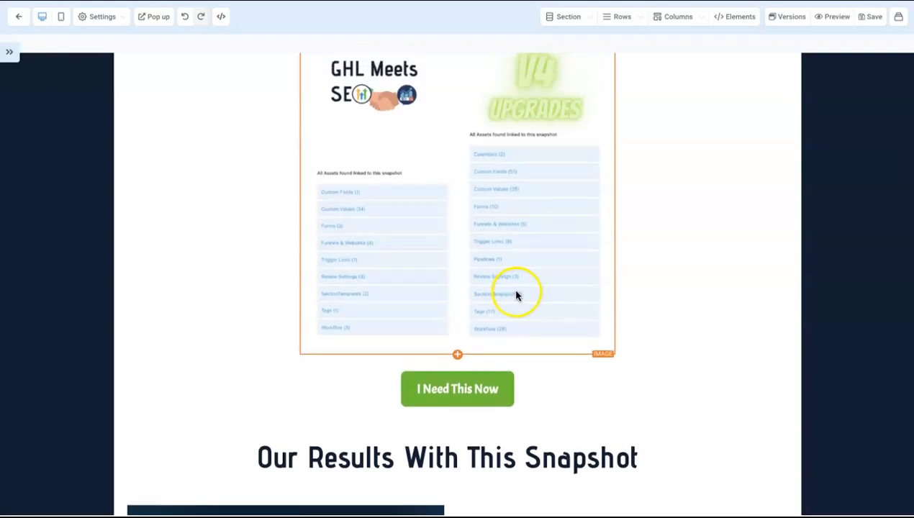
mouse_move(507, 287)
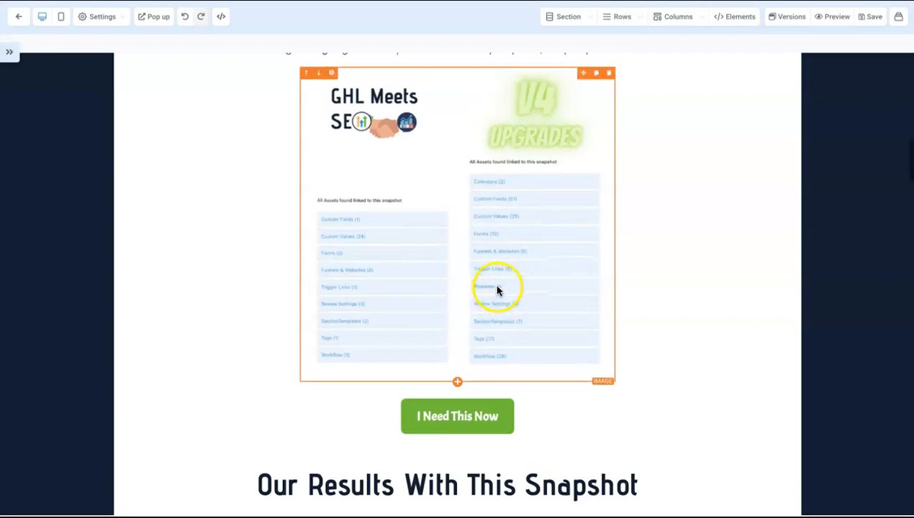
scroll("up", 3)
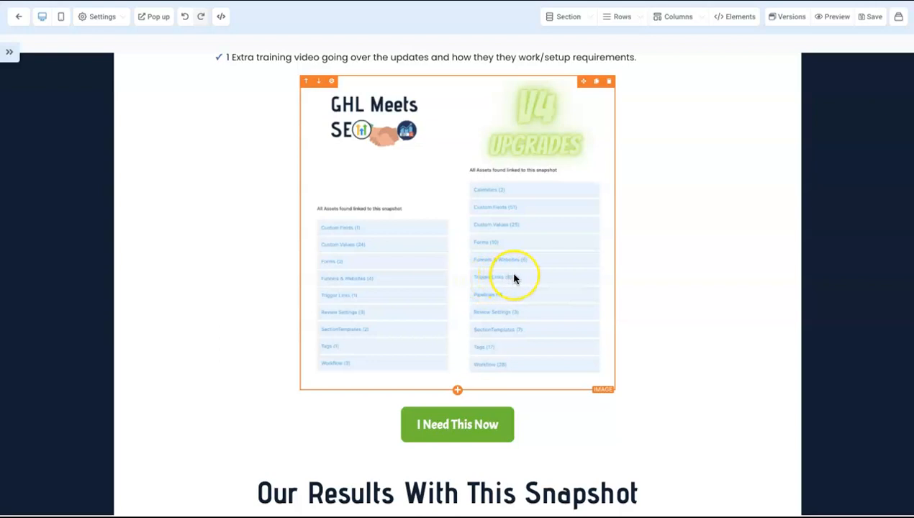
mouse_move(515, 279)
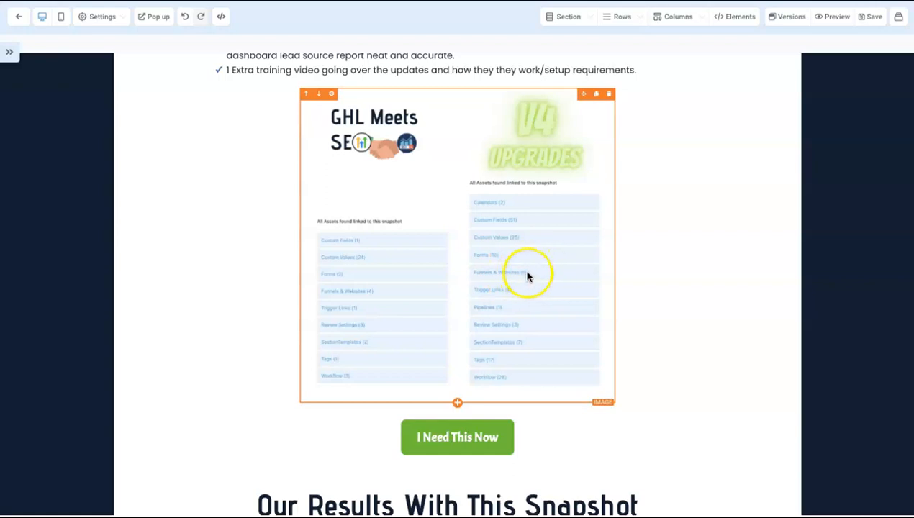
mouse_move(549, 271)
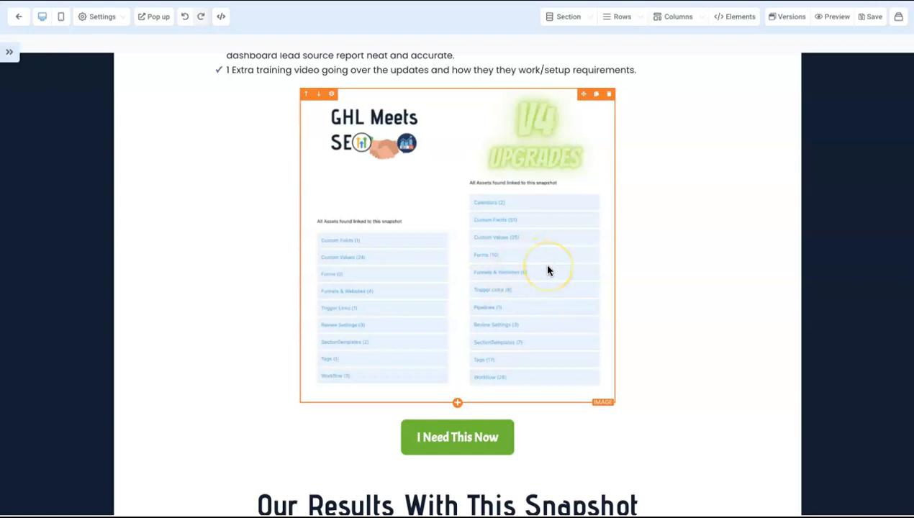
mouse_move(533, 276)
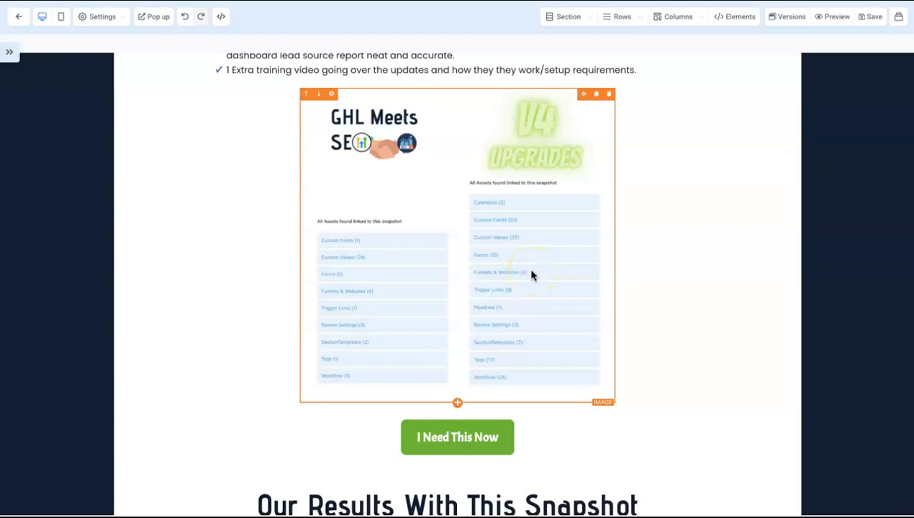
scroll("down", 3)
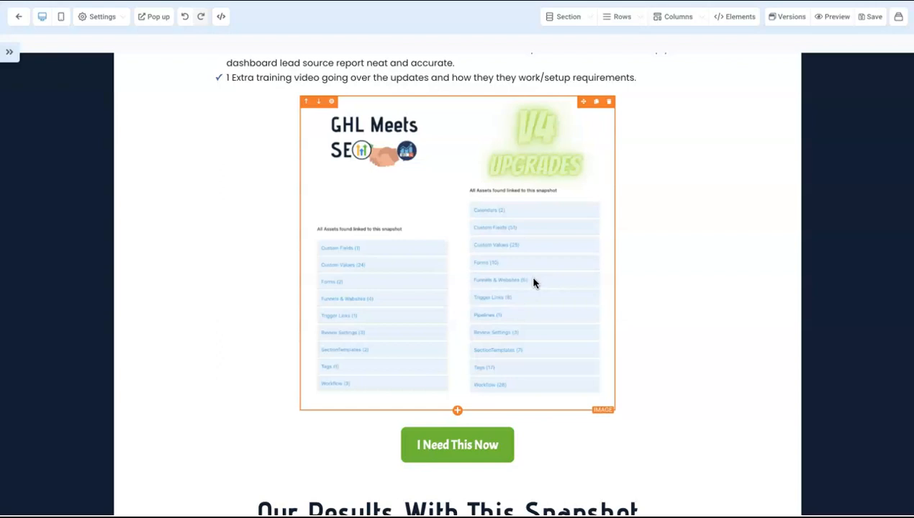
mouse_move(555, 288)
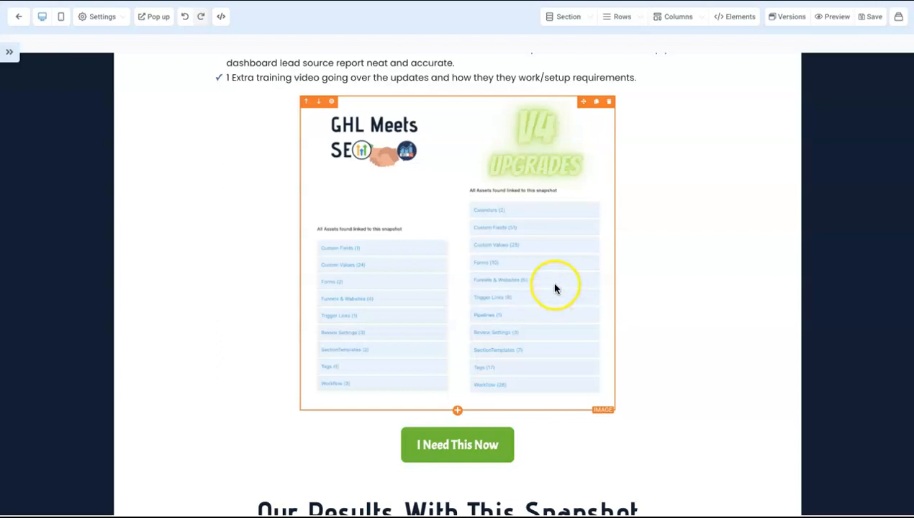
mouse_move(544, 284)
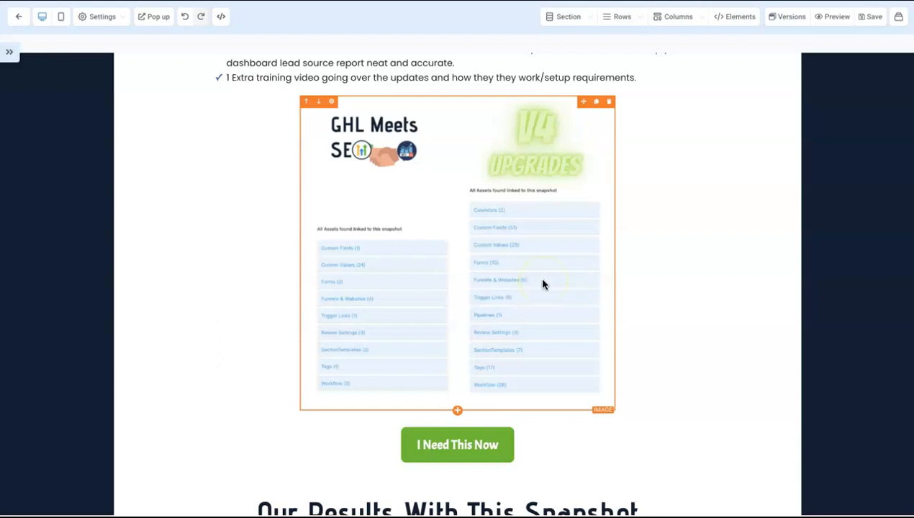
scroll("down", 3)
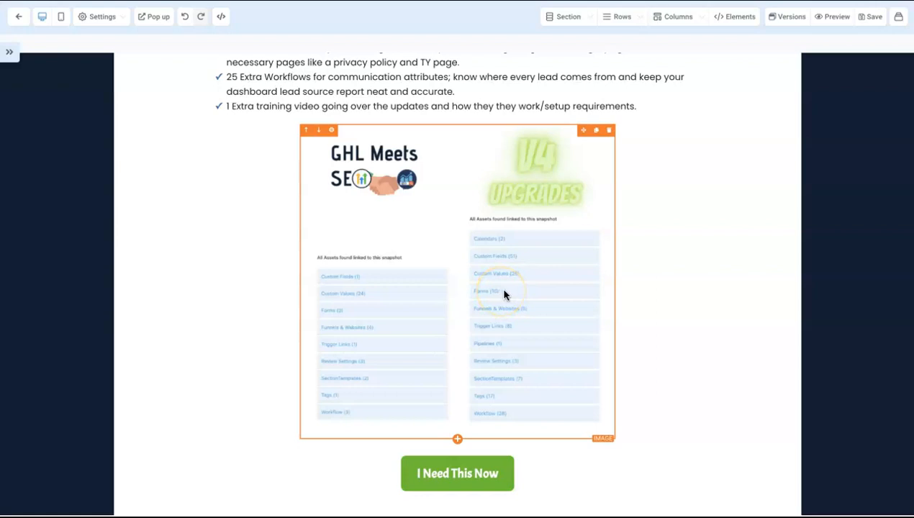
mouse_move(533, 291)
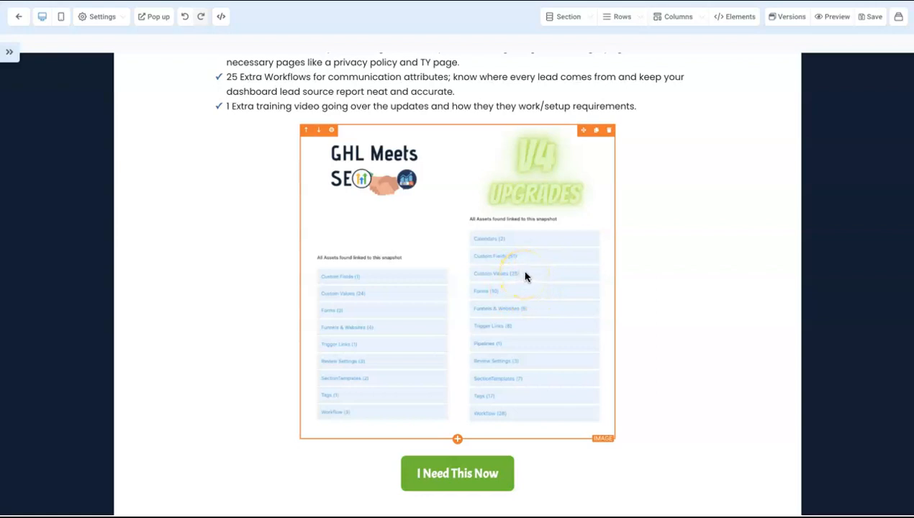
mouse_move(501, 245)
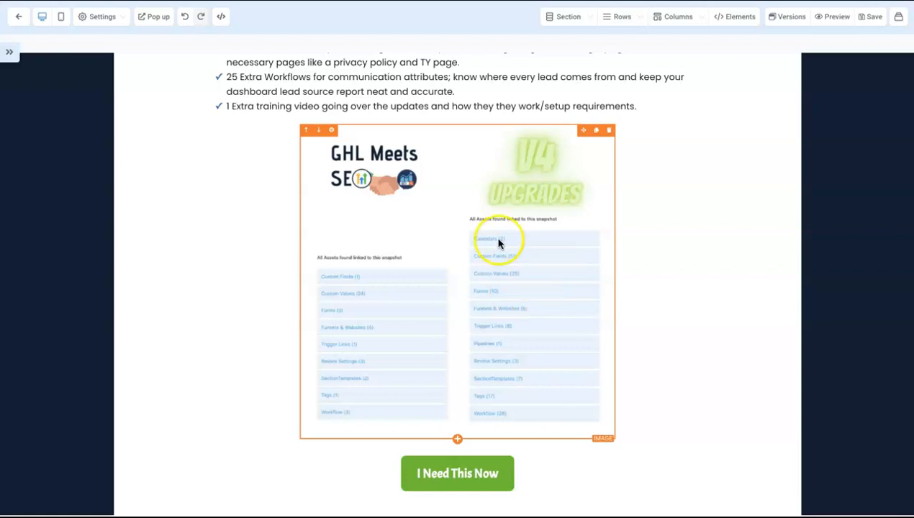
mouse_move(525, 256)
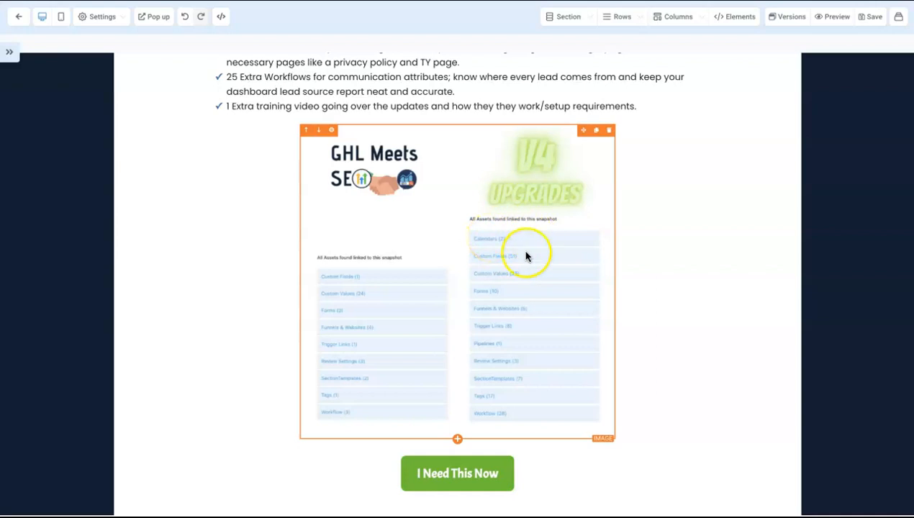
mouse_move(515, 413)
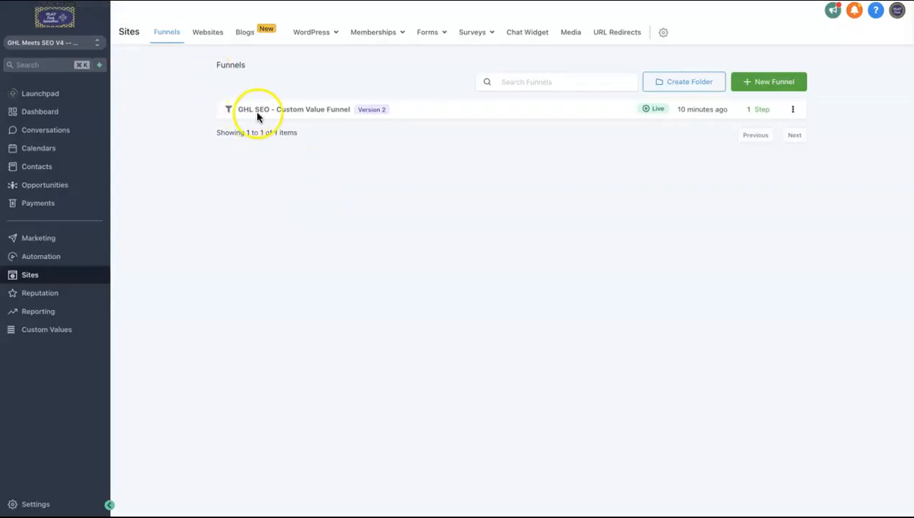
mouse_move(312, 115)
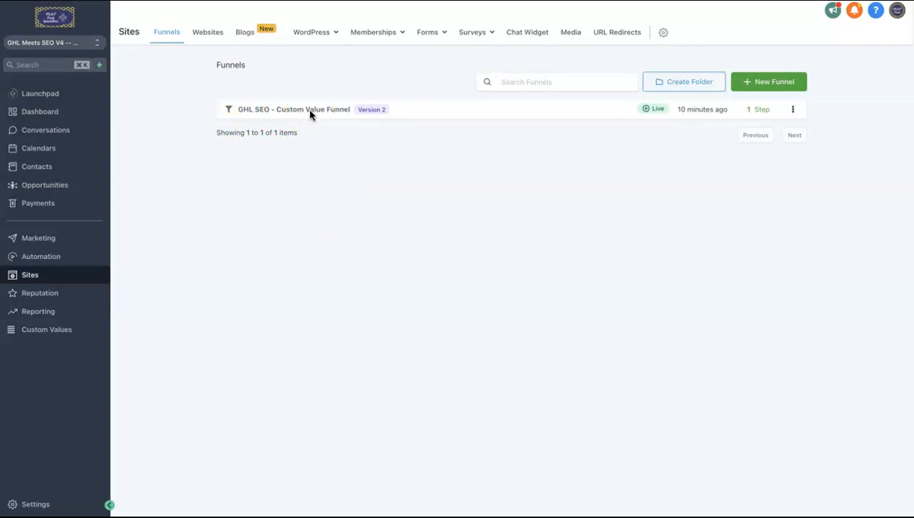
Open the GHL SEO - Custom Value Funnel and preview its Custom Value Form page live.
left_click(293, 109)
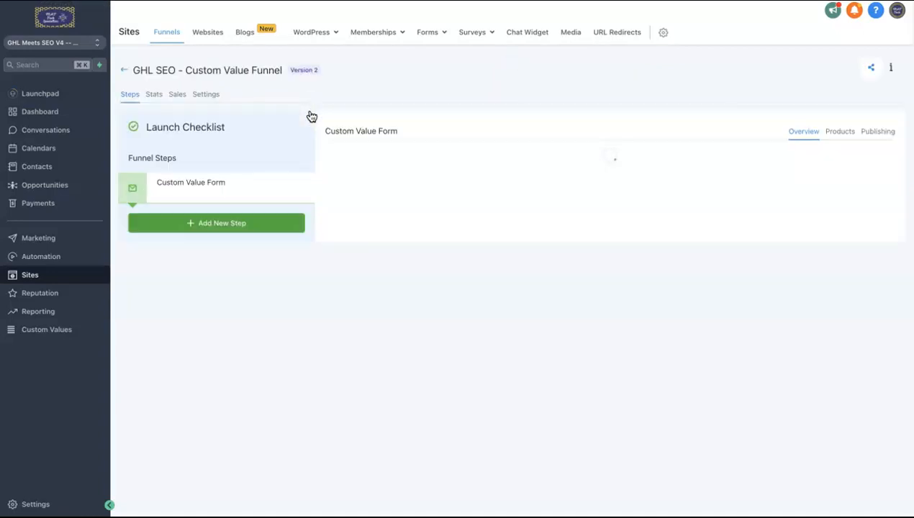
left_click(190, 181)
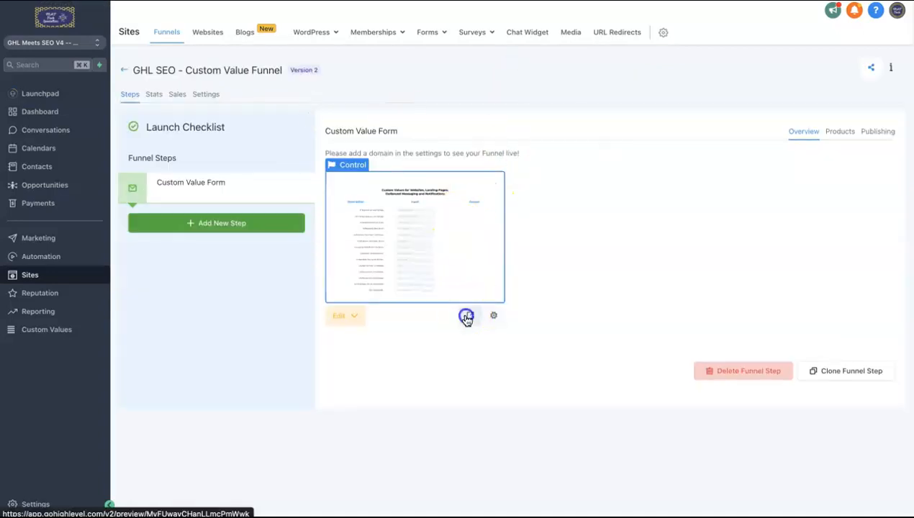
left_click(467, 317)
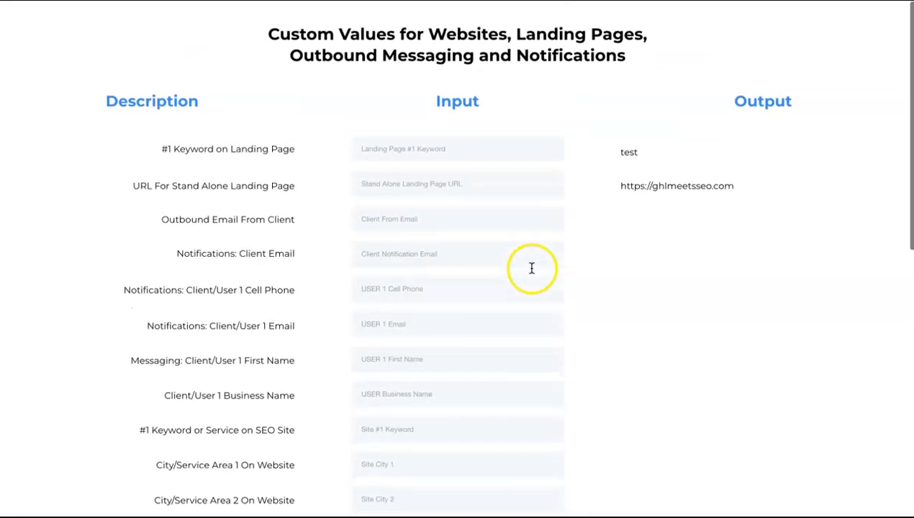
Enter web development as Service 1 On Website & Landing Page, submit the custom values, and check the output.
scroll("down", 3)
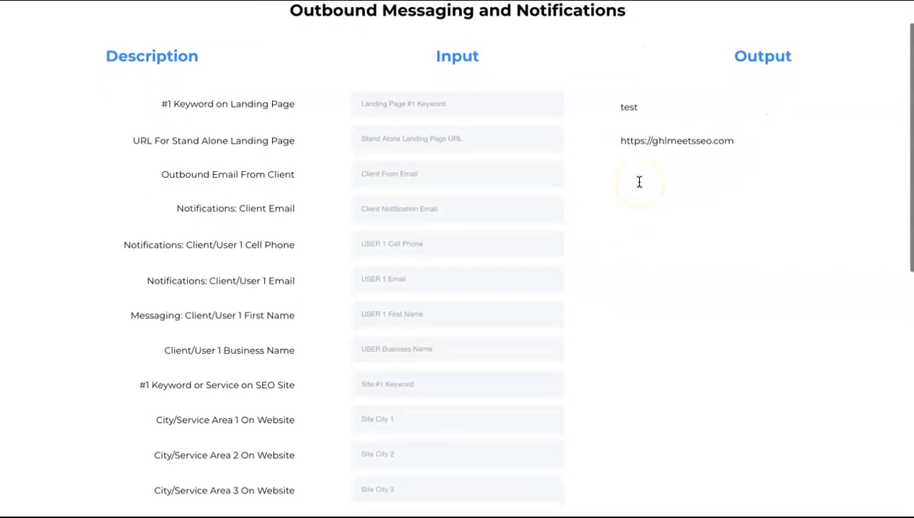
scroll("down", 3)
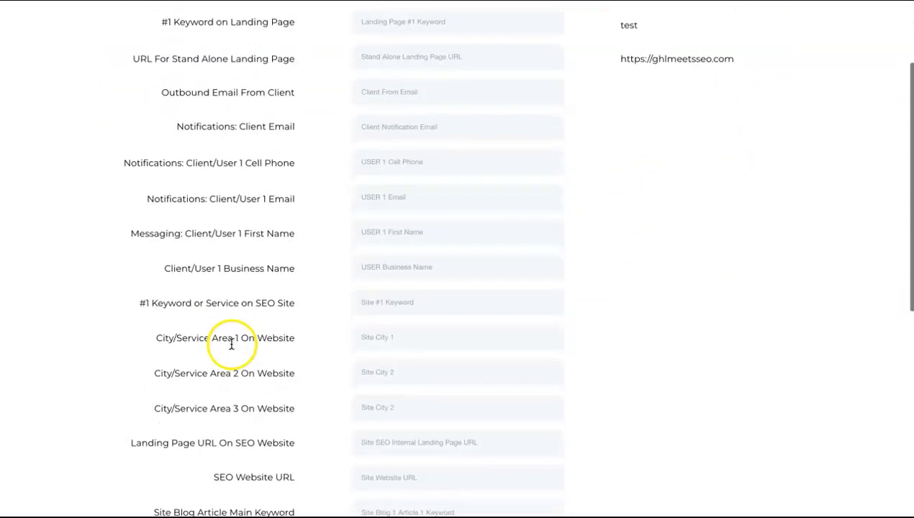
scroll("up", 3)
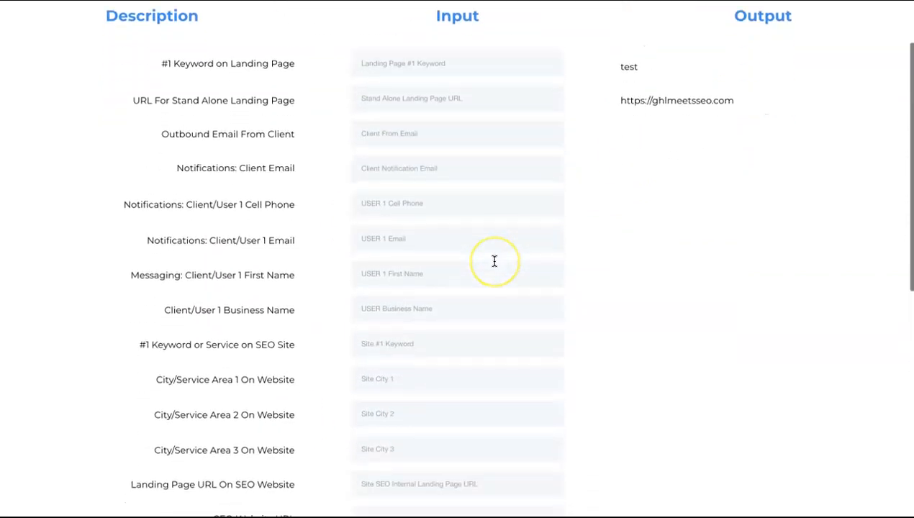
scroll("down", 3)
type("we")
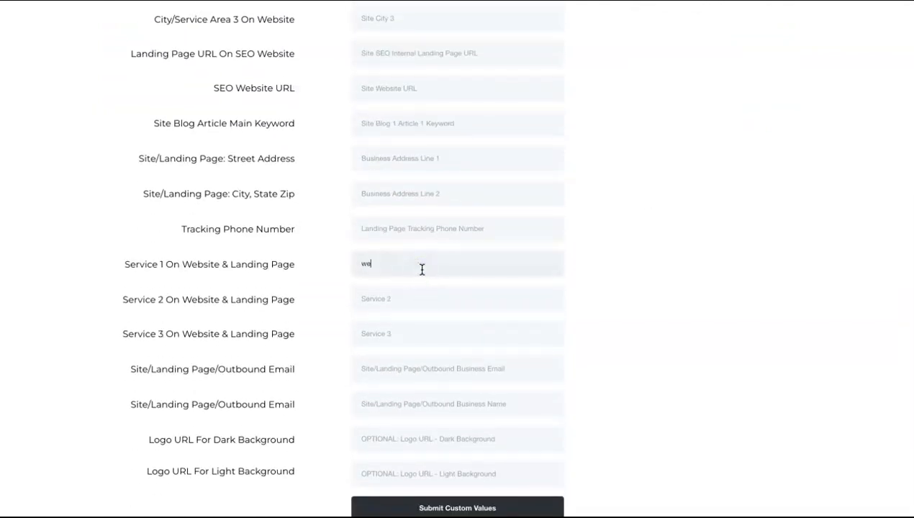
type("br")
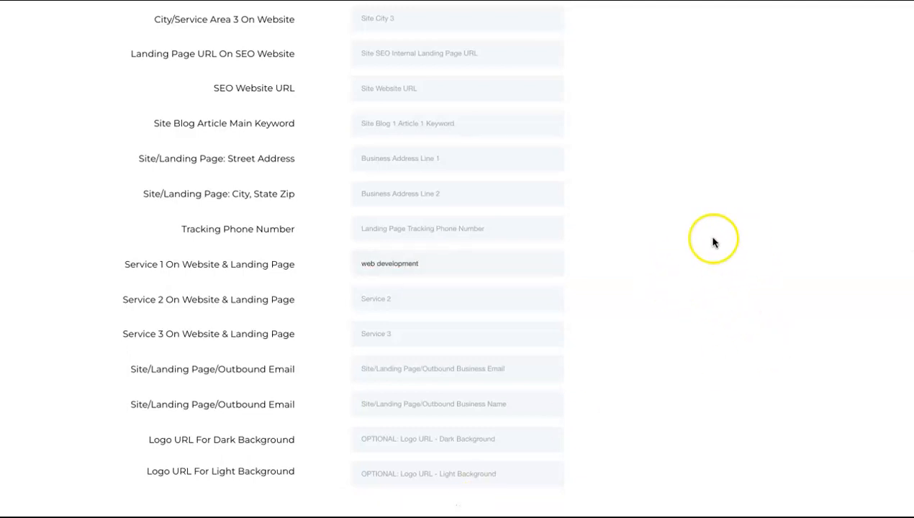
mouse_move(636, 277)
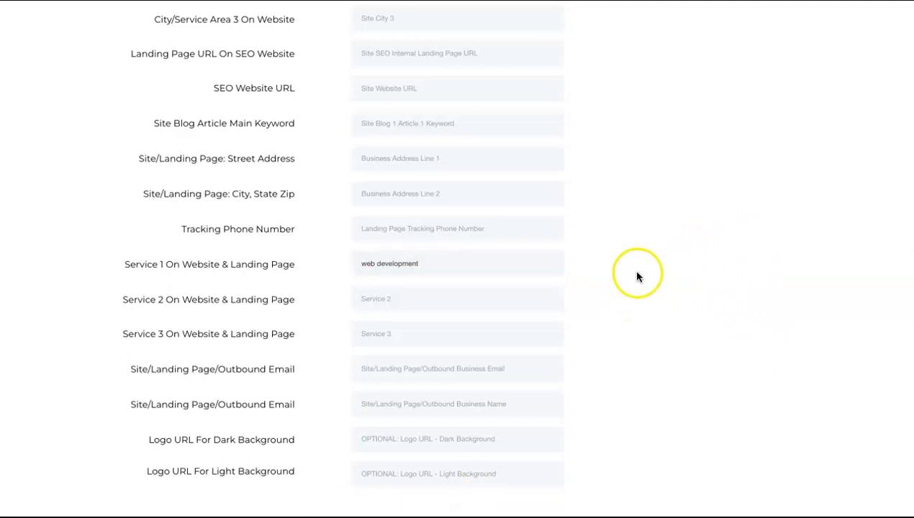
scroll("up", 3)
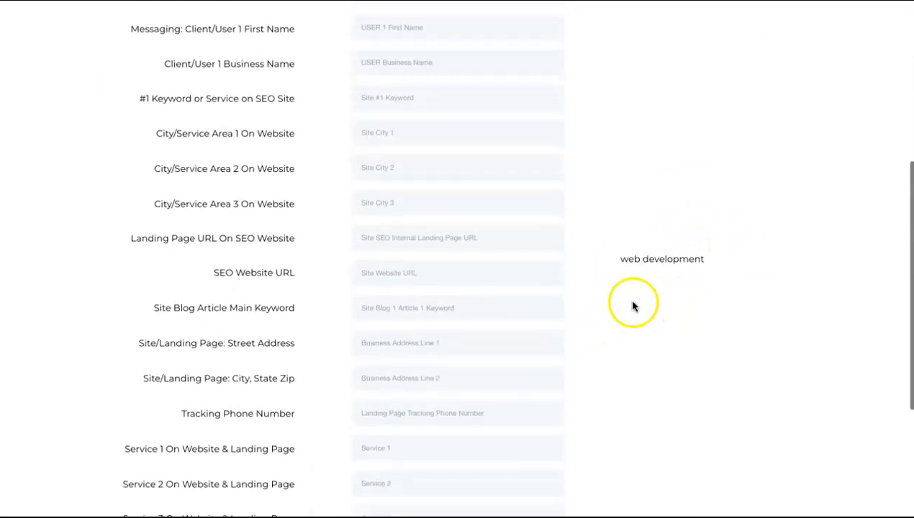
scroll("up", 3)
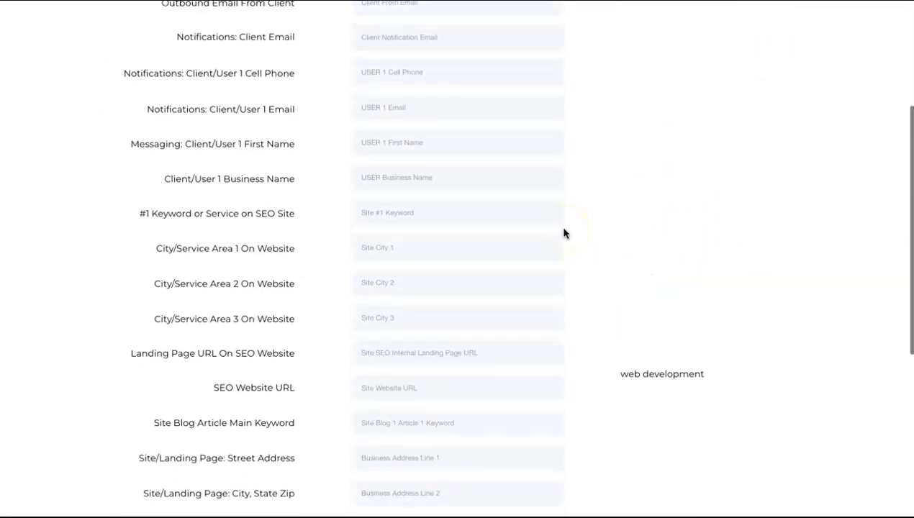
scroll("up", 3)
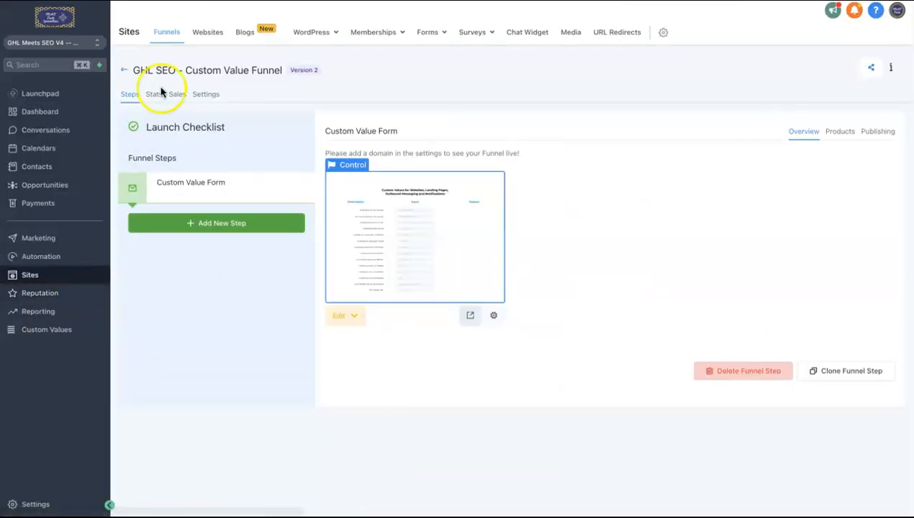
mouse_move(36, 329)
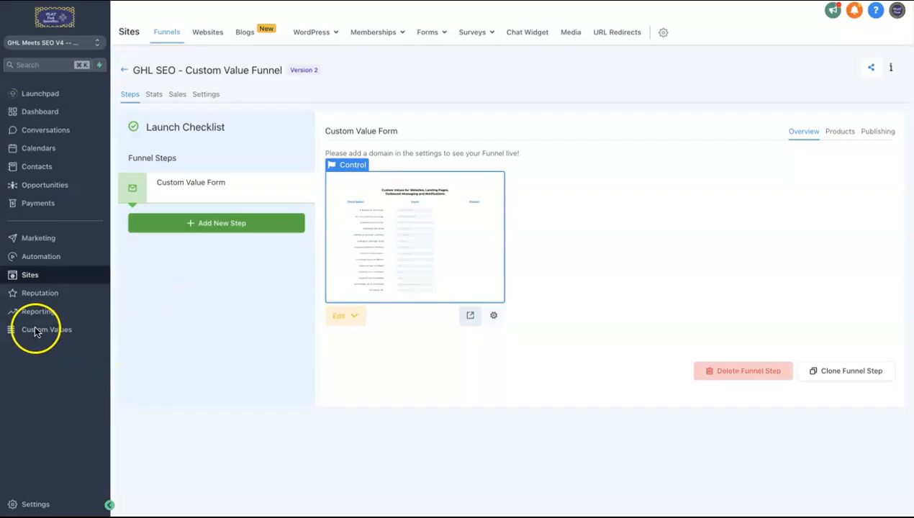
Go to the Custom Values section from the left sidebar.
left_click(46, 330)
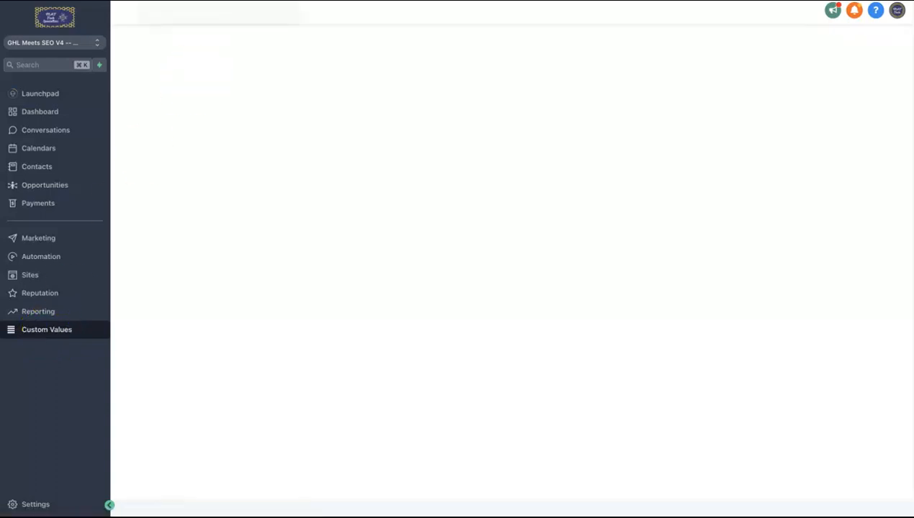
left_click(46, 329)
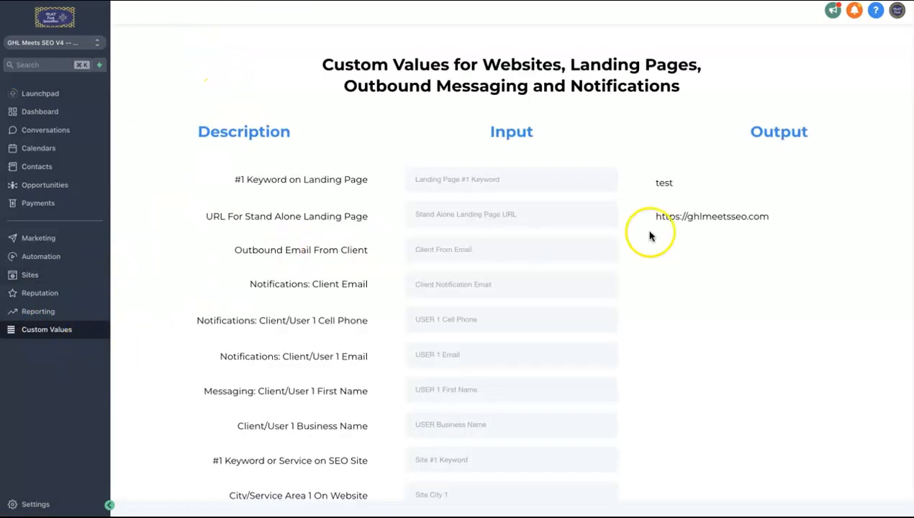
scroll("down", 3)
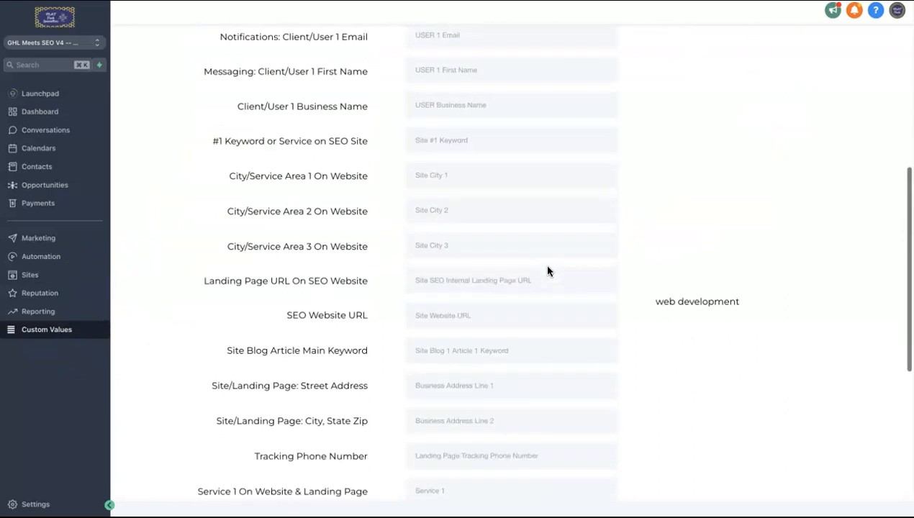
scroll("down", 3)
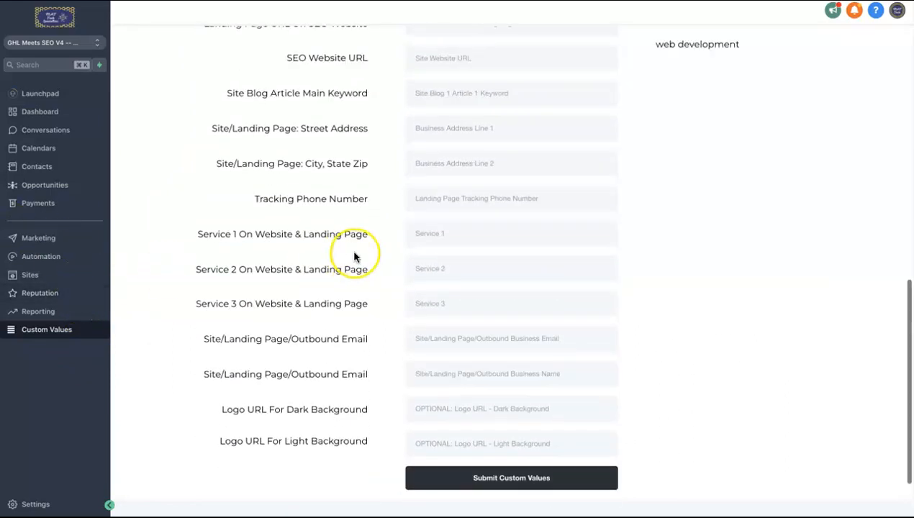
scroll("up", 3)
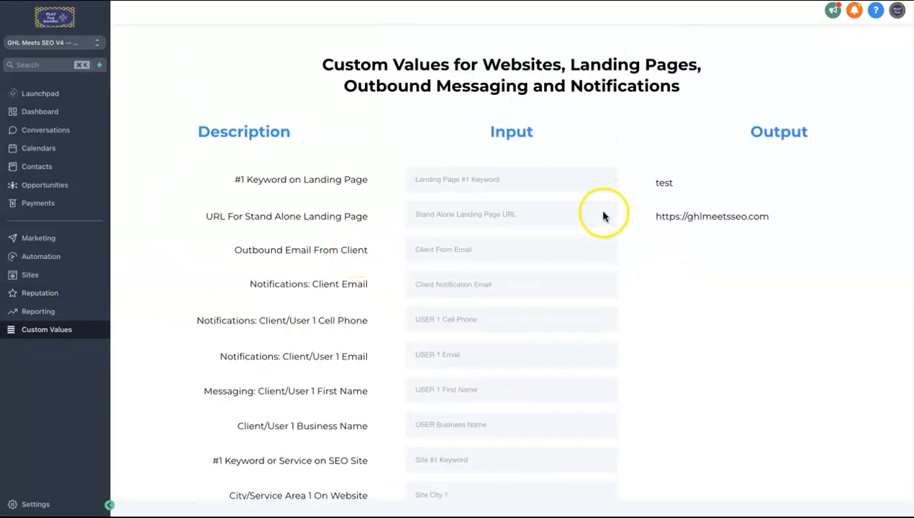
scroll("down", 3)
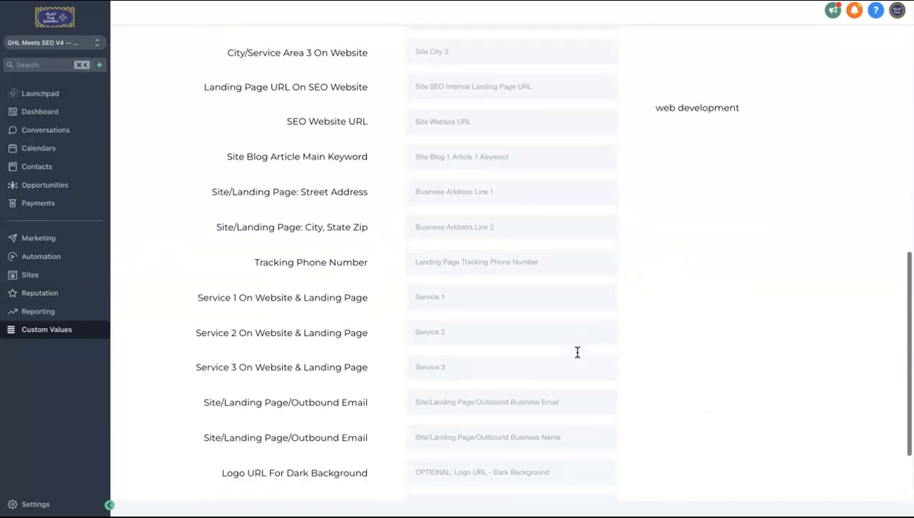
scroll("down", 3)
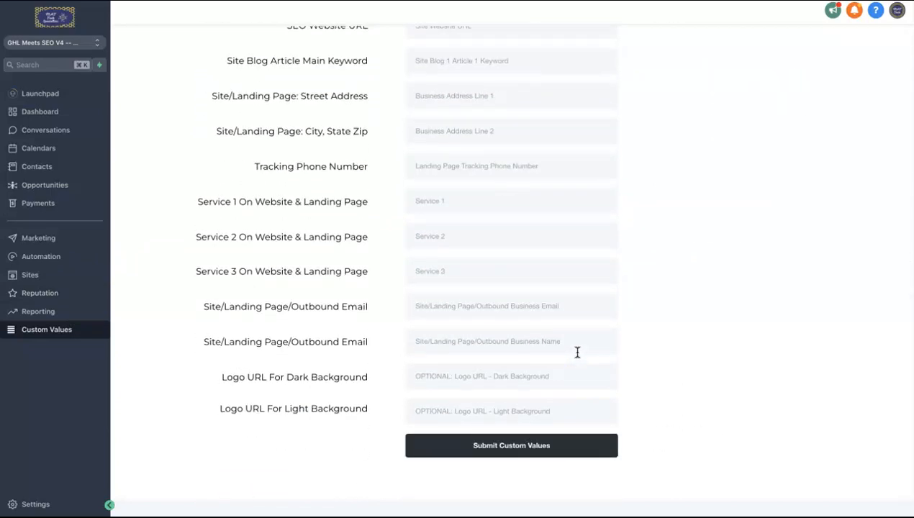
scroll("up", 3)
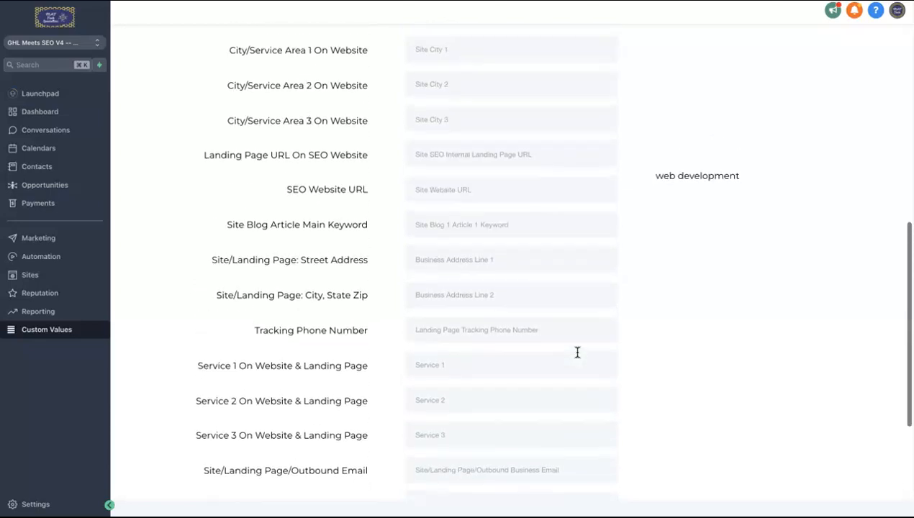
scroll("up", 3)
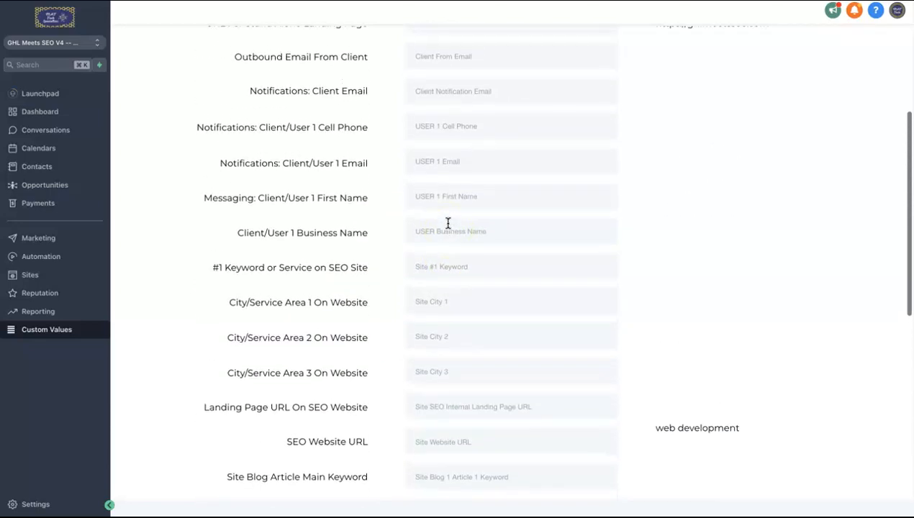
scroll("up", 3)
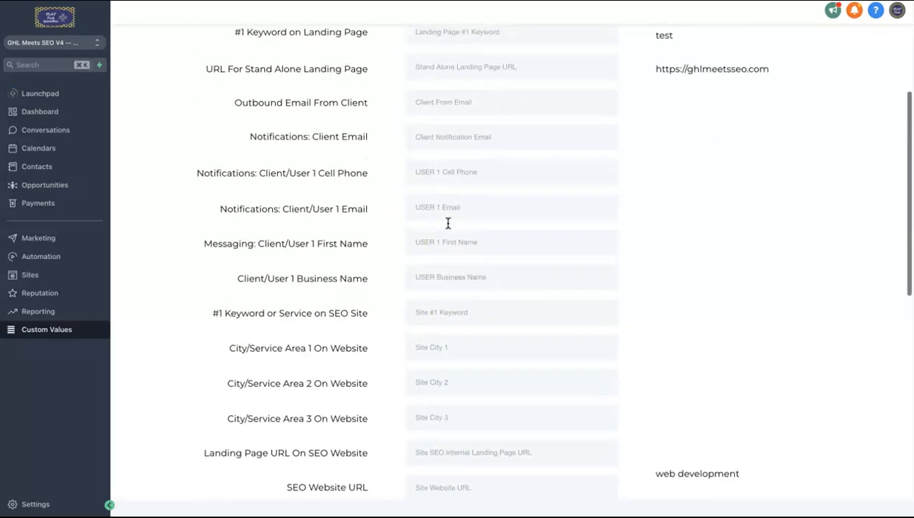
scroll("up", 3)
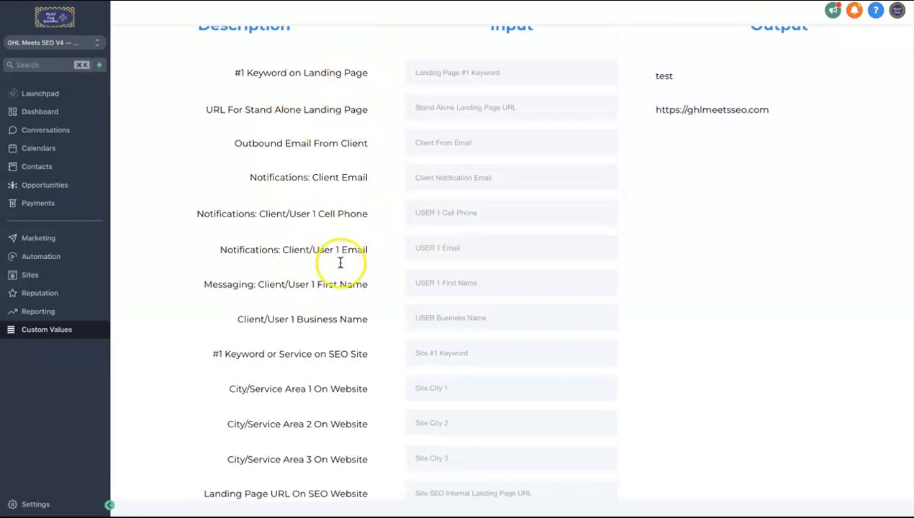
scroll("down", 3)
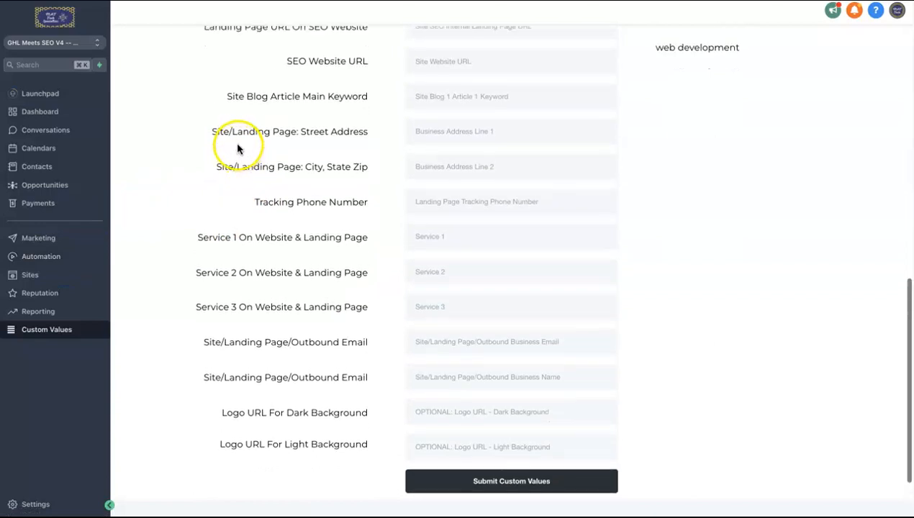
mouse_move(236, 167)
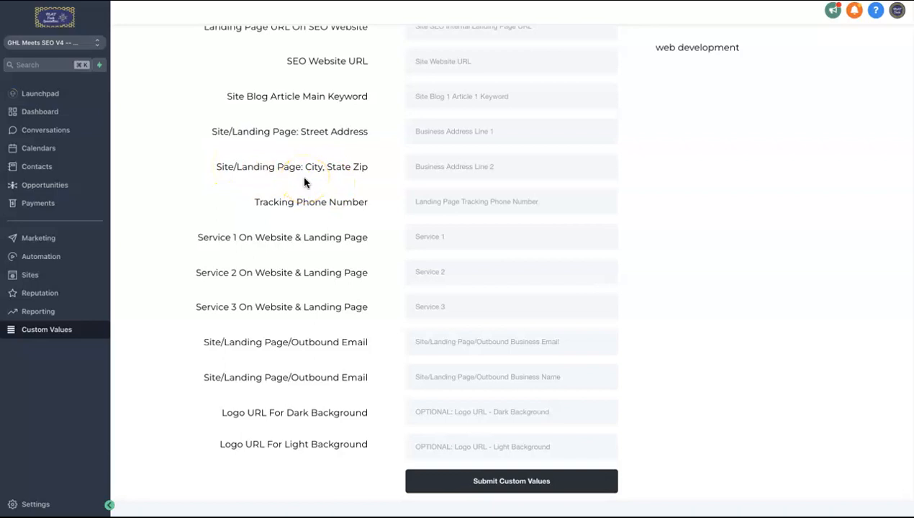
mouse_move(30, 275)
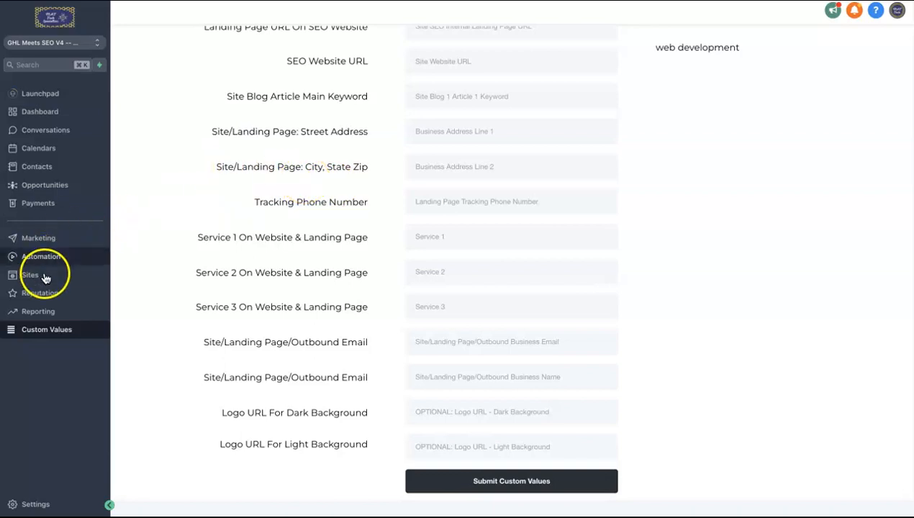
Go to Sites > Websites and open the GHL SEO V4 Templates folder.
left_click(29, 274)
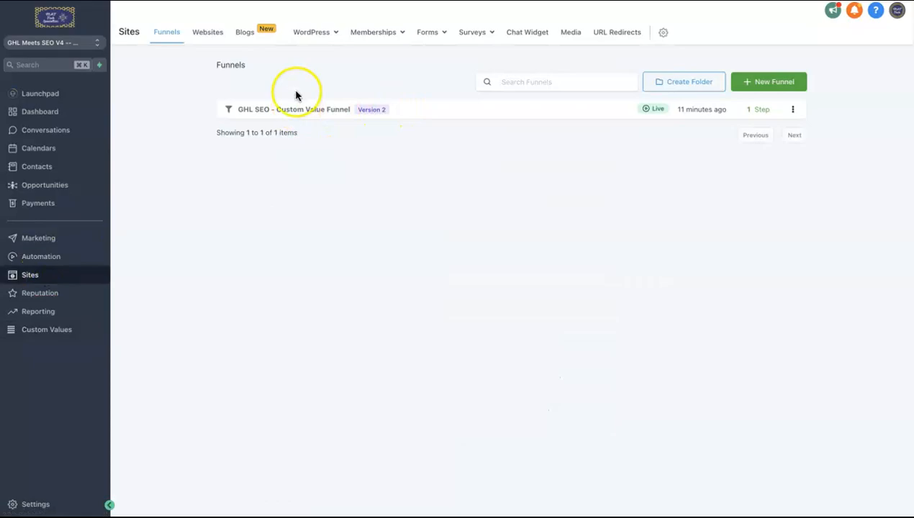
left_click(208, 31)
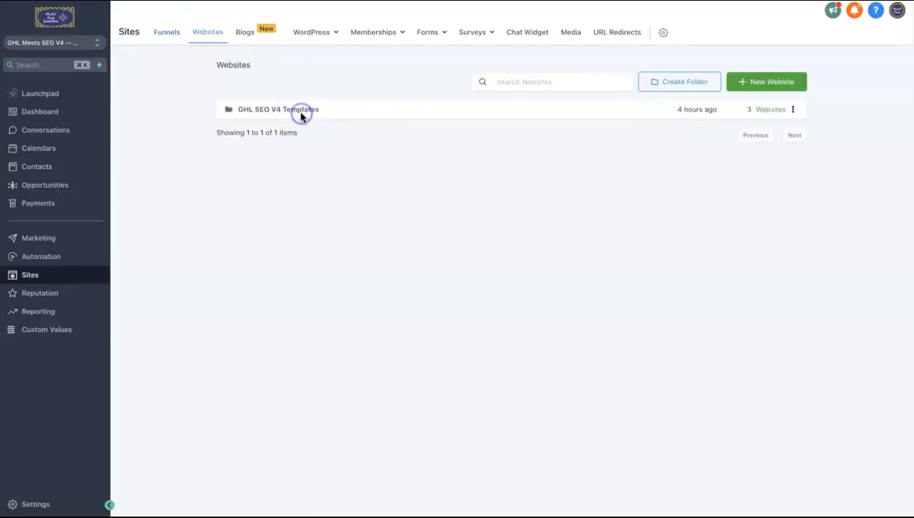
left_click(278, 109)
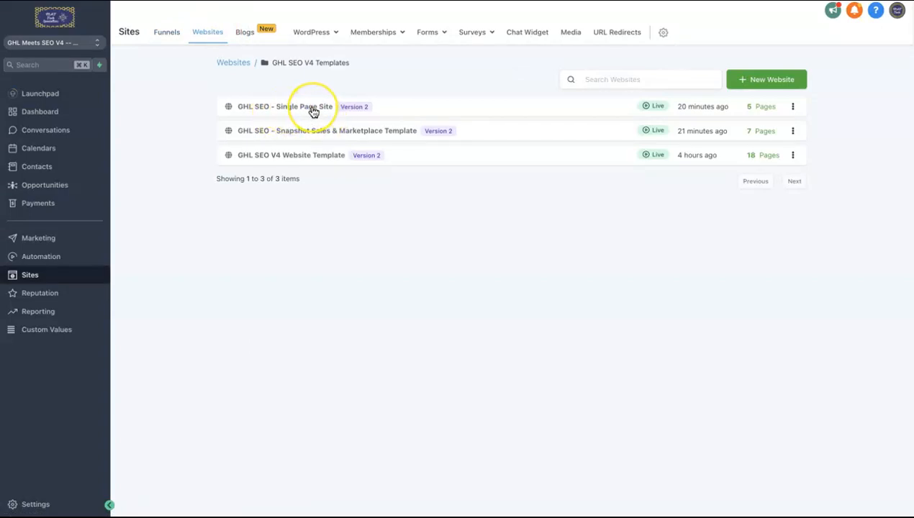
left_click(285, 107)
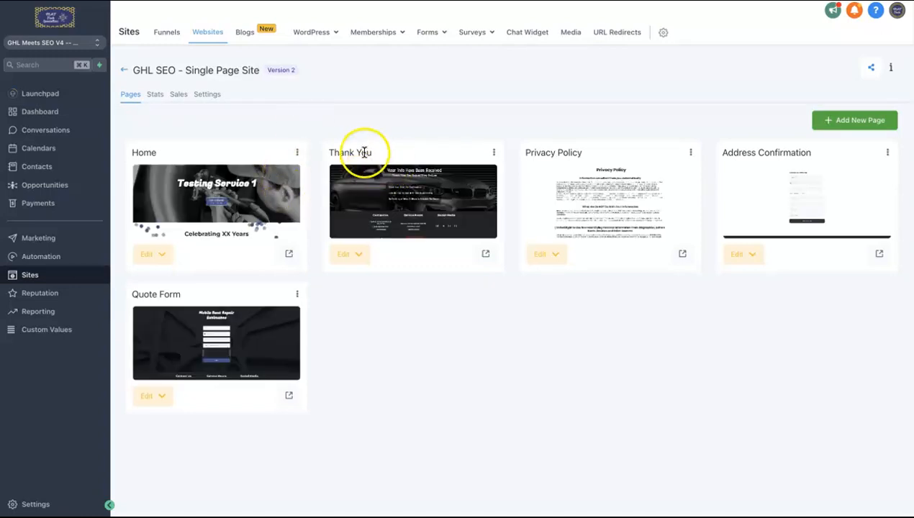
mouse_move(748, 212)
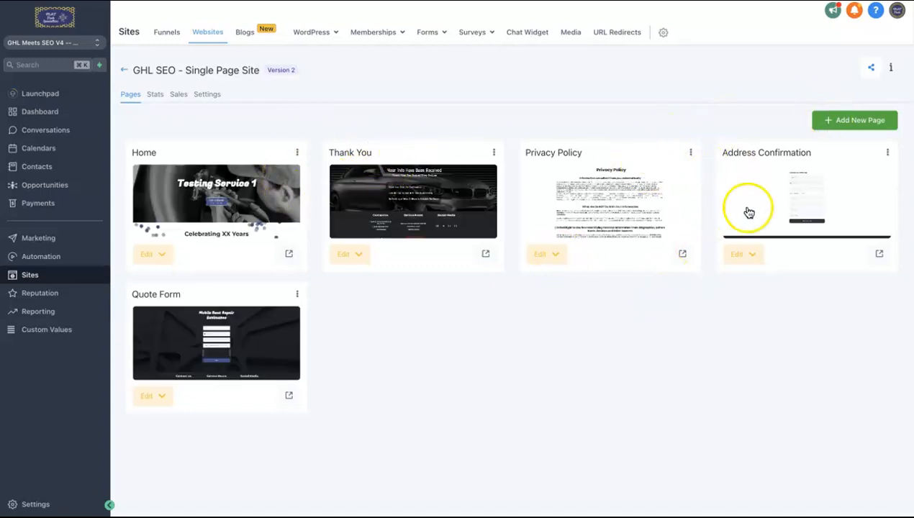
mouse_move(547, 155)
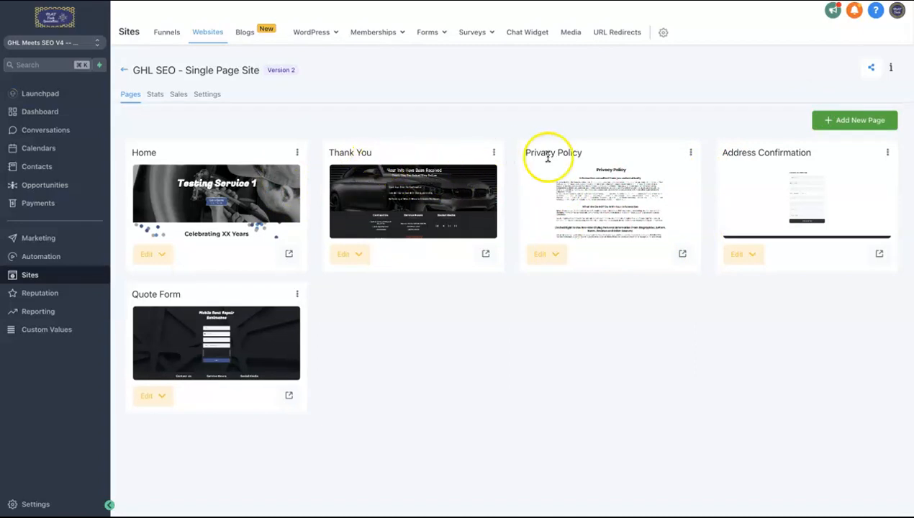
mouse_move(202, 417)
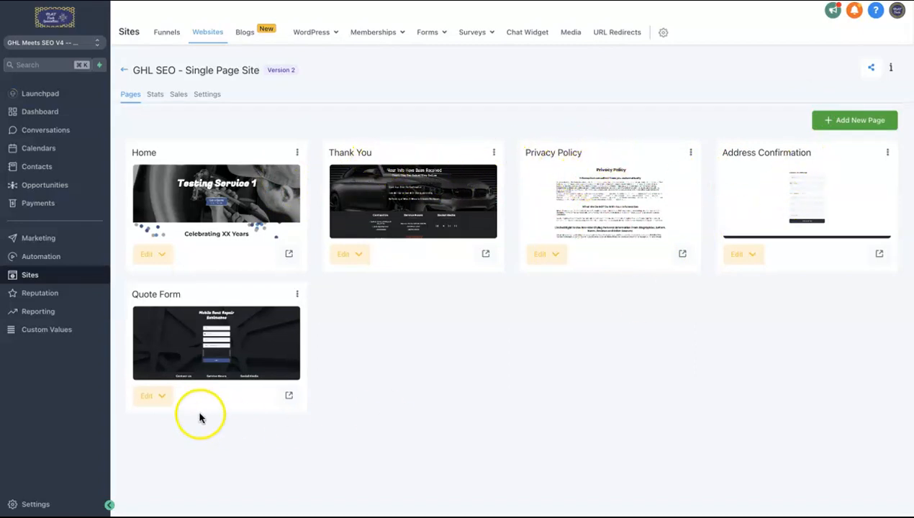
mouse_move(245, 218)
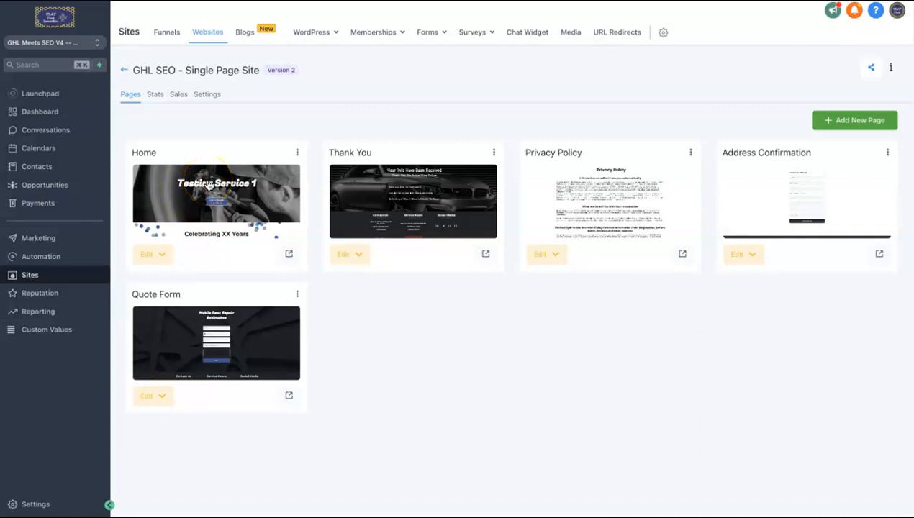
mouse_move(239, 213)
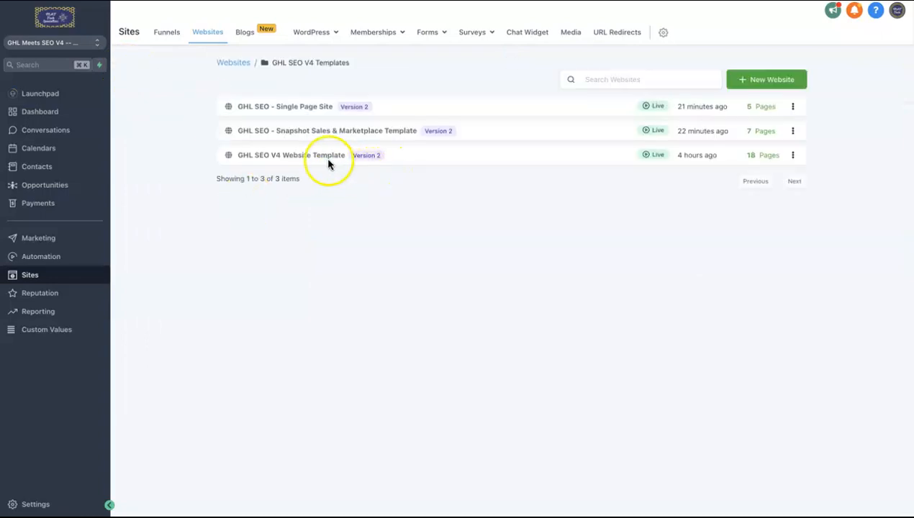
Open the GHL SEO V4 Website Template and review its service, city, article and landing page cards.
left_click(291, 156)
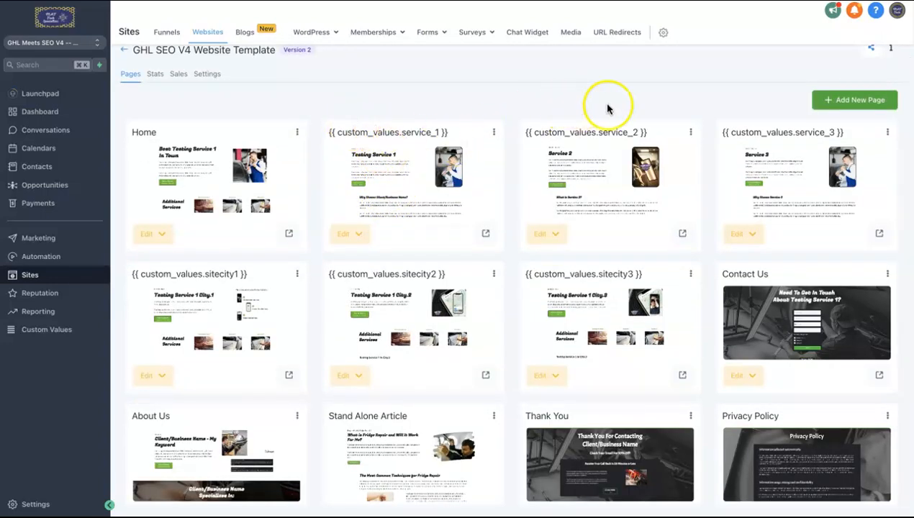
scroll("down", 3)
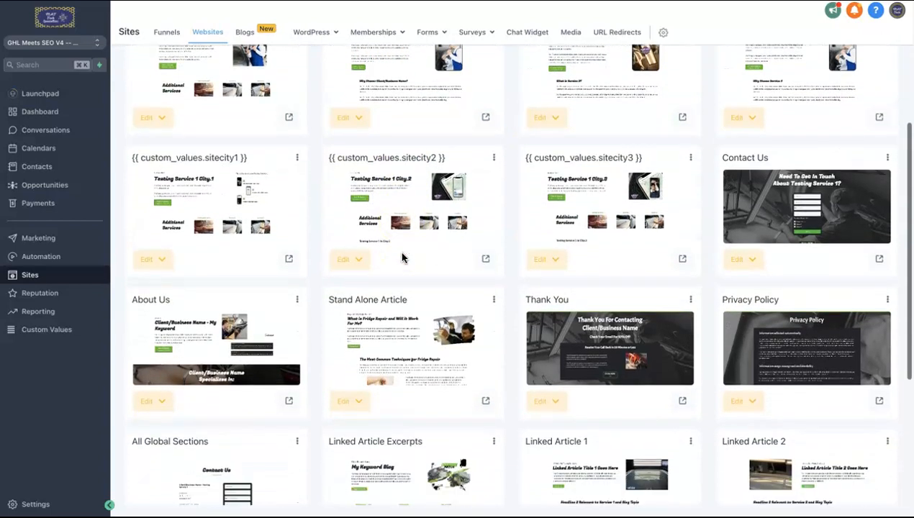
scroll("down", 3)
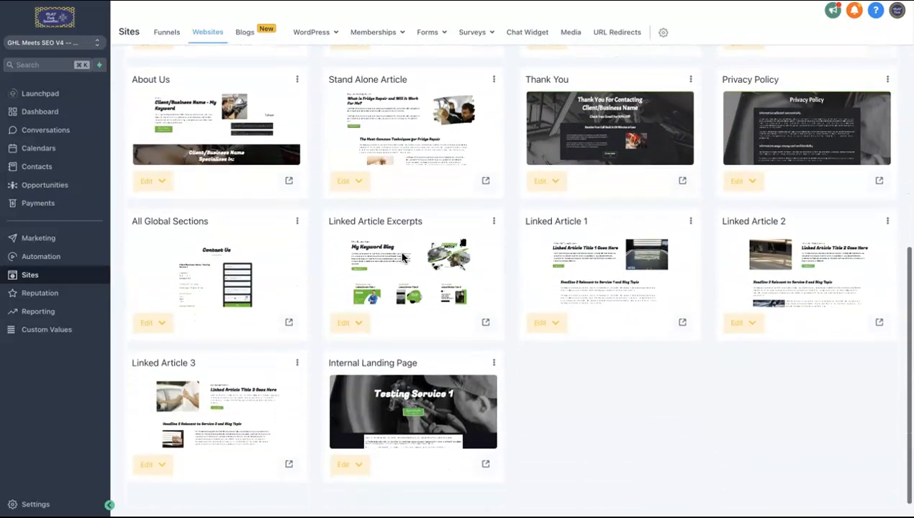
scroll("down", 3)
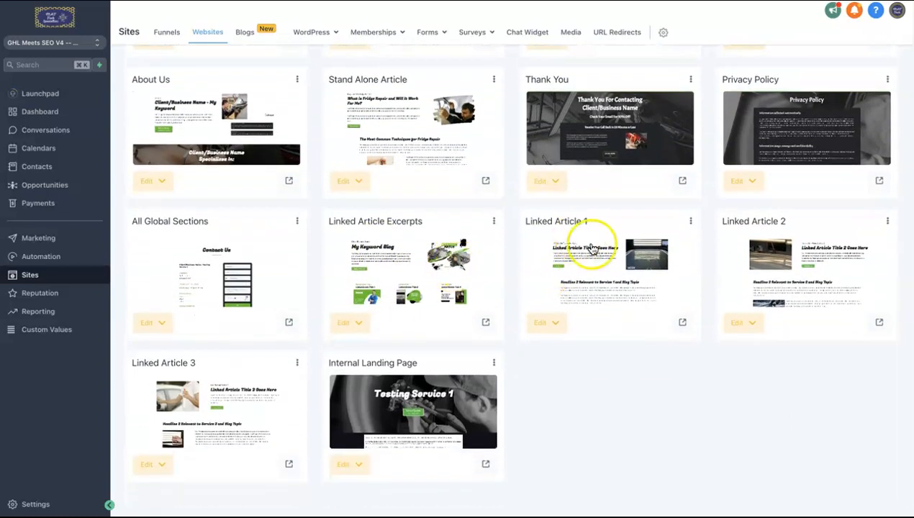
mouse_move(252, 409)
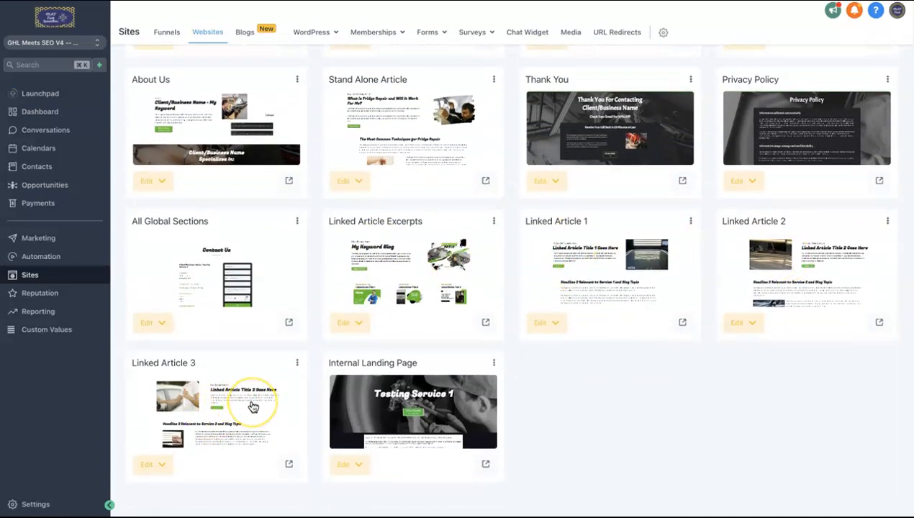
mouse_move(290, 397)
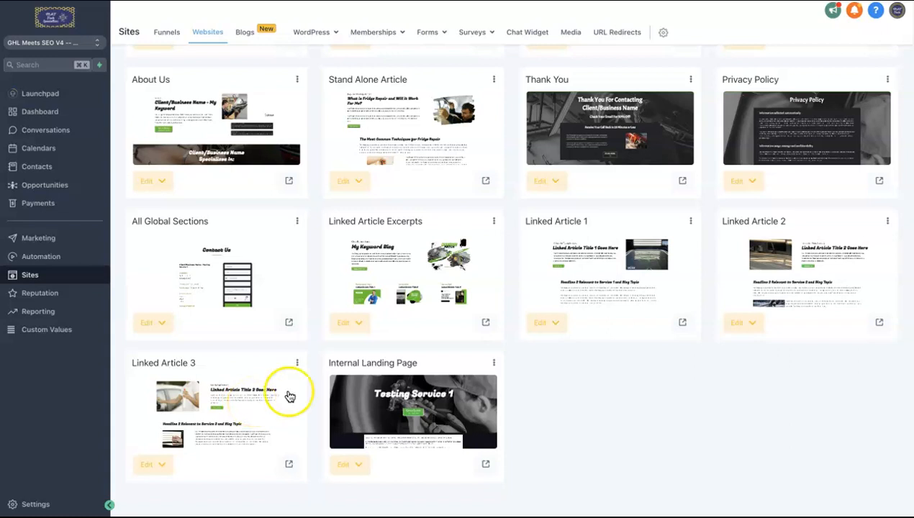
mouse_move(215, 435)
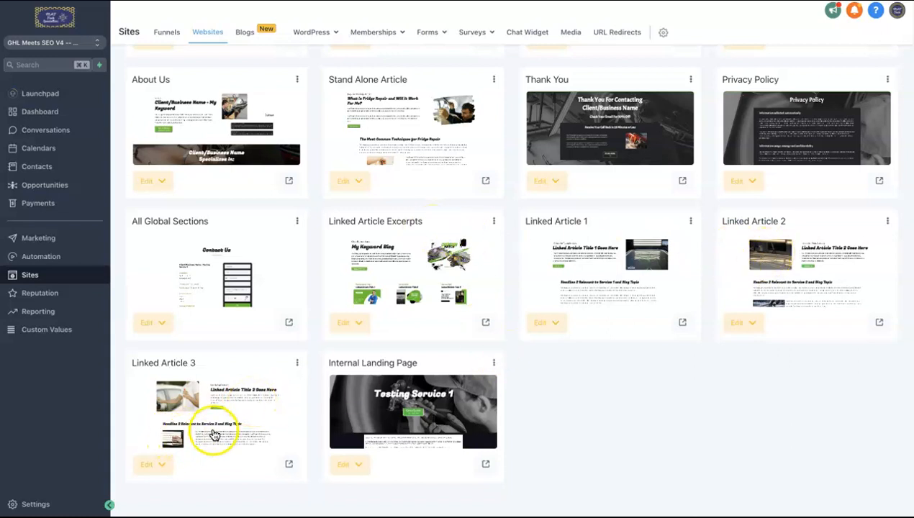
mouse_move(401, 409)
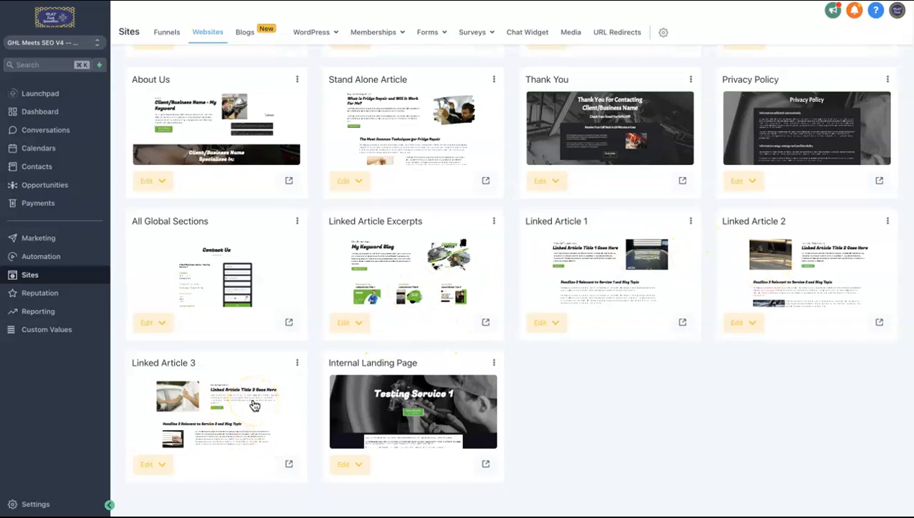
mouse_move(420, 266)
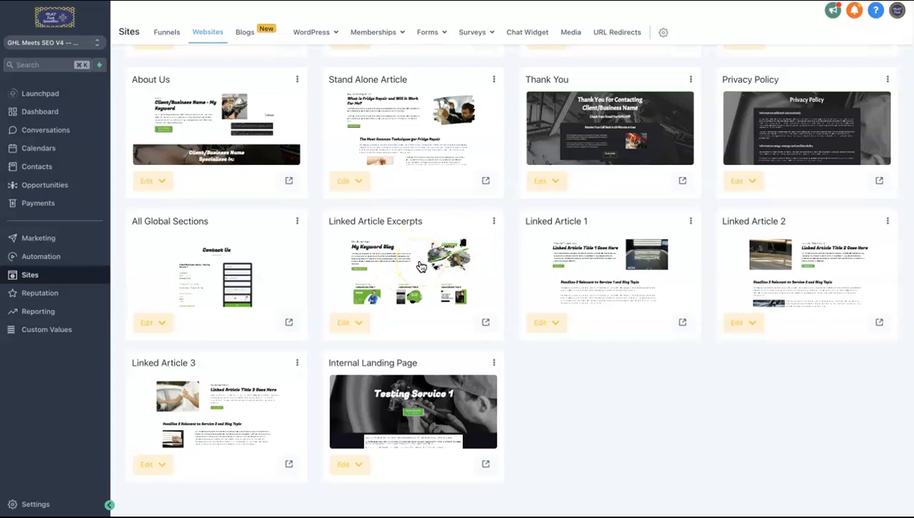
mouse_move(369, 351)
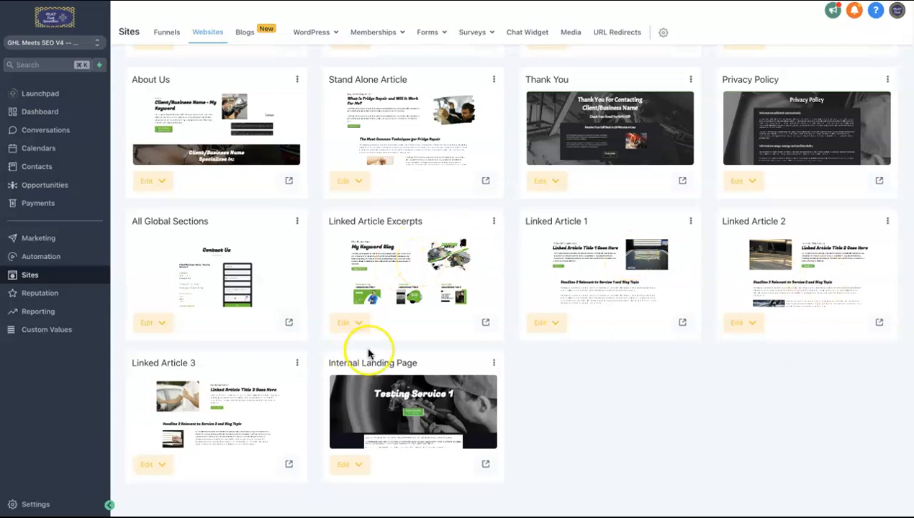
mouse_move(369, 353)
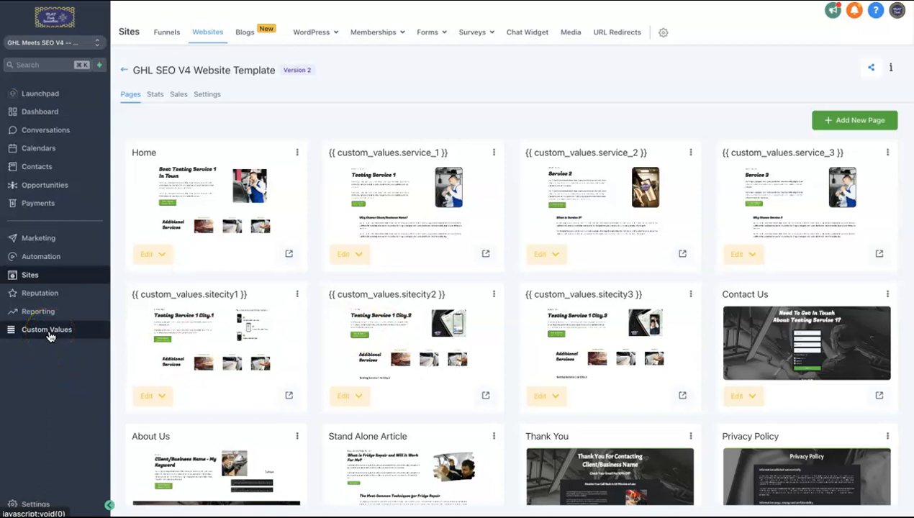
mouse_move(202, 330)
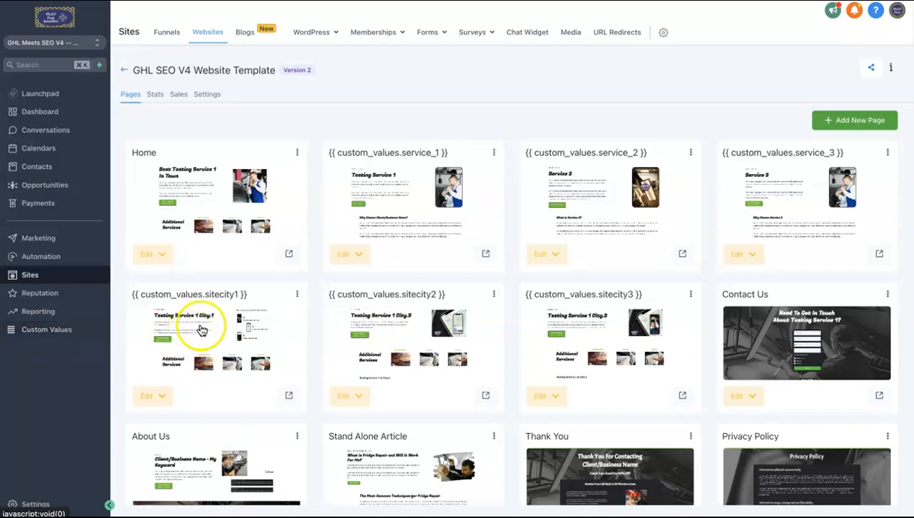
mouse_move(676, 262)
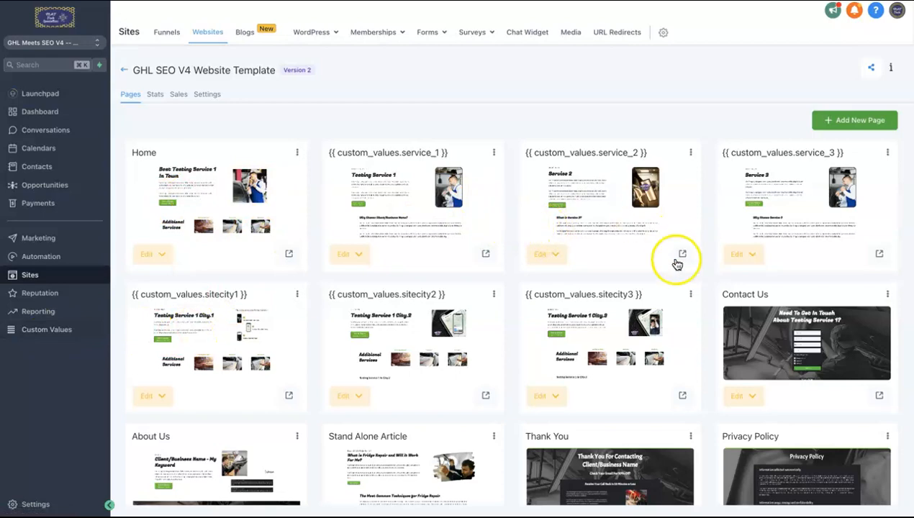
Scroll through the template's remaining pages before returning to the GHL SEO V4 Templates folder.
scroll("down", 3)
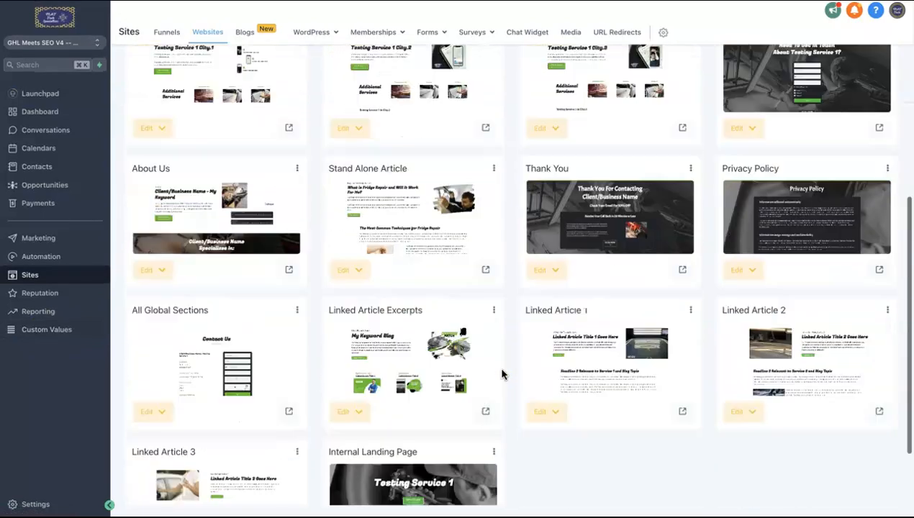
scroll("up", 3)
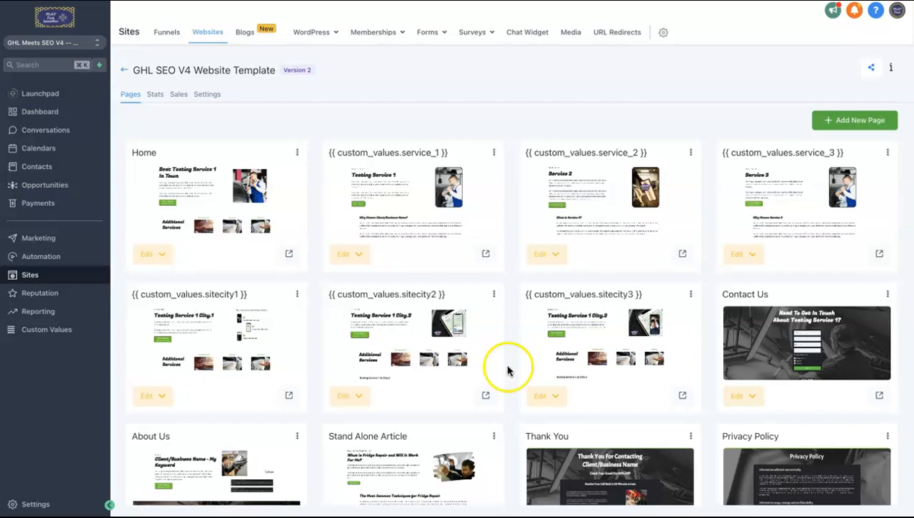
mouse_move(511, 368)
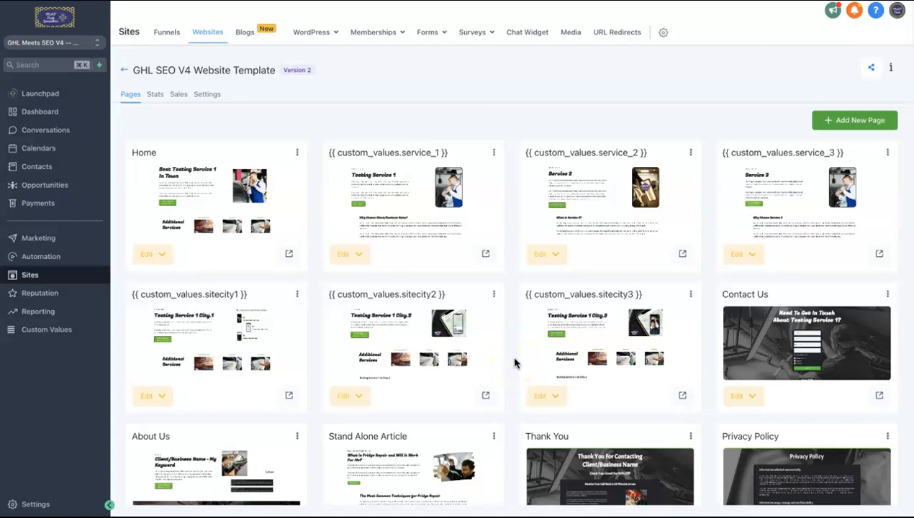
mouse_move(506, 357)
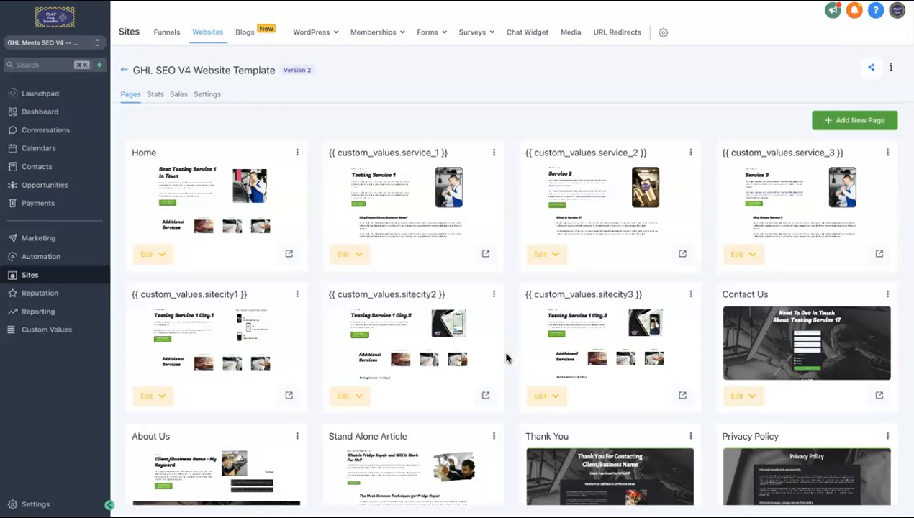
scroll("down", 3)
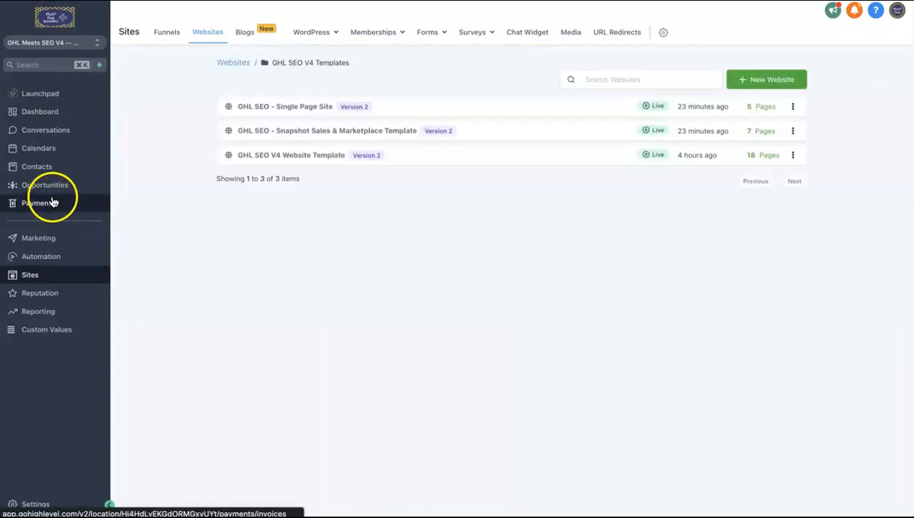
left_click(43, 184)
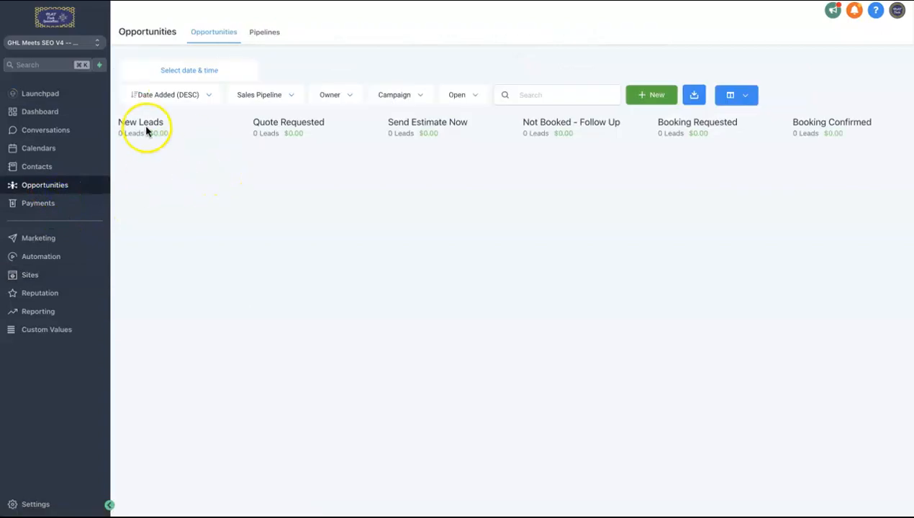
mouse_move(295, 133)
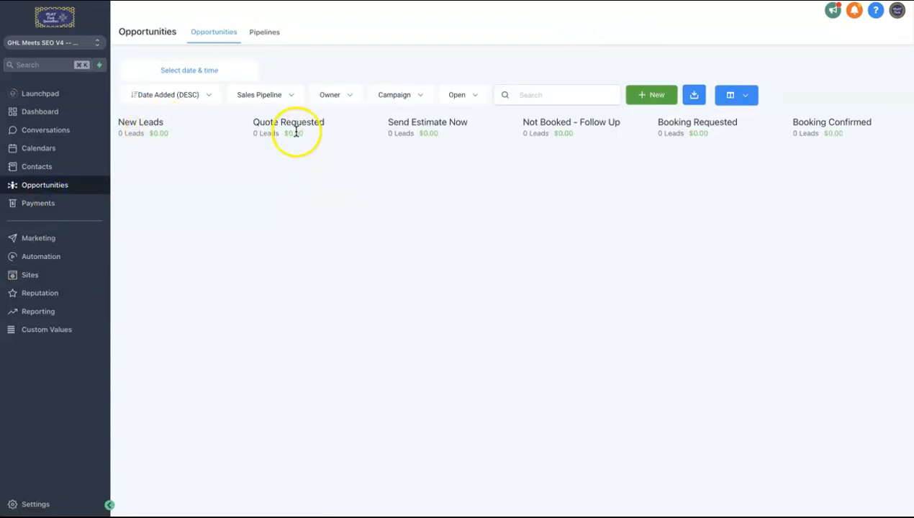
mouse_move(291, 170)
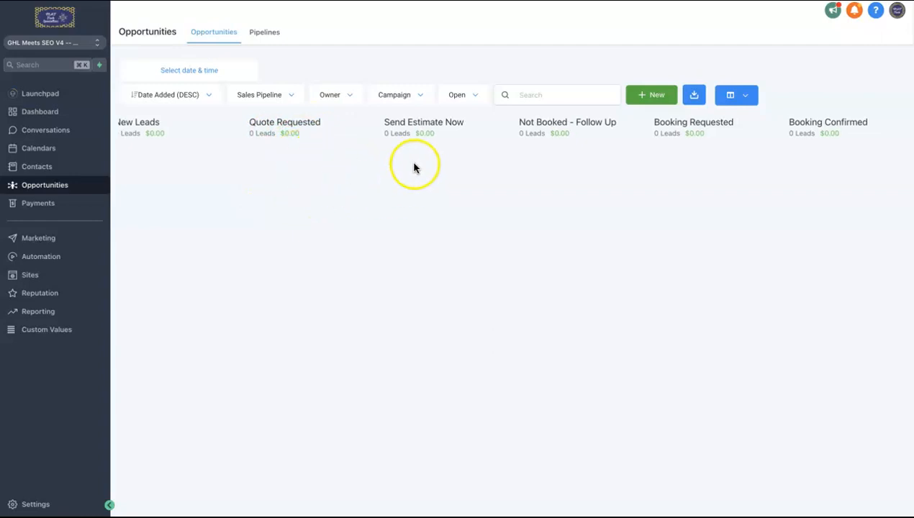
mouse_move(423, 142)
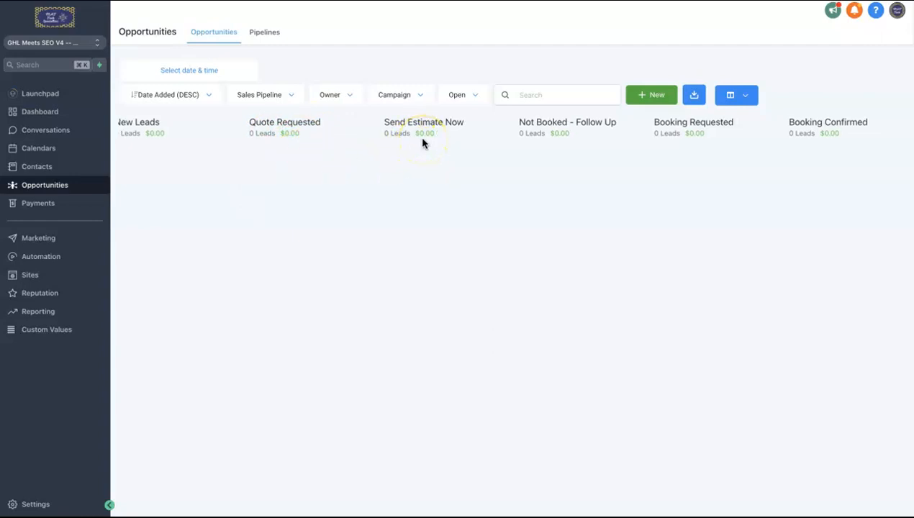
mouse_move(424, 147)
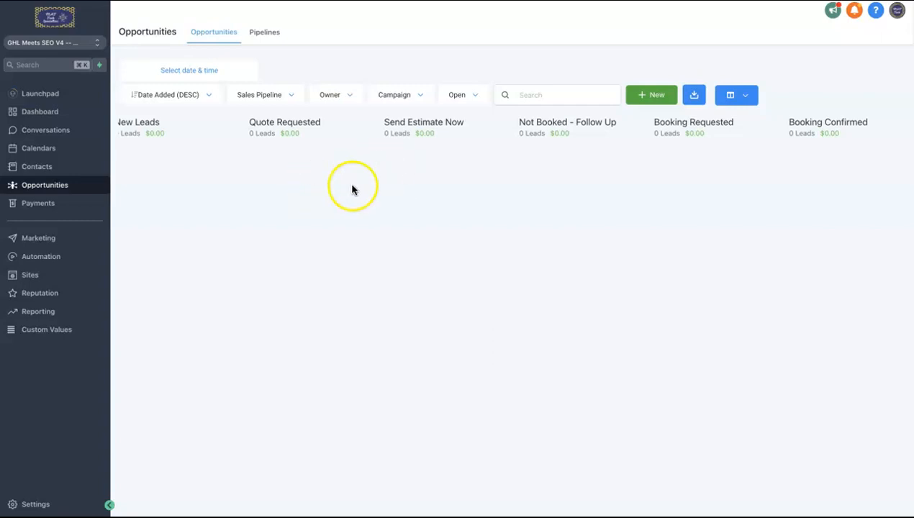
mouse_move(367, 176)
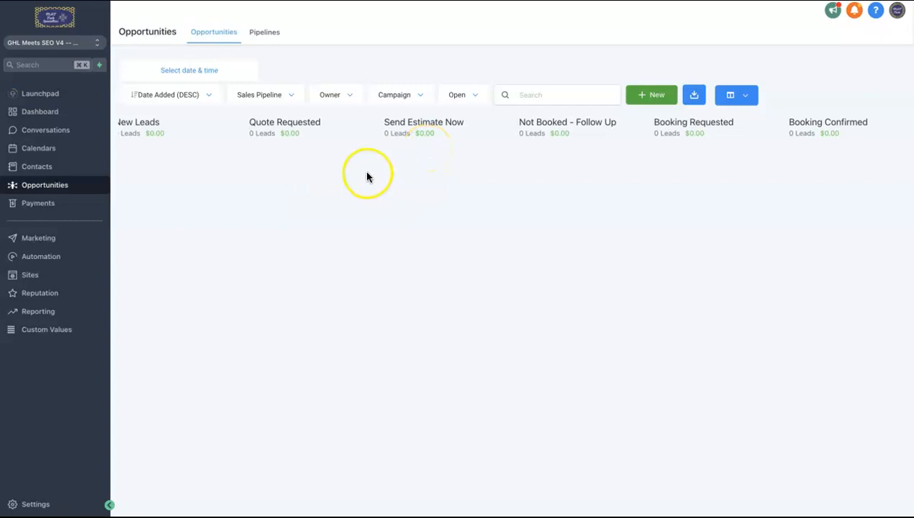
mouse_move(430, 170)
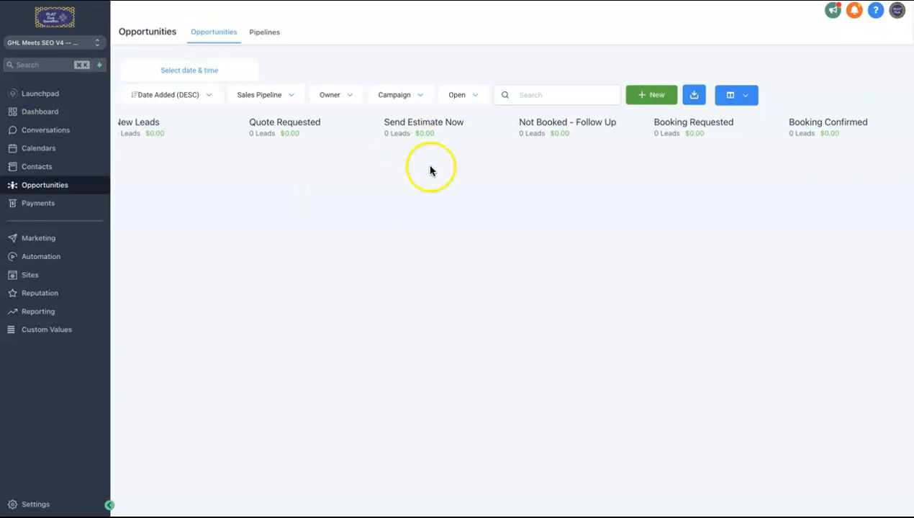
mouse_move(426, 159)
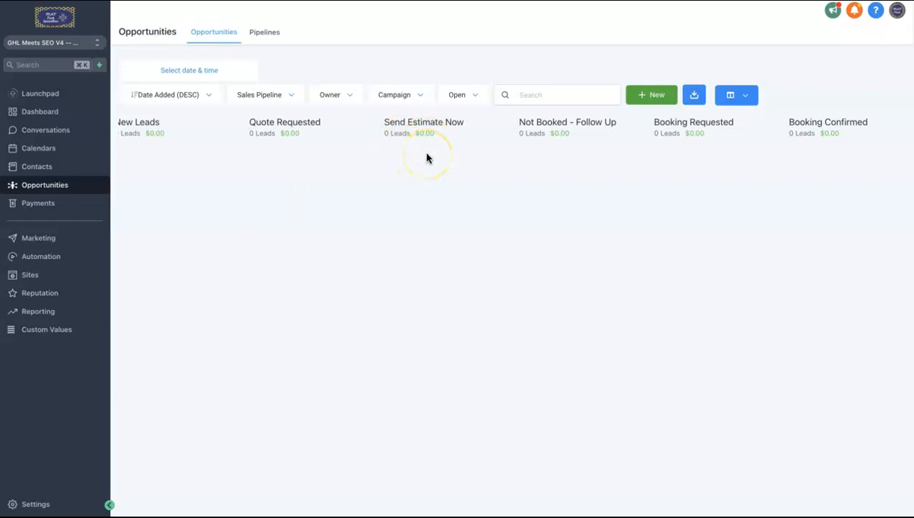
mouse_move(430, 221)
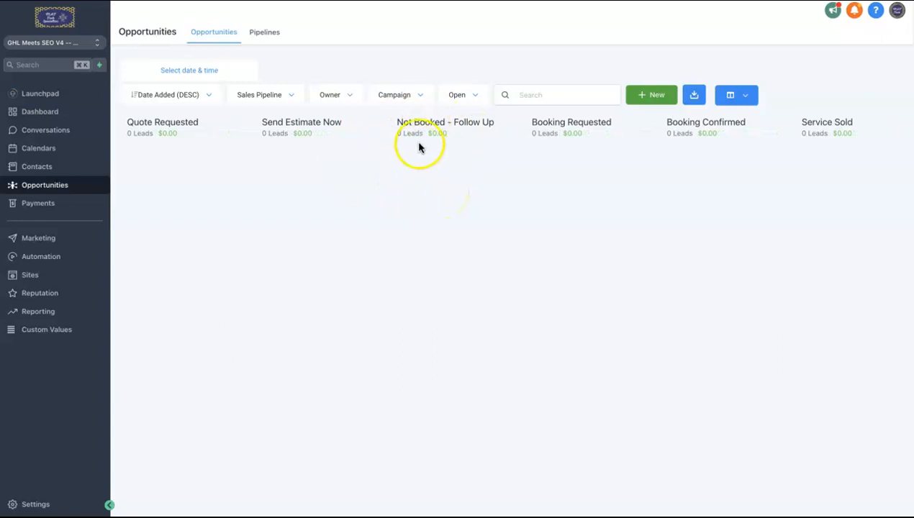
mouse_move(314, 174)
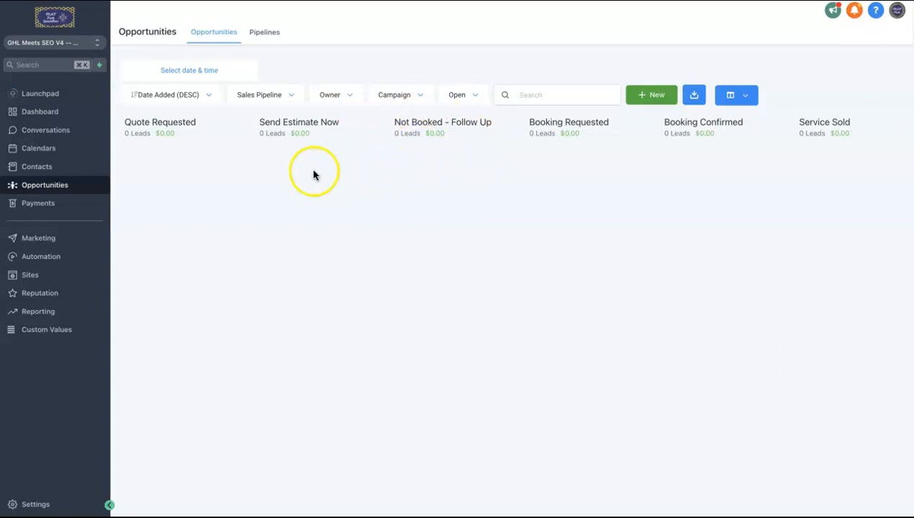
mouse_move(461, 144)
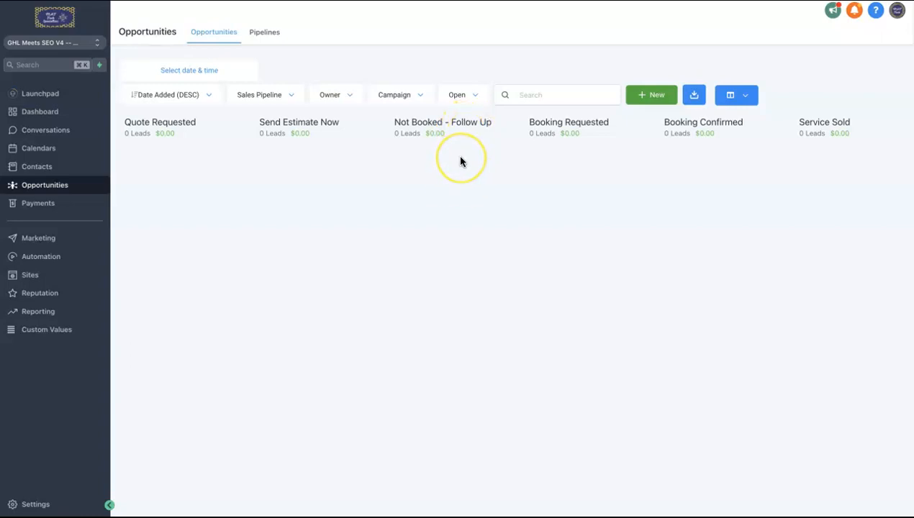
mouse_move(394, 175)
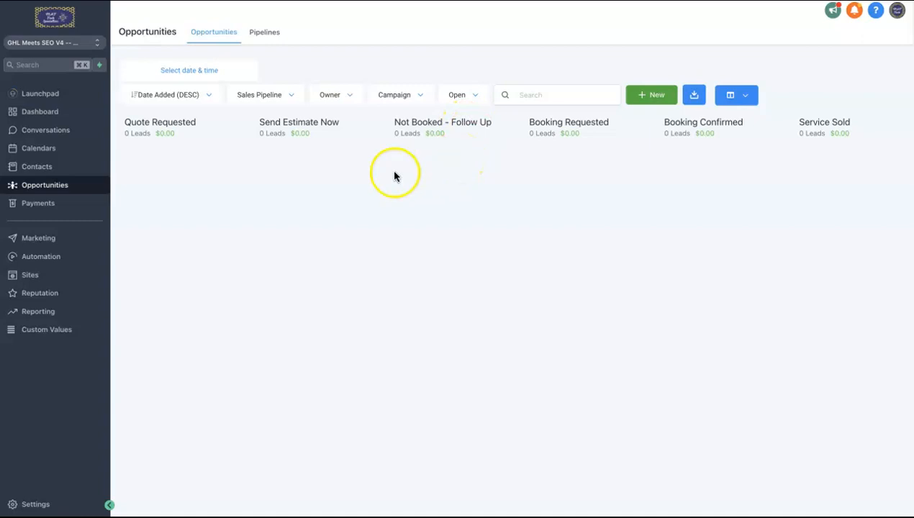
mouse_move(454, 170)
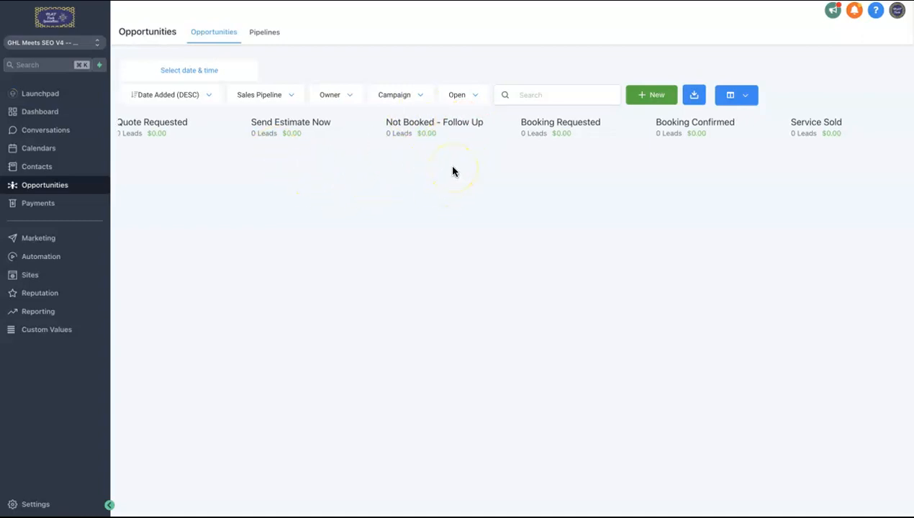
mouse_move(574, 146)
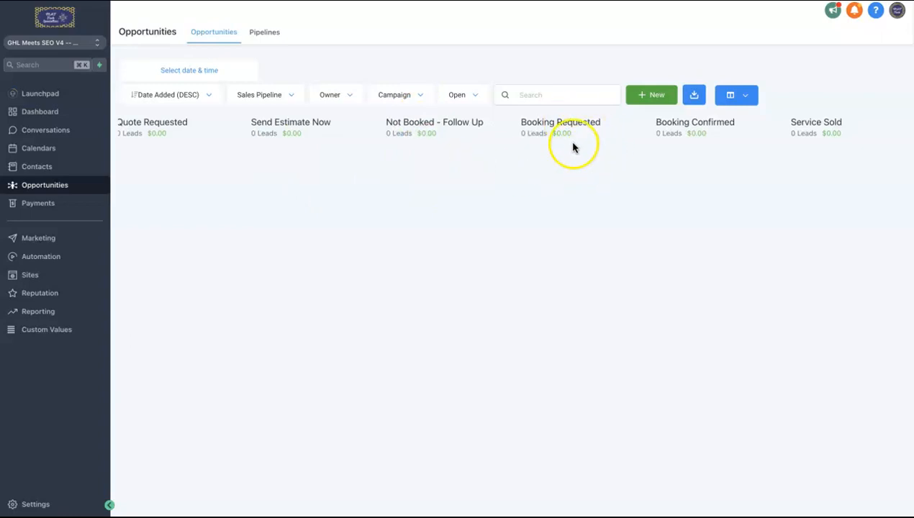
mouse_move(560, 150)
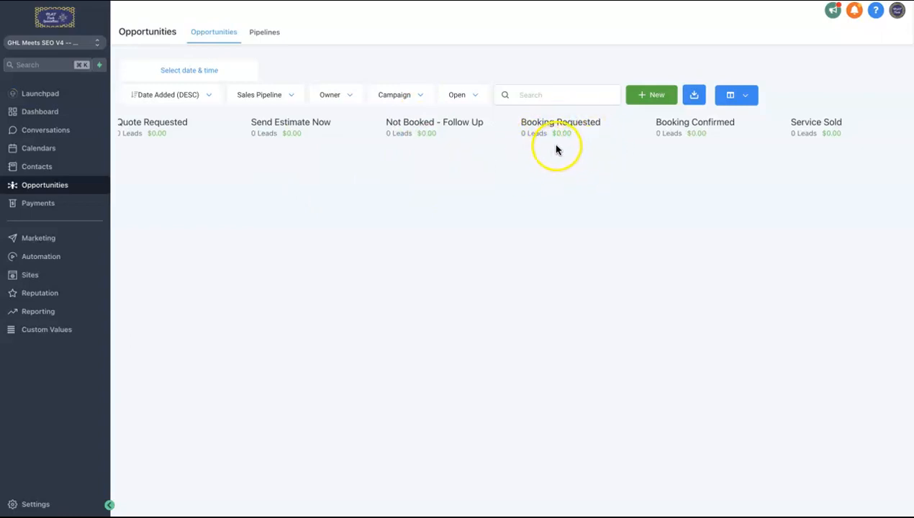
mouse_move(556, 173)
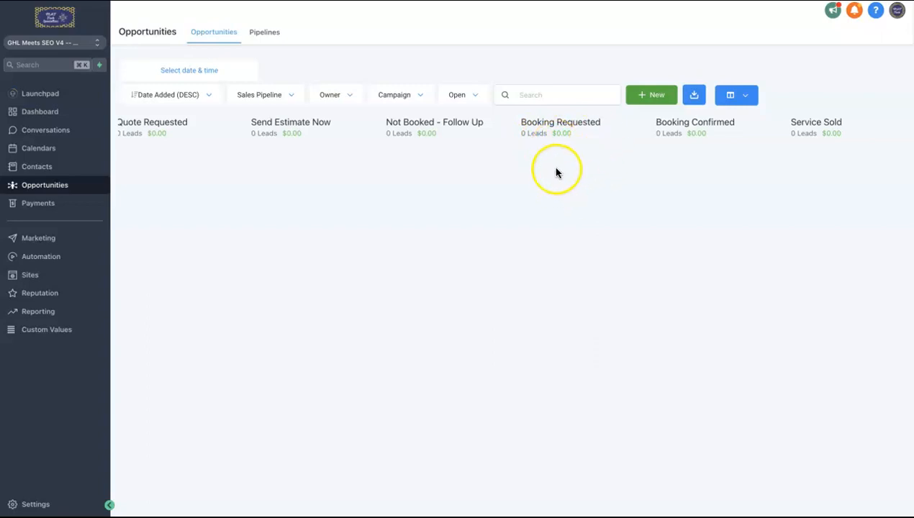
mouse_move(573, 160)
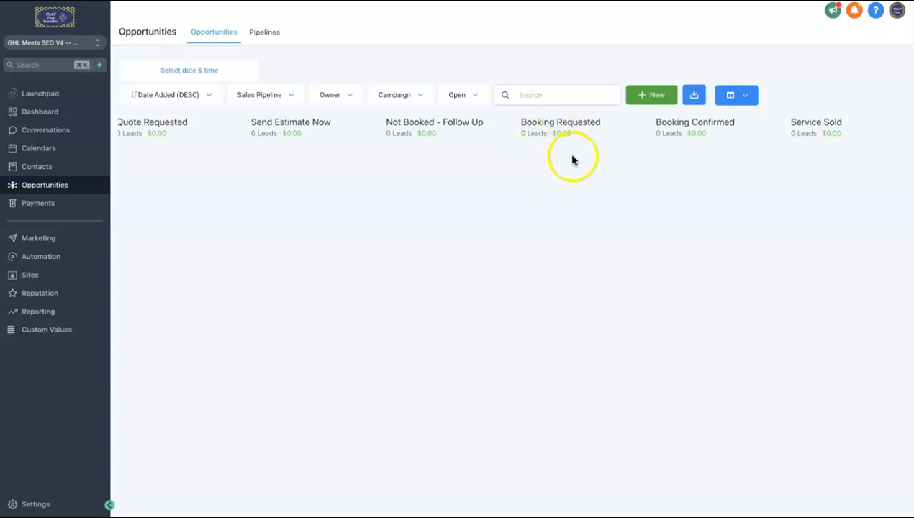
mouse_move(723, 142)
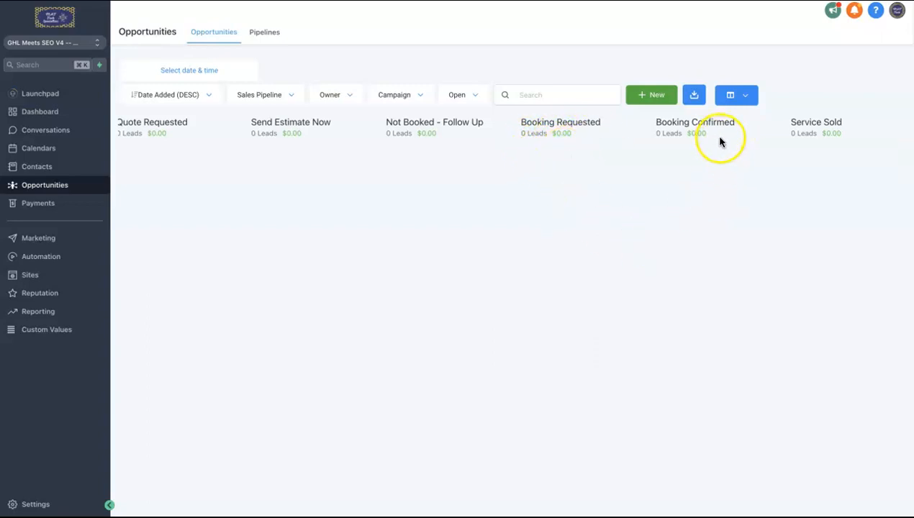
mouse_move(720, 142)
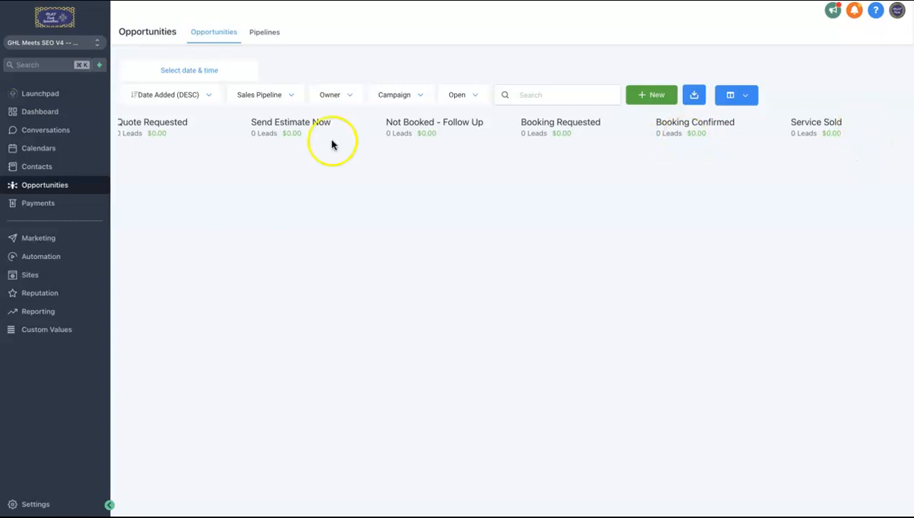
mouse_move(144, 145)
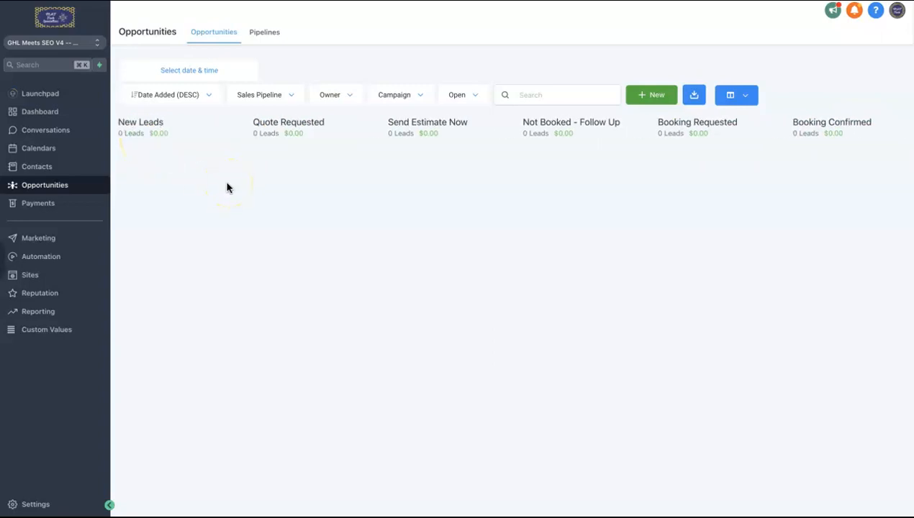
scroll("right", 3)
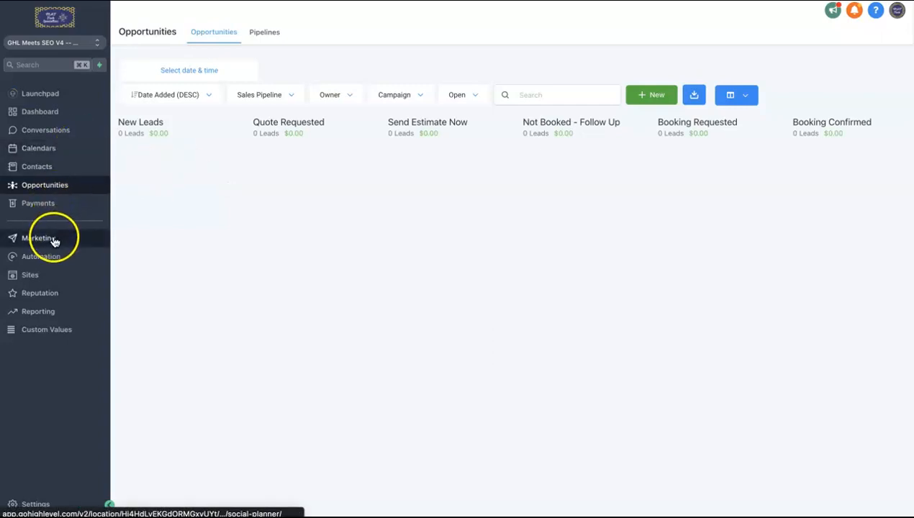
In Workflows, open the GHL SEO - Add To Pipeline folder, inspect the Call to PH#1 workflow, and return to the folder.
left_click(40, 256)
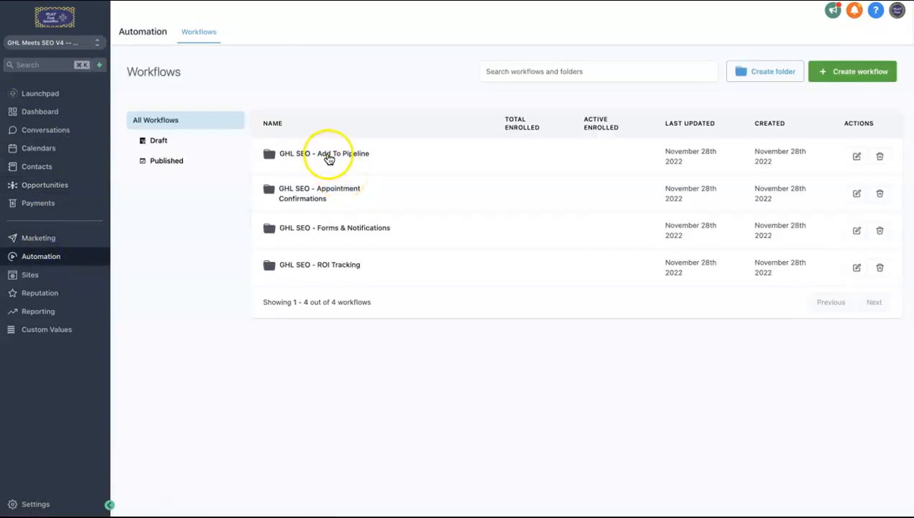
left_click(324, 153)
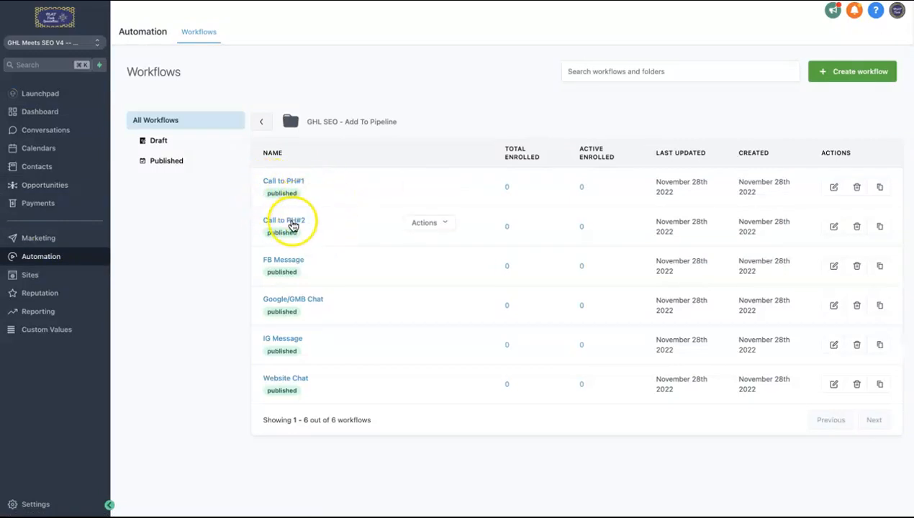
mouse_move(315, 222)
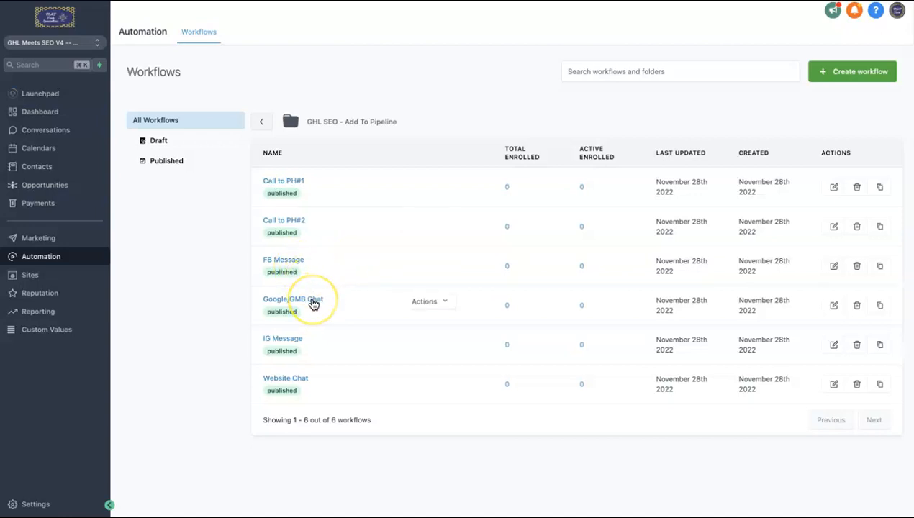
mouse_move(305, 374)
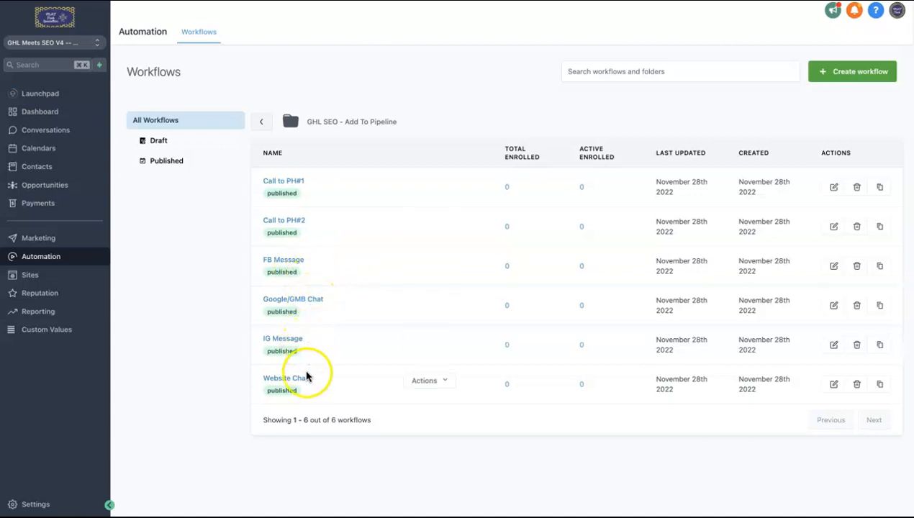
left_click(282, 182)
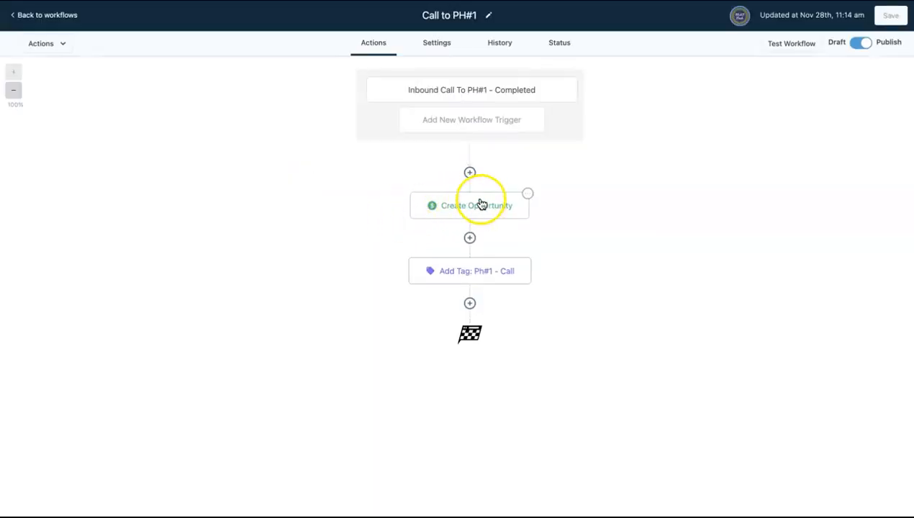
mouse_move(497, 281)
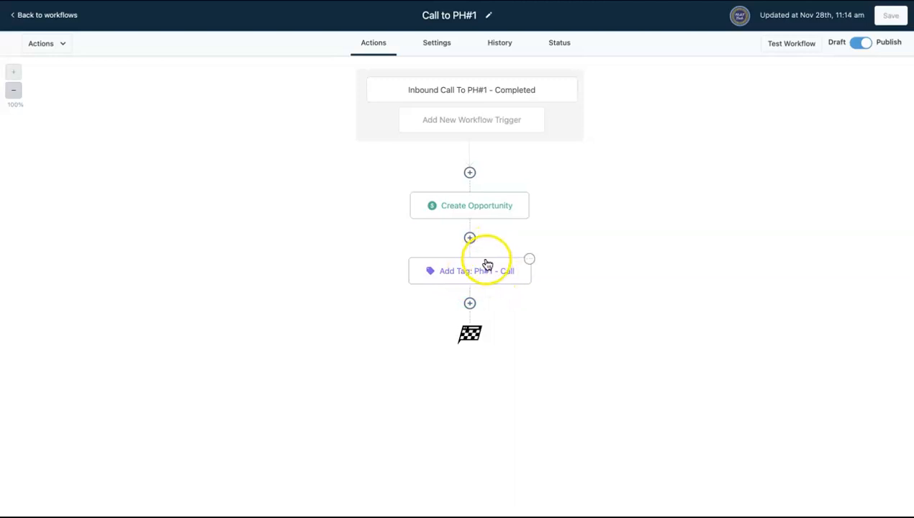
mouse_move(486, 219)
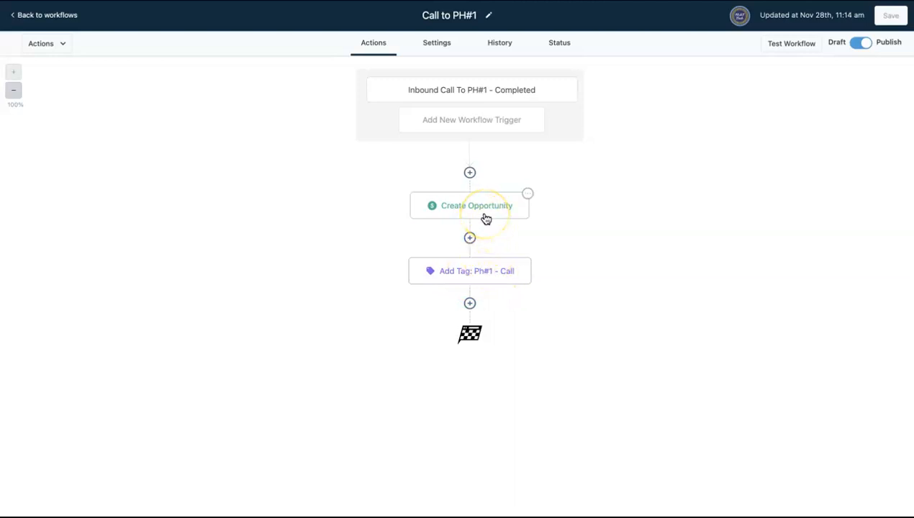
mouse_move(37, 14)
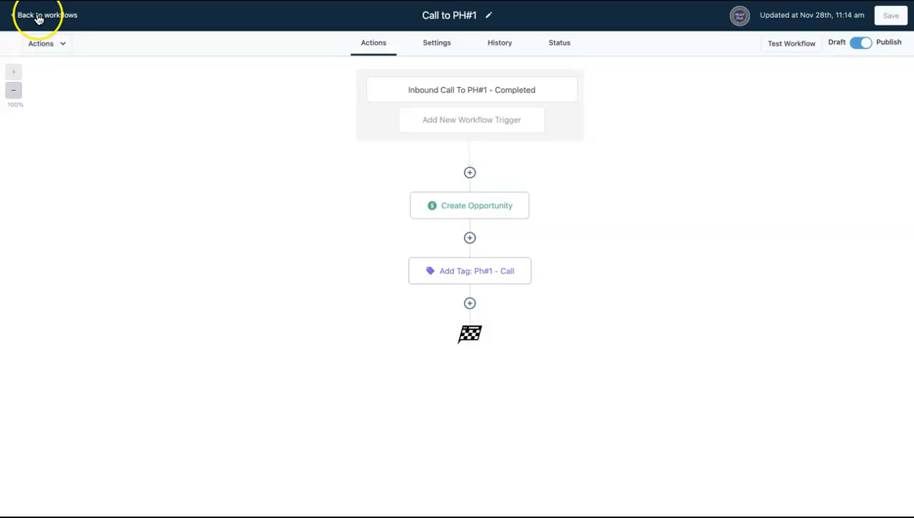
left_click(38, 14)
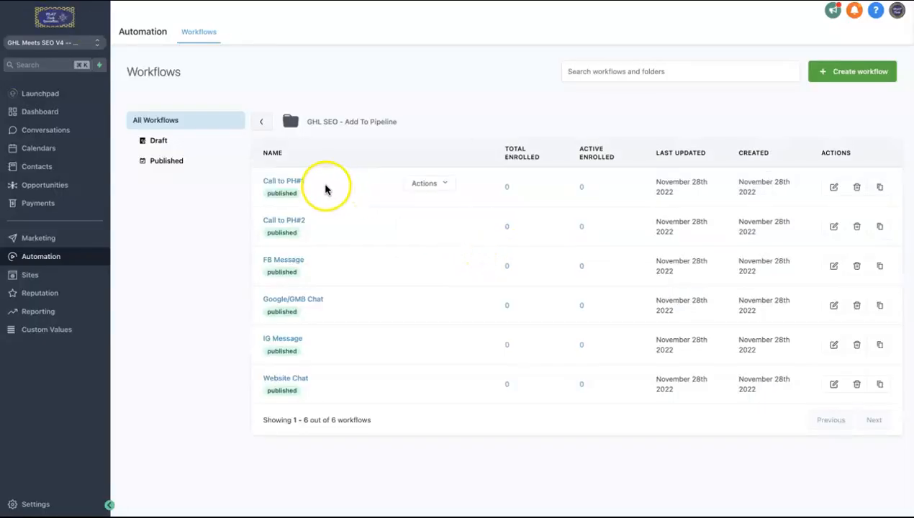
Return to the workflow folder list and open the GHL SEO - Appointment Confirmations folder.
left_click(262, 121)
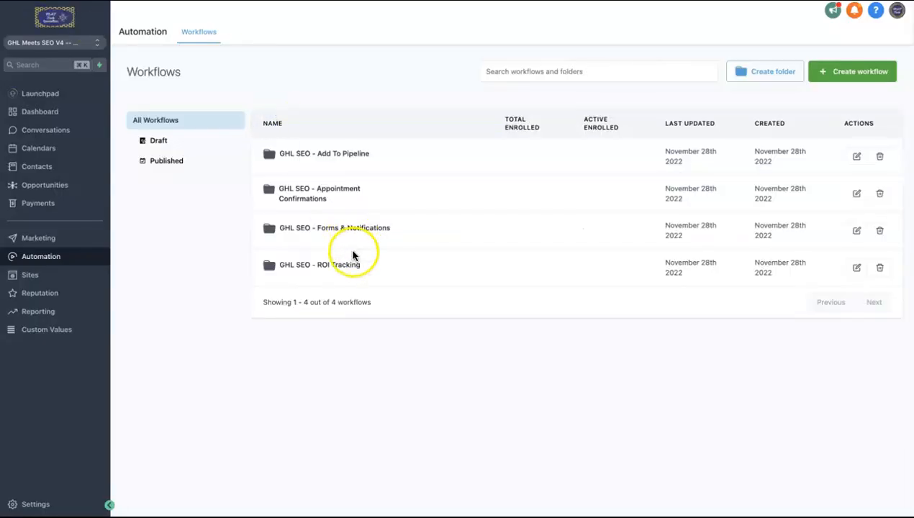
left_click(320, 193)
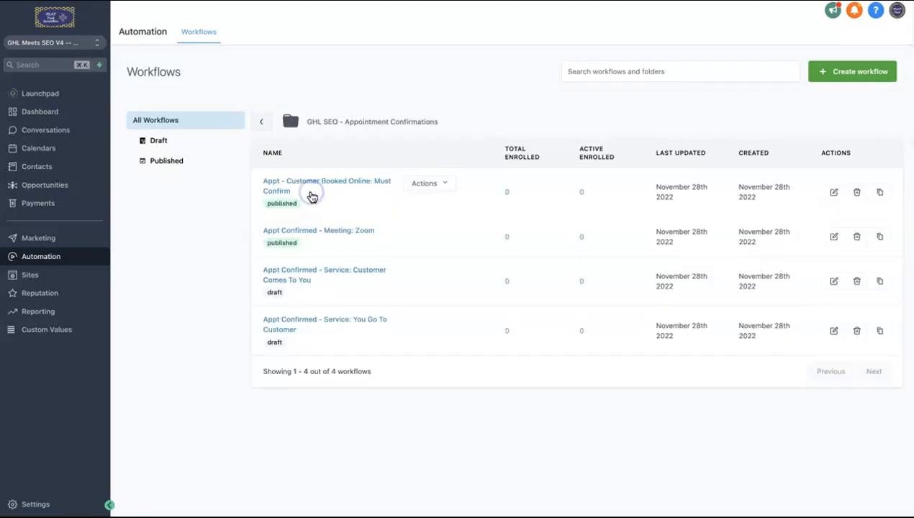
mouse_move(331, 281)
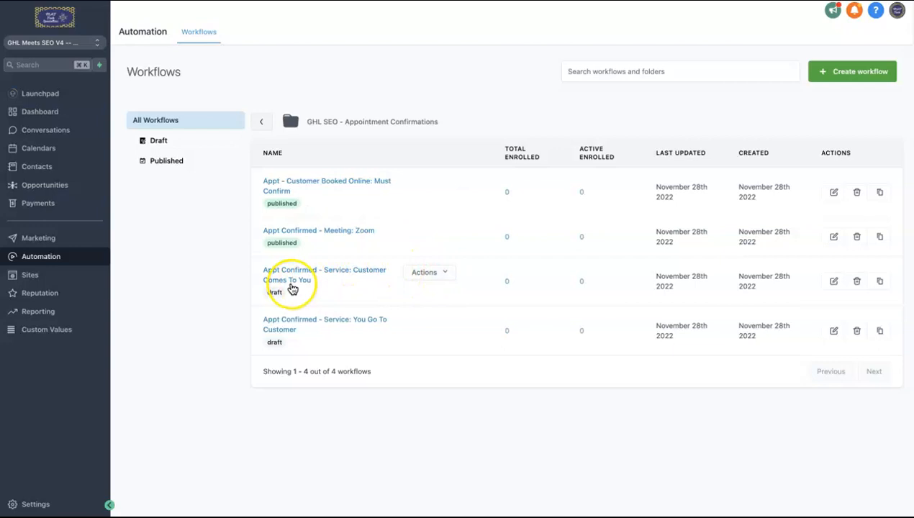
mouse_move(338, 303)
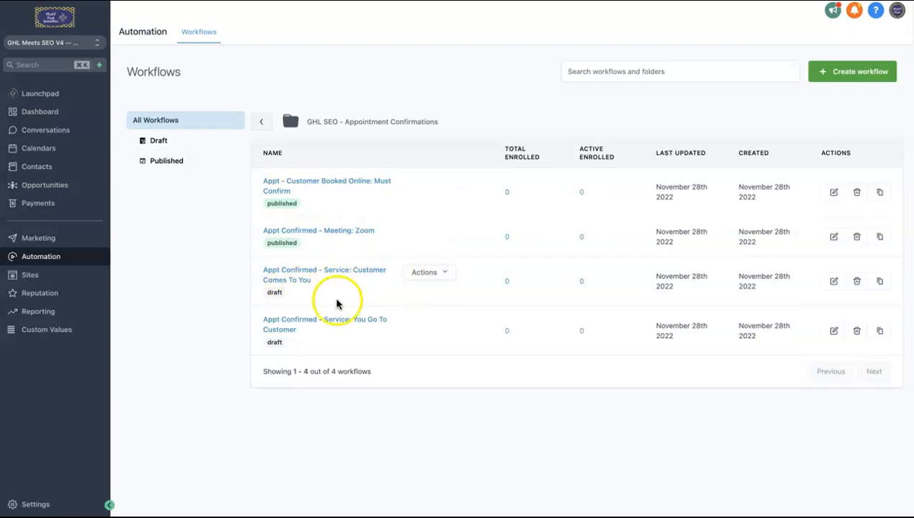
mouse_move(327, 330)
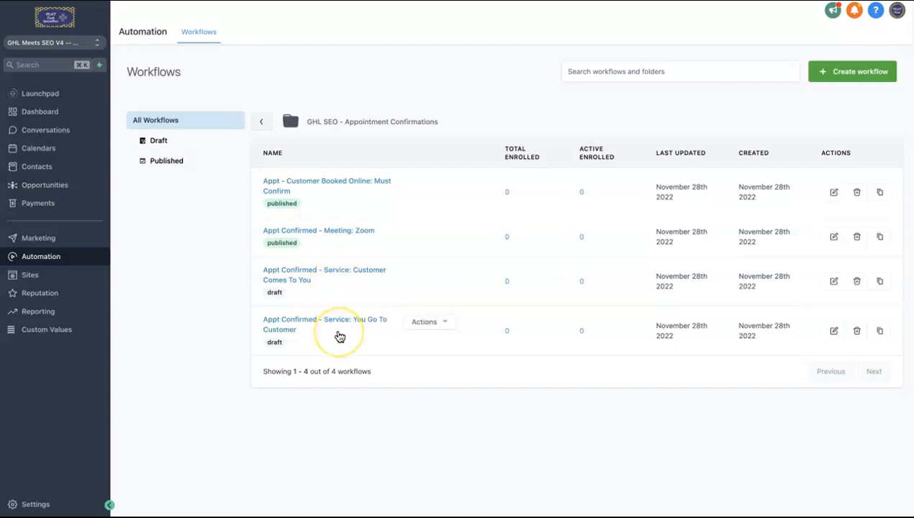
mouse_move(327, 239)
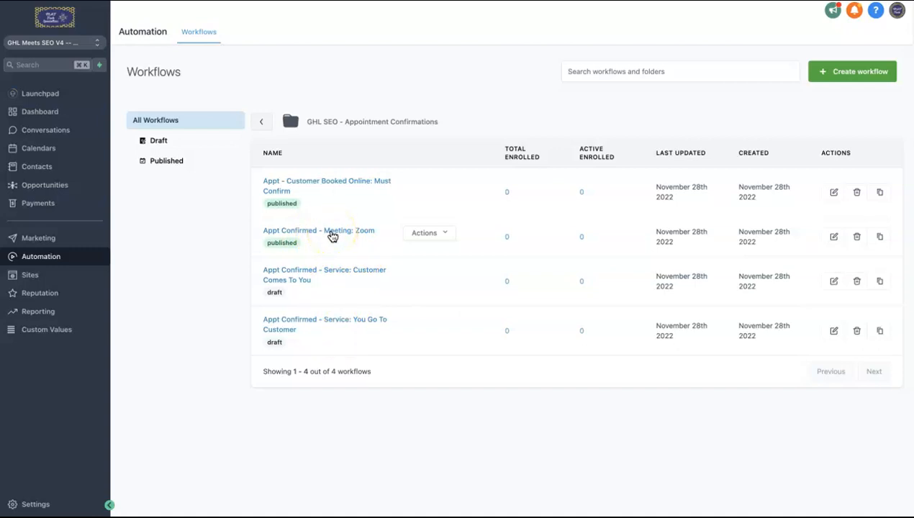
mouse_move(339, 190)
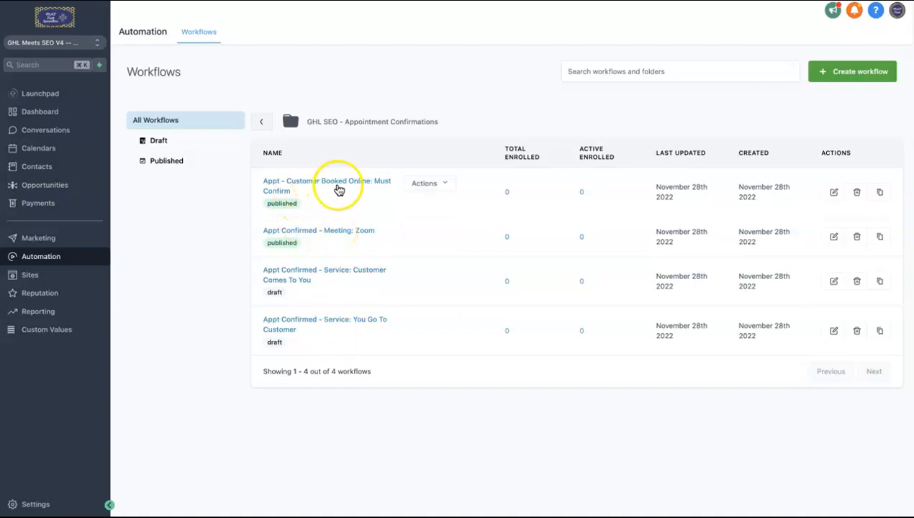
mouse_move(269, 136)
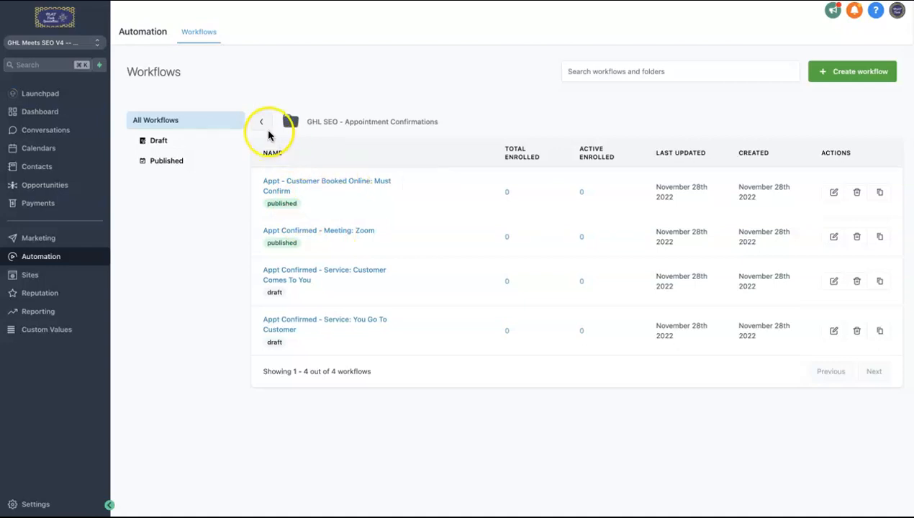
Return to the workflow folder list and browse the GHL SEO - Forms & Notifications folder's twelve workflows.
left_click(262, 121)
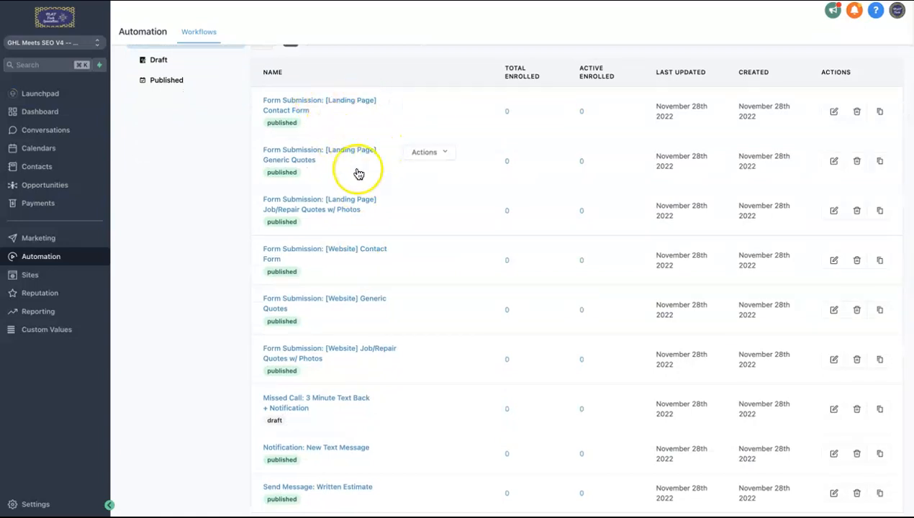
scroll("down", 3)
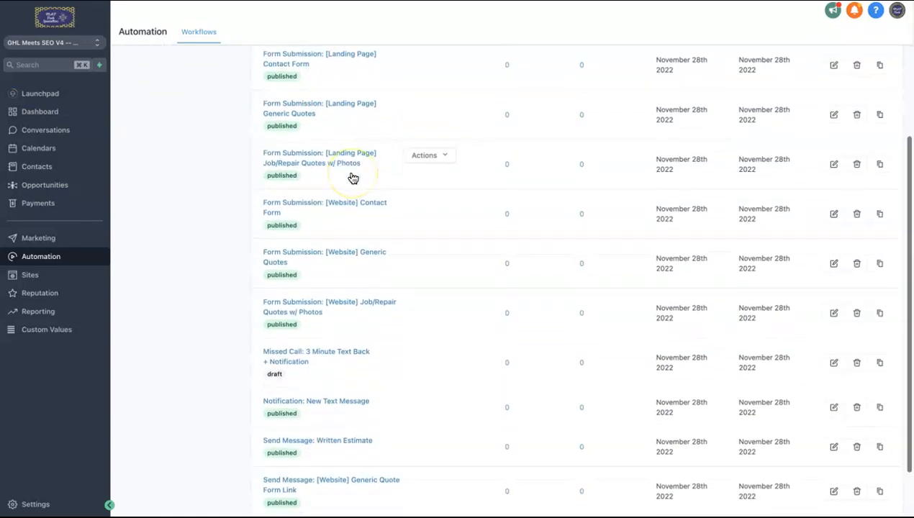
scroll("down", 3)
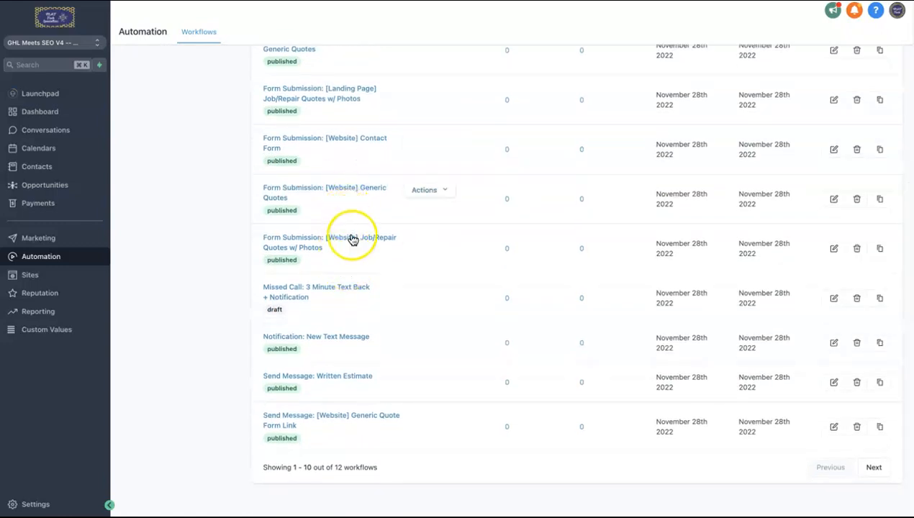
scroll("up", 3)
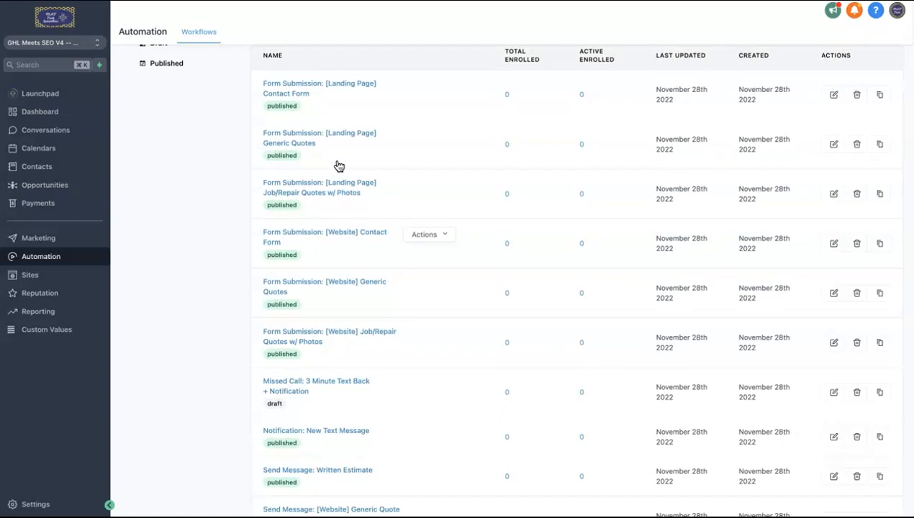
scroll("down", 3)
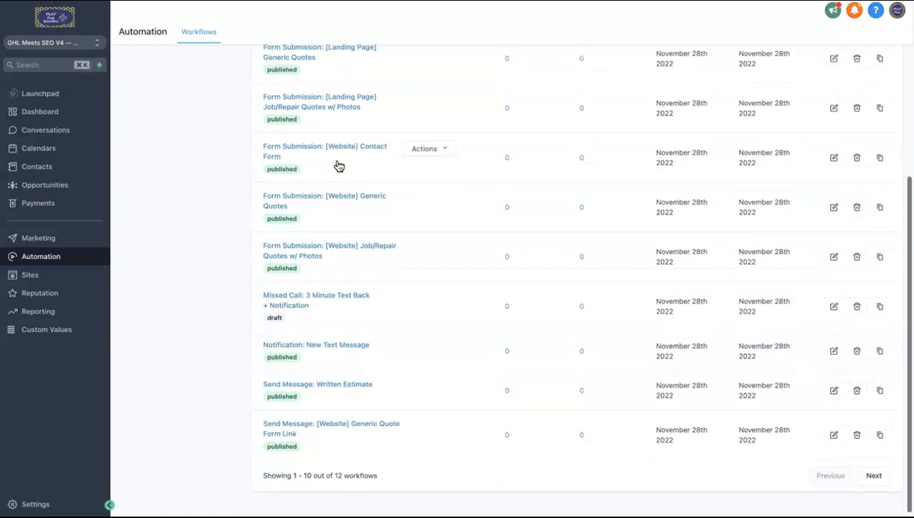
scroll("down", 3)
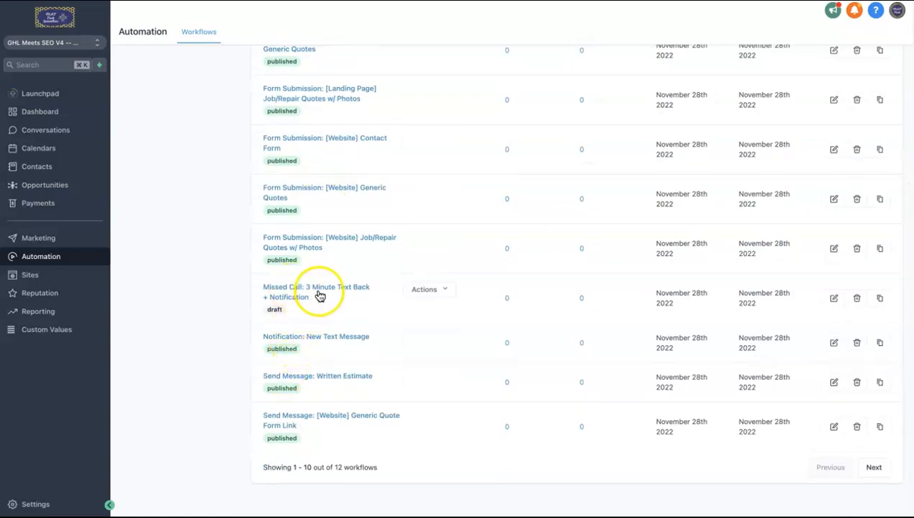
mouse_move(288, 305)
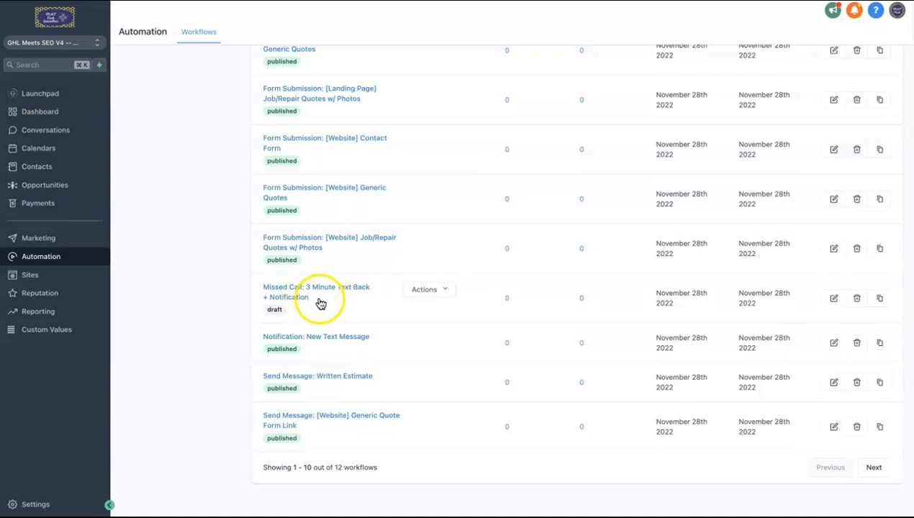
mouse_move(322, 301)
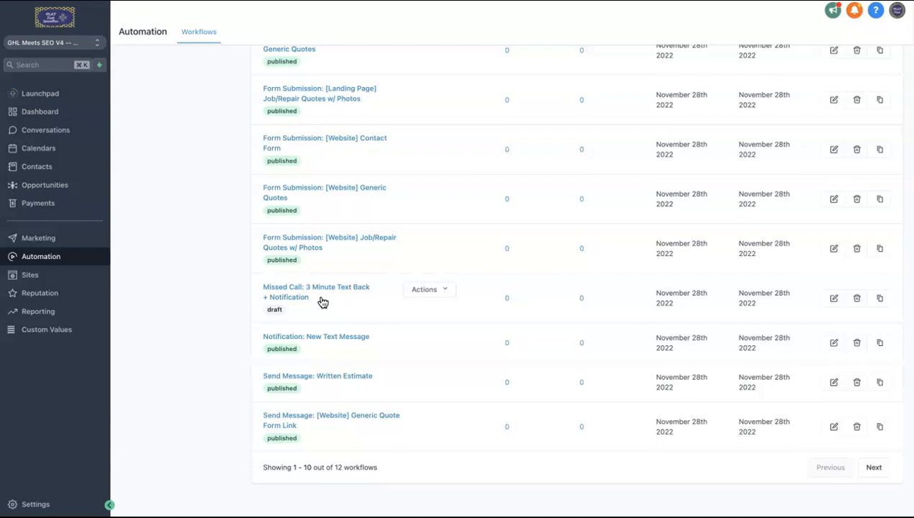
mouse_move(337, 297)
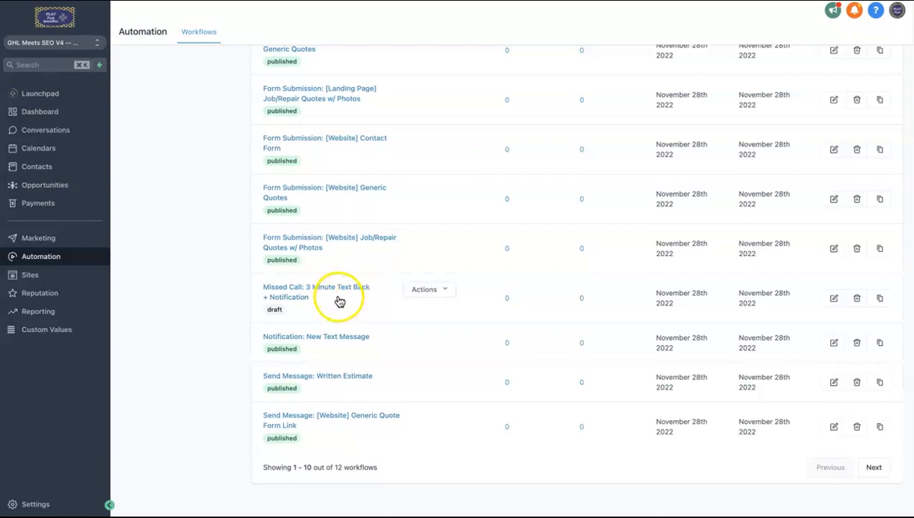
mouse_move(340, 301)
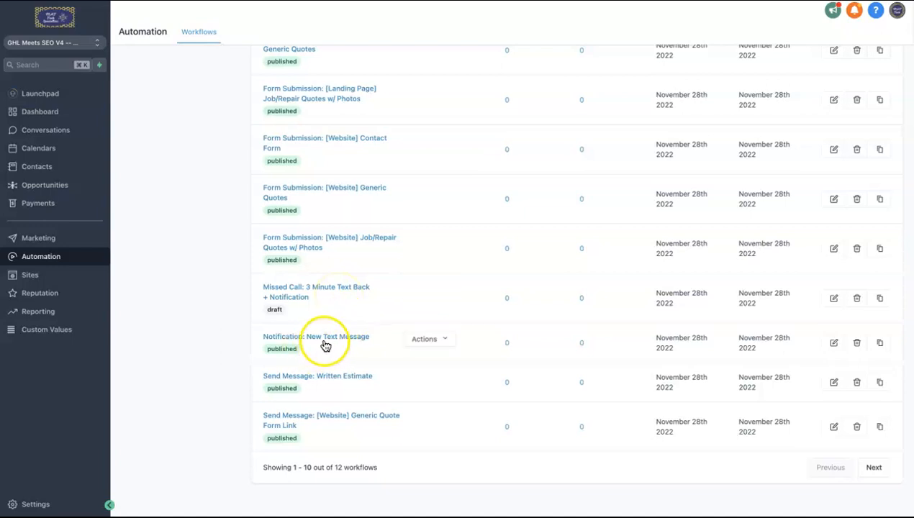
mouse_move(324, 346)
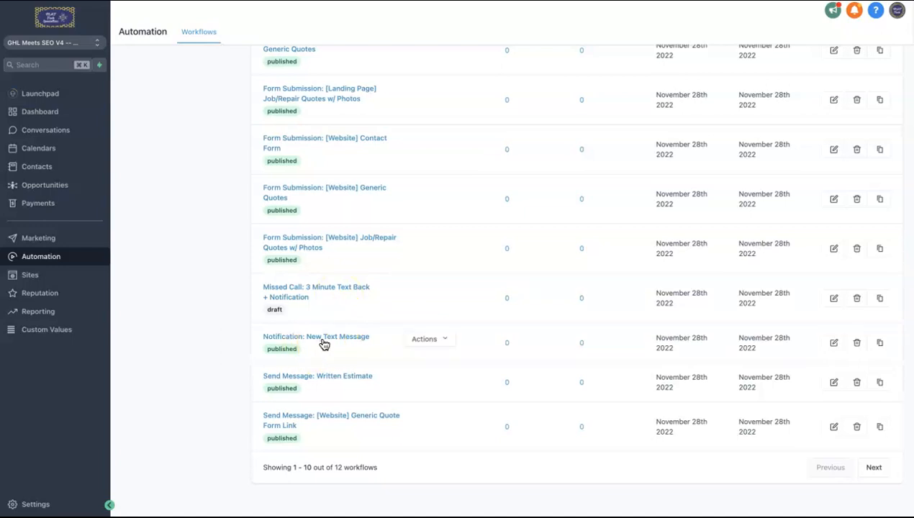
mouse_move(331, 383)
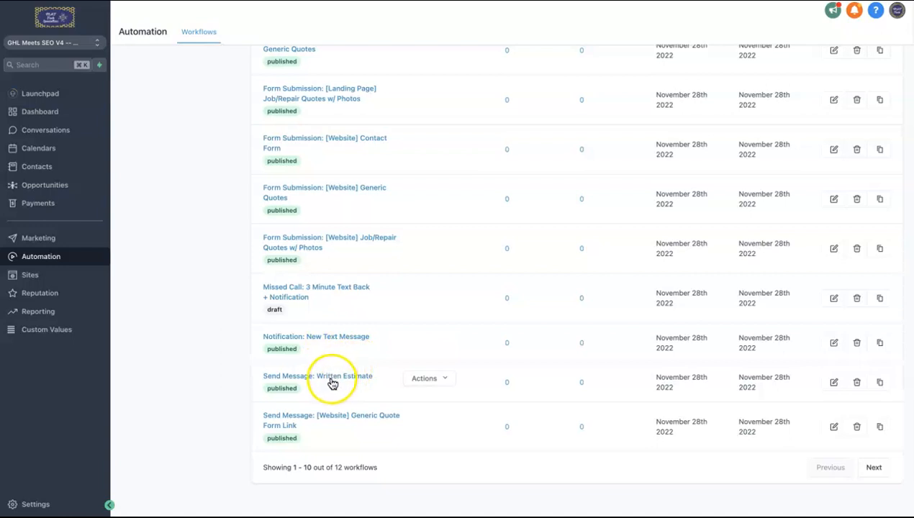
mouse_move(314, 381)
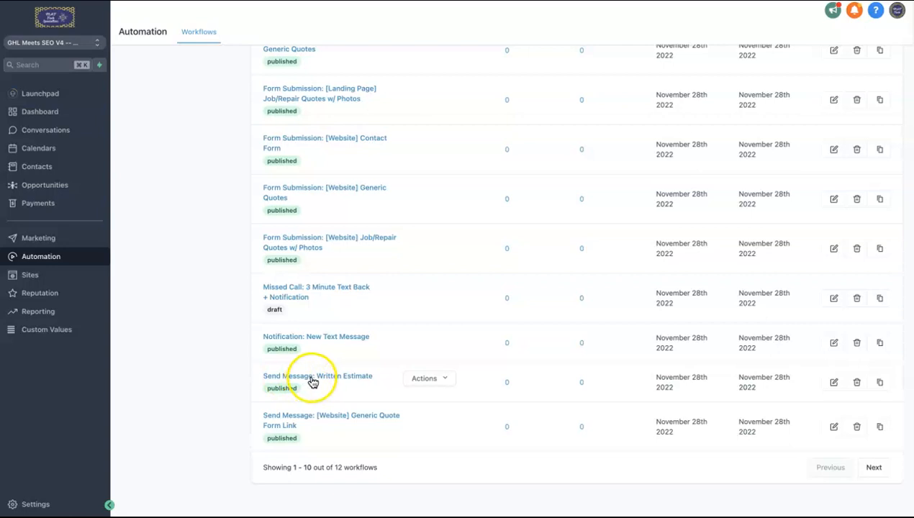
scroll("up", 3)
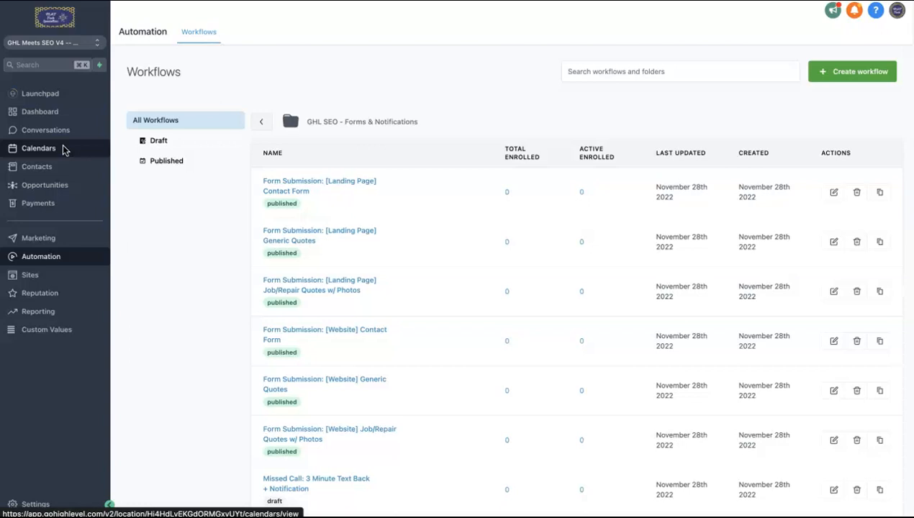
scroll("down", 3)
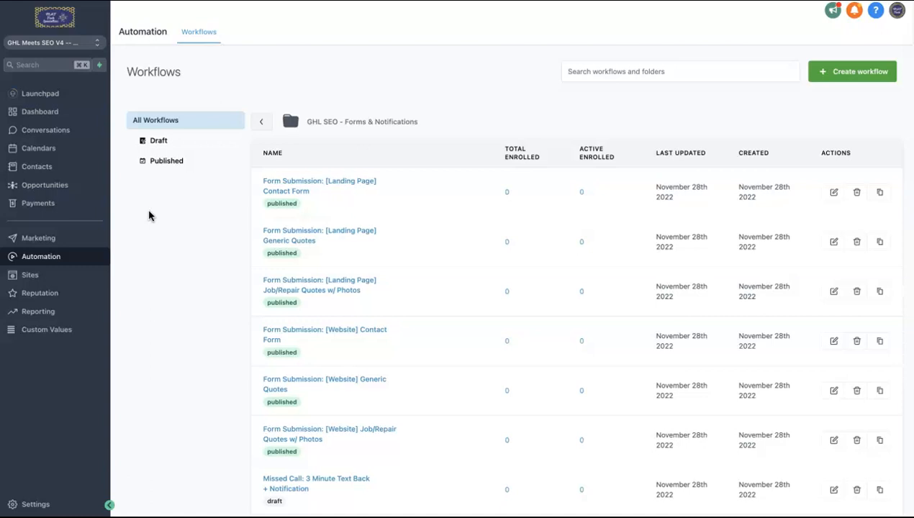
mouse_move(118, 233)
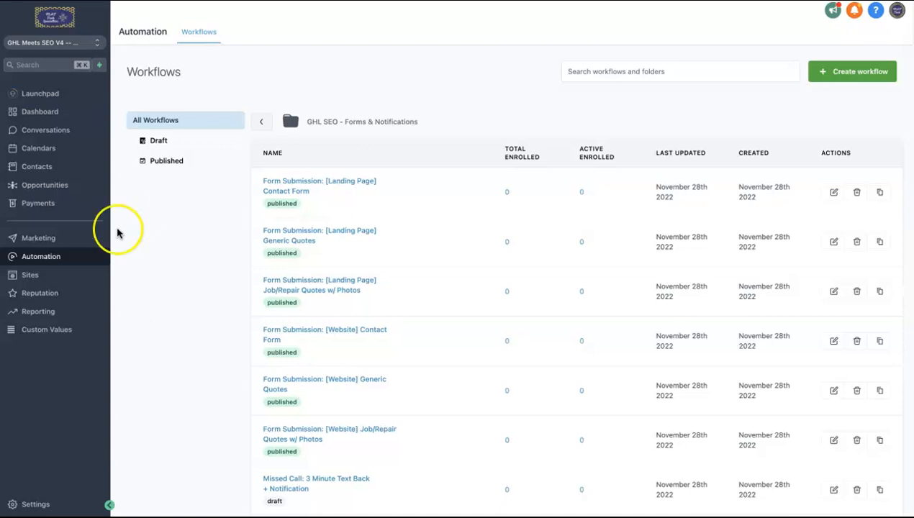
mouse_move(46, 330)
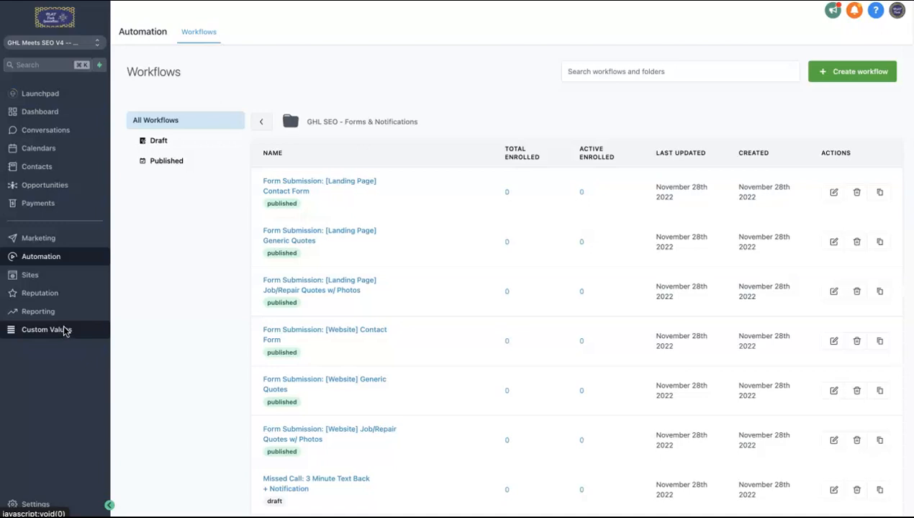
mouse_move(121, 251)
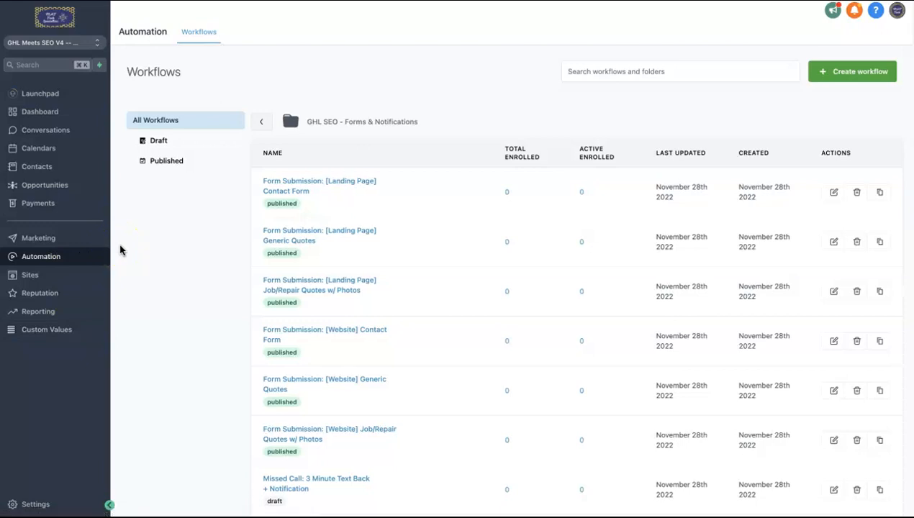